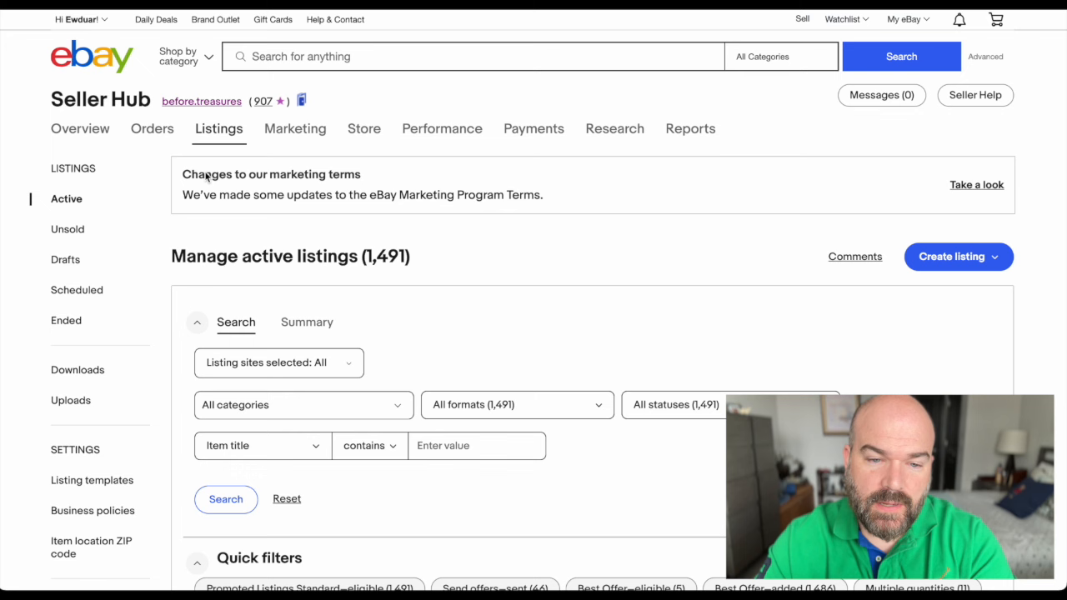
# Step: Go to Marketing's Advertising dashboard and highlight the March 2023 Ad fees total
pyautogui.click(295, 128)
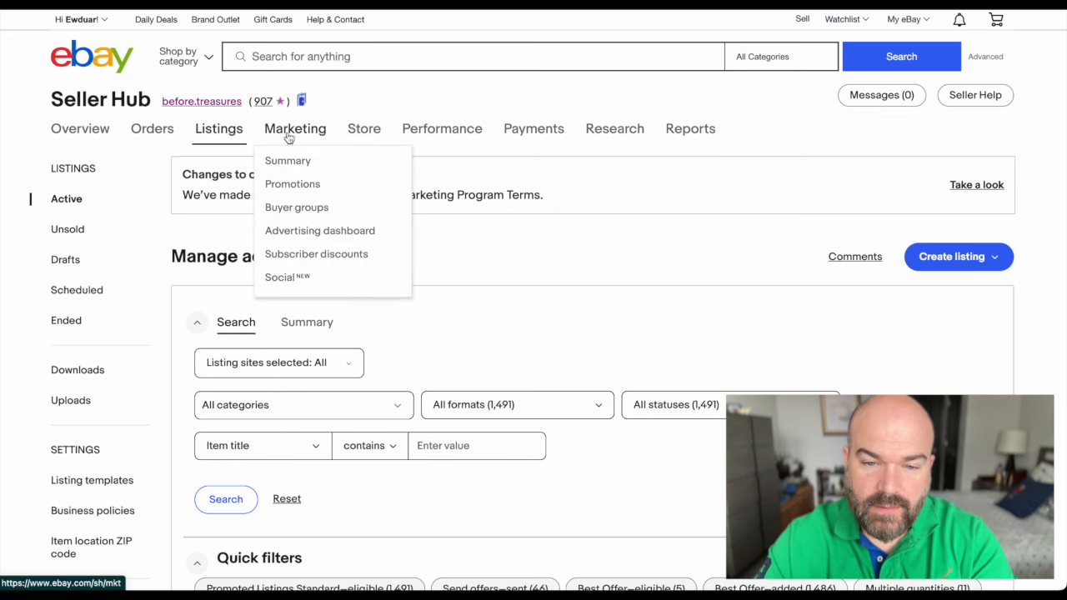
pyautogui.moveTo(297, 238)
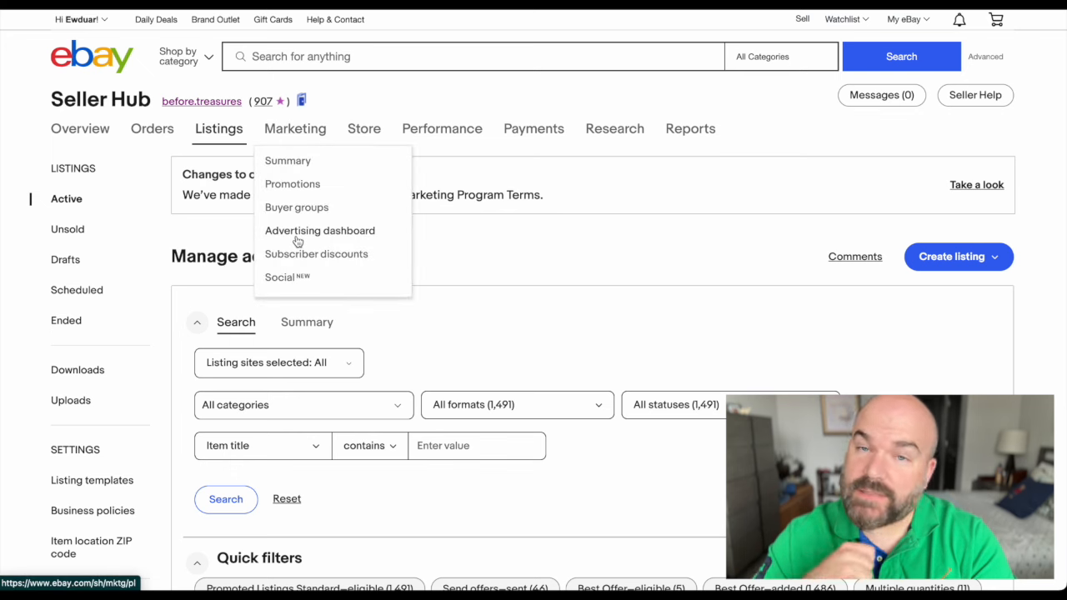
pyautogui.click(319, 230)
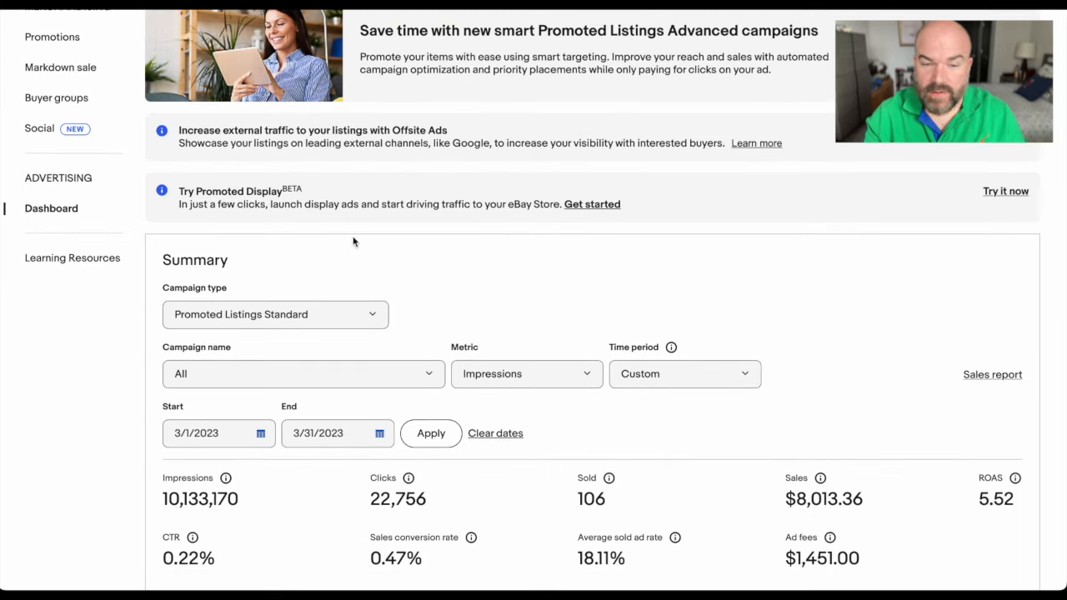
pyautogui.scroll(-3)
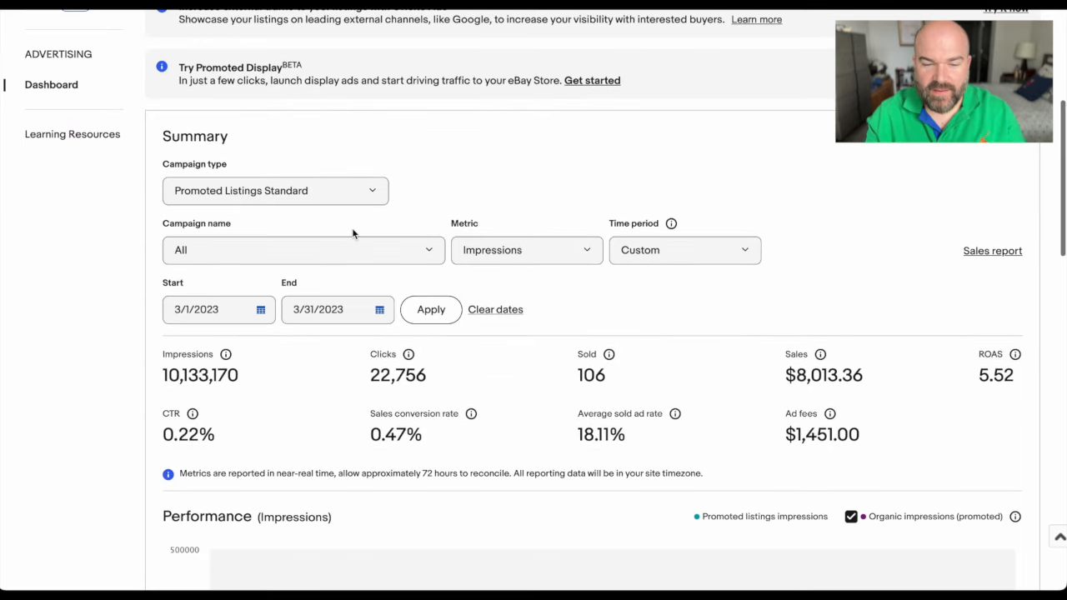
pyautogui.scroll(-3)
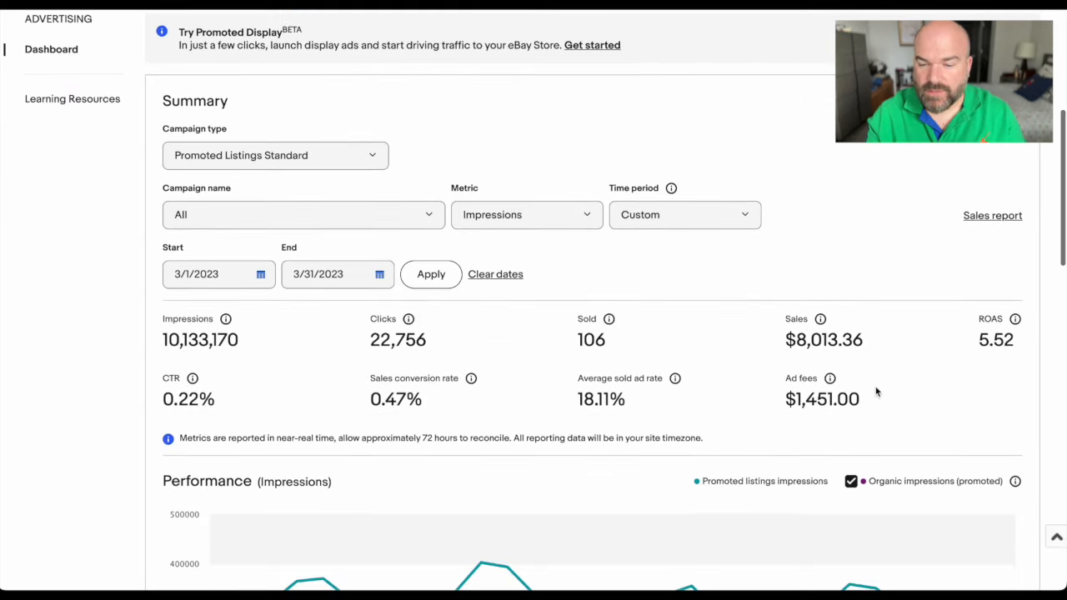
pyautogui.doubleClick(824, 339)
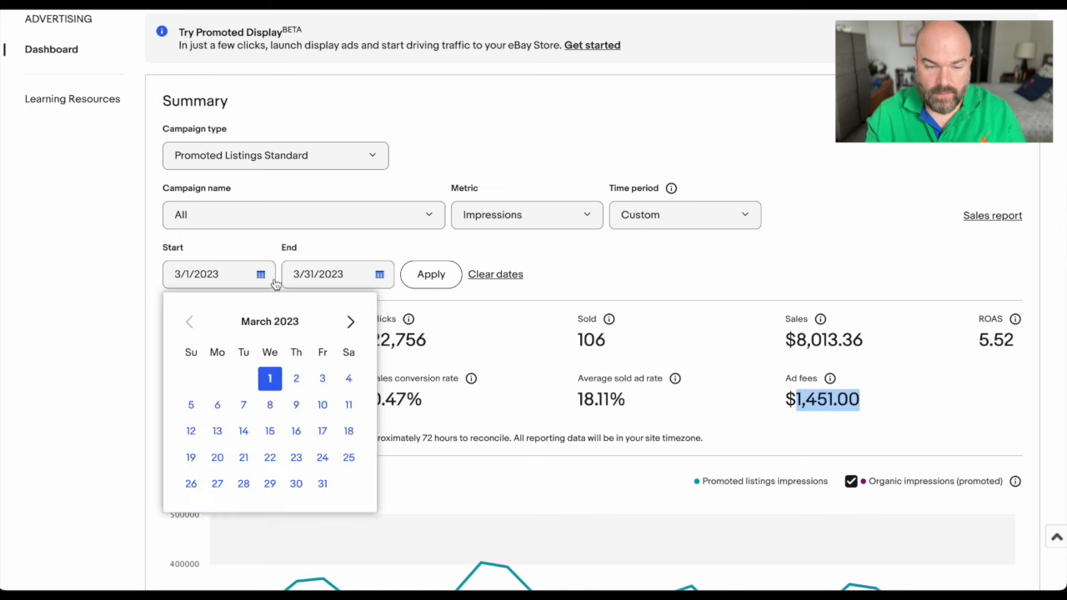
pyautogui.moveTo(190, 326)
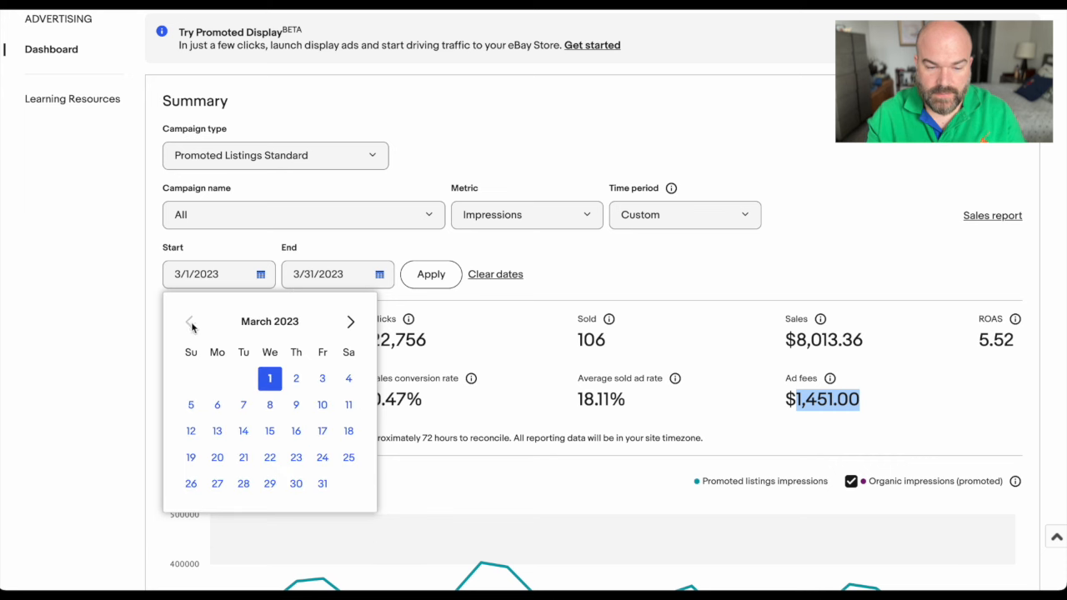
pyautogui.moveTo(364, 326)
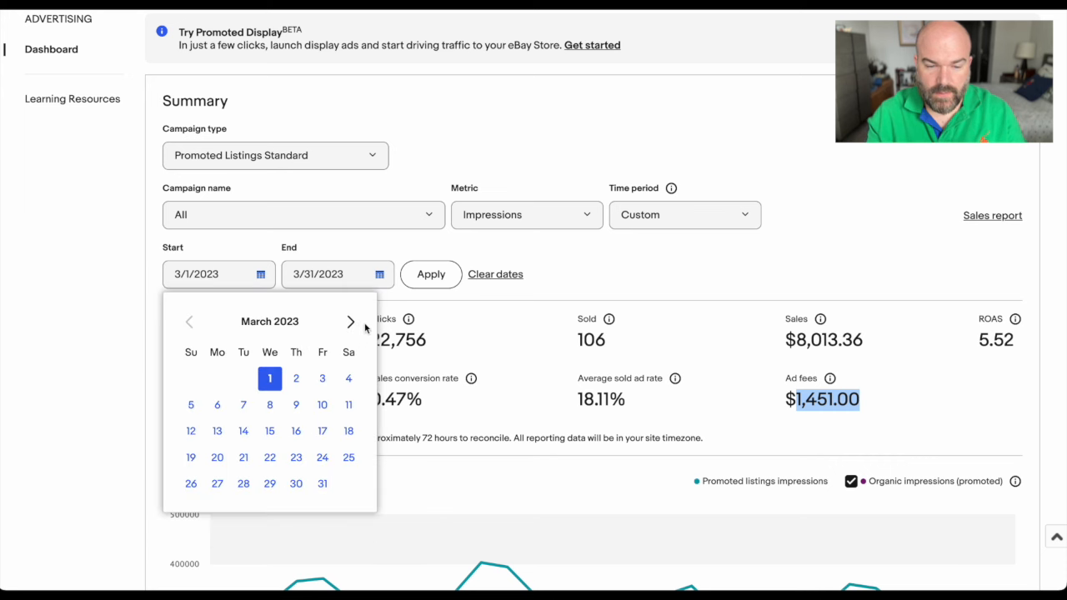
# Step: Clear the March 2023 dates, pick Last 31 days, and check the Performance chart
pyautogui.click(495, 274)
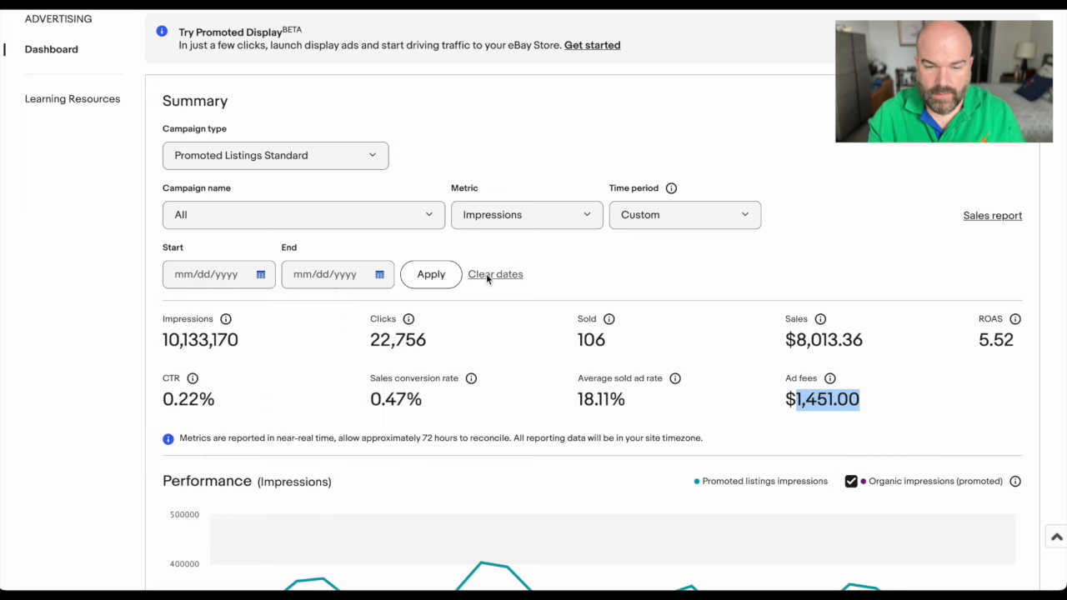
pyautogui.click(684, 214)
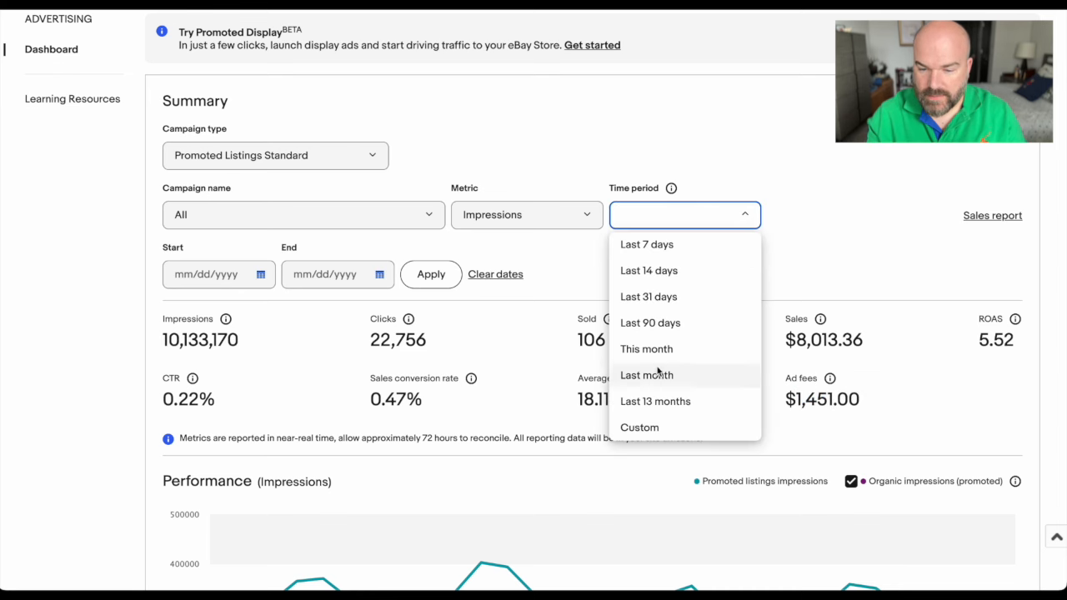
pyautogui.click(649, 297)
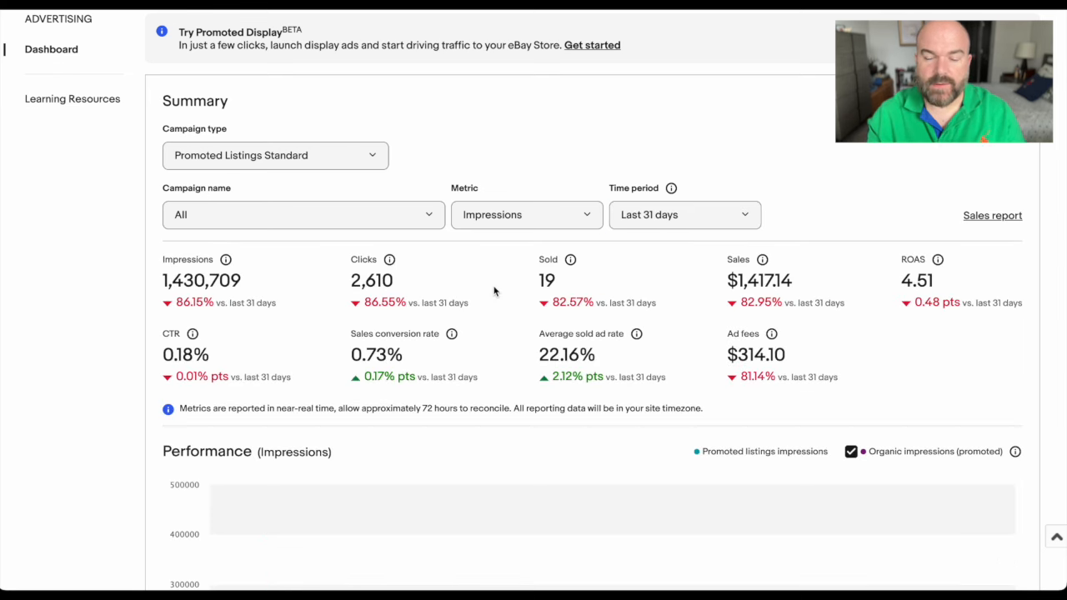
pyautogui.scroll(-3)
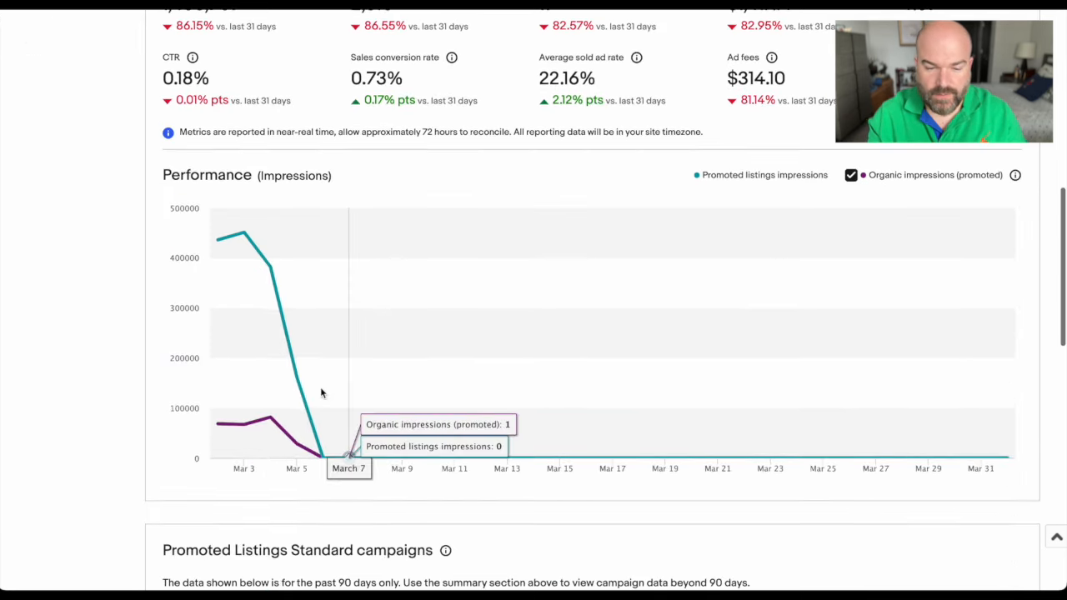
pyautogui.scroll(3)
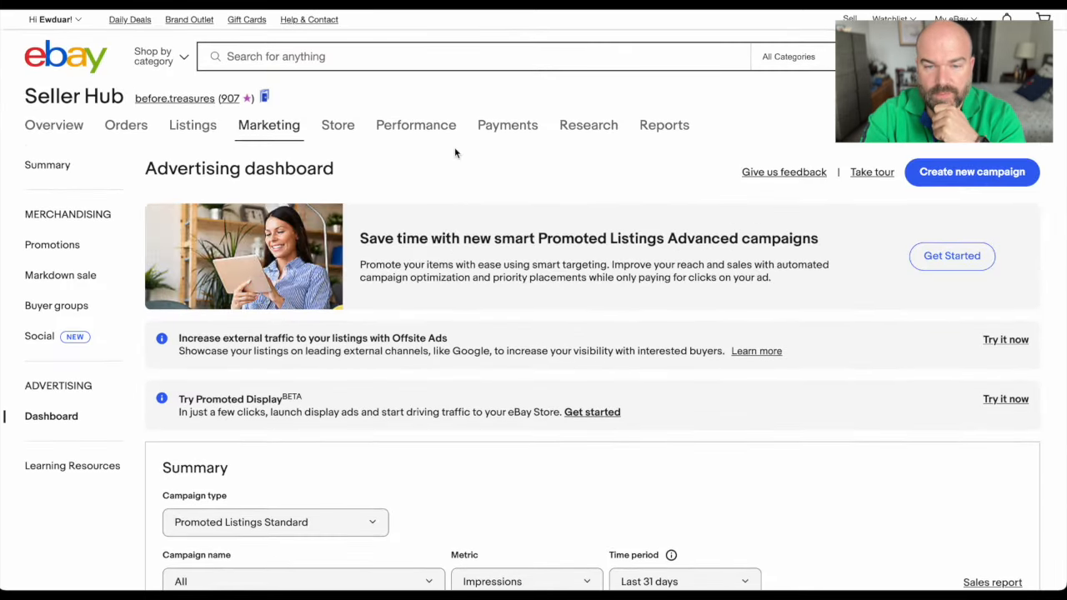
# Step: Show Sales report net sales for custom period 03/01/2023–03/31/2023
pyautogui.click(415, 125)
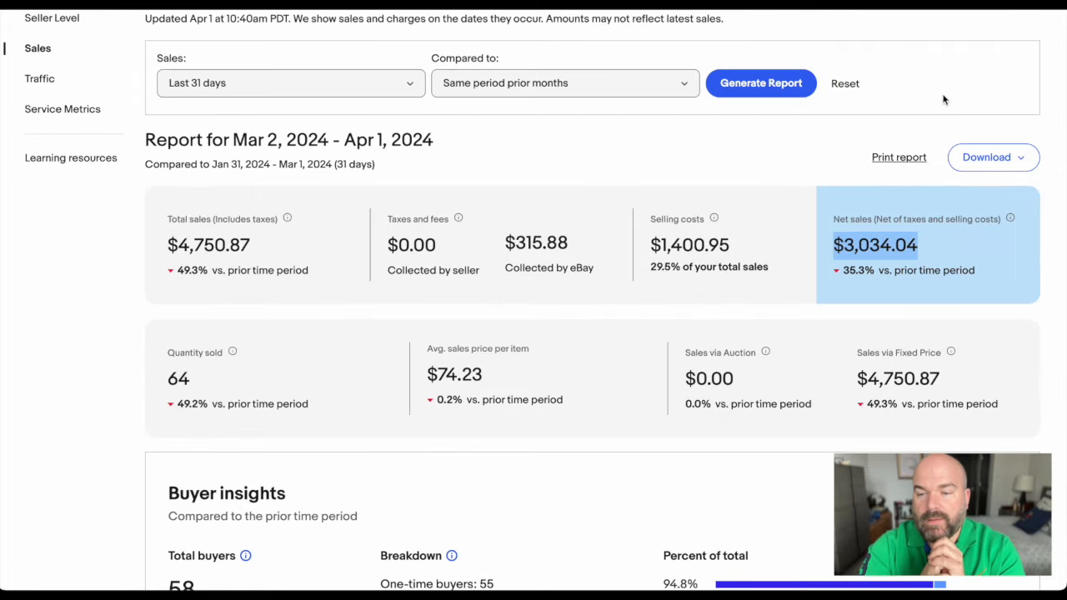
pyautogui.moveTo(360, 86)
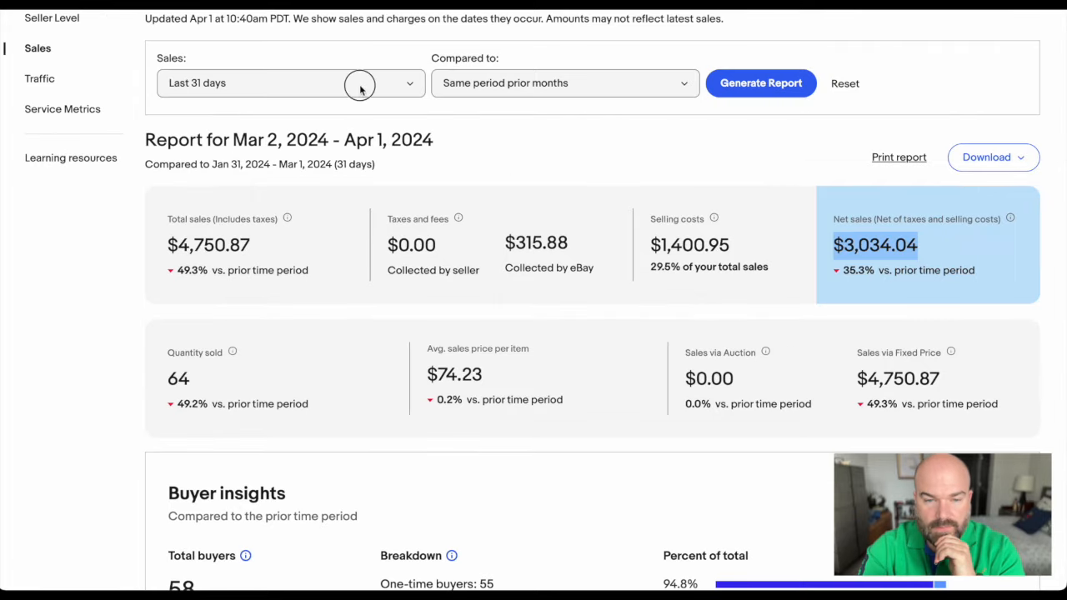
pyautogui.click(290, 83)
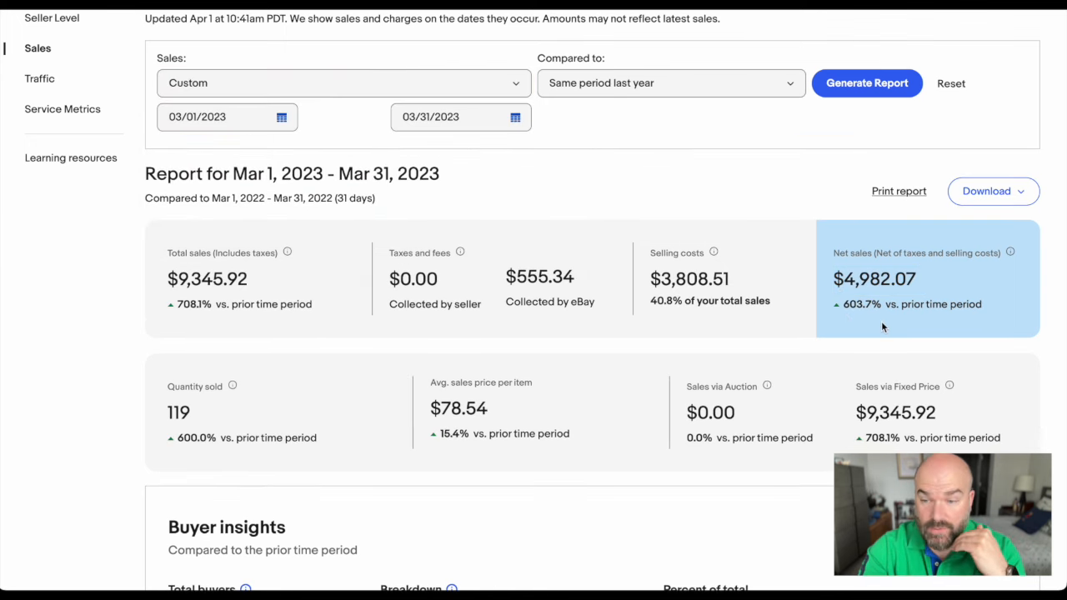
pyautogui.moveTo(322, 364)
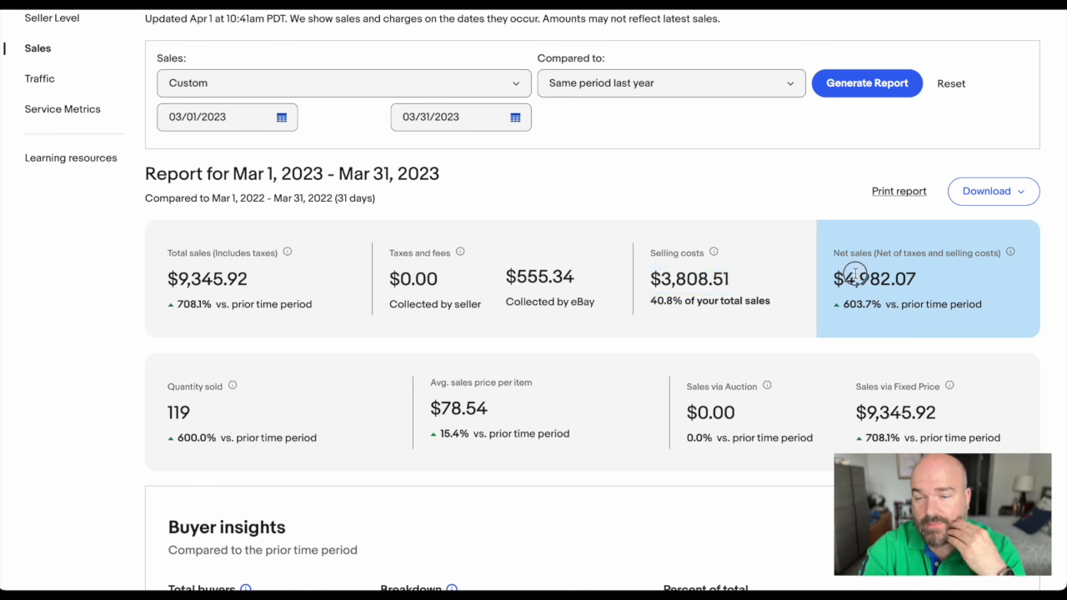
pyautogui.doubleClick(873, 278)
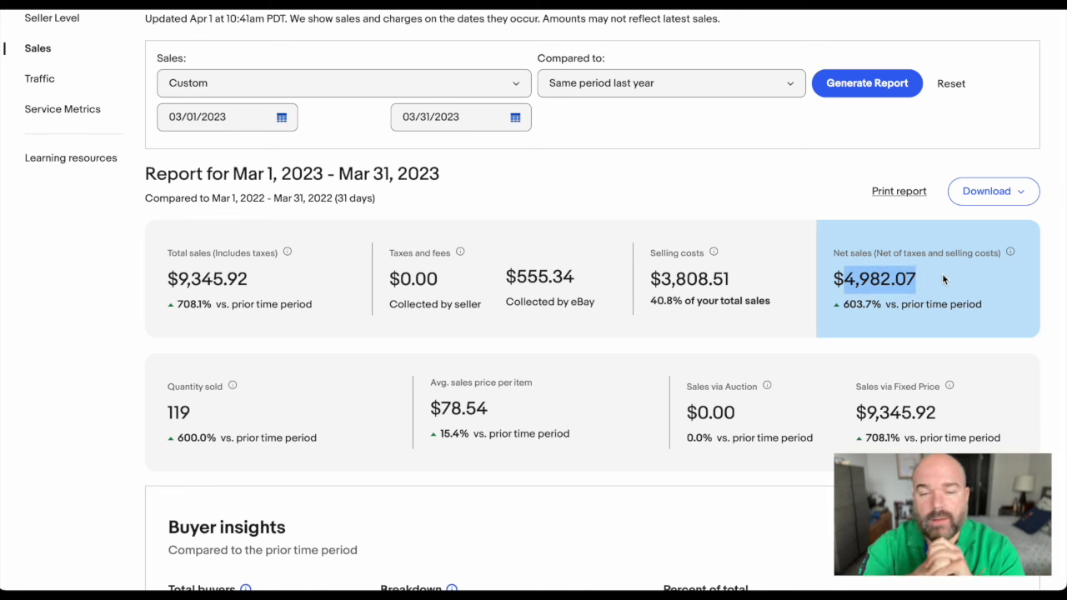
pyautogui.moveTo(631, 181)
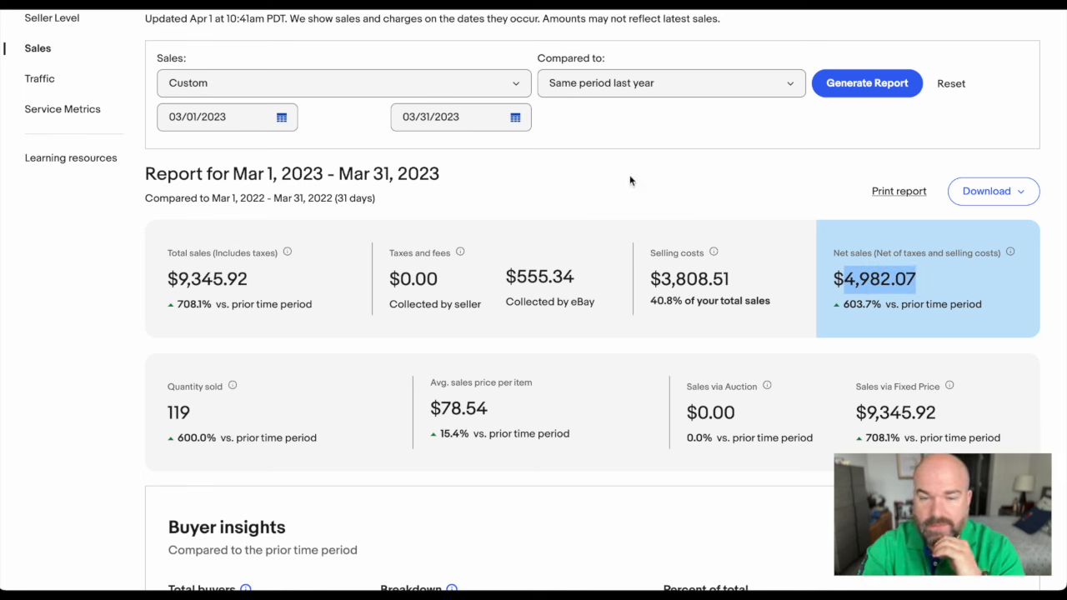
# Step: Reset the sales report to the last 31 days, showing $3,034.04 net sales
pyautogui.click(342, 83)
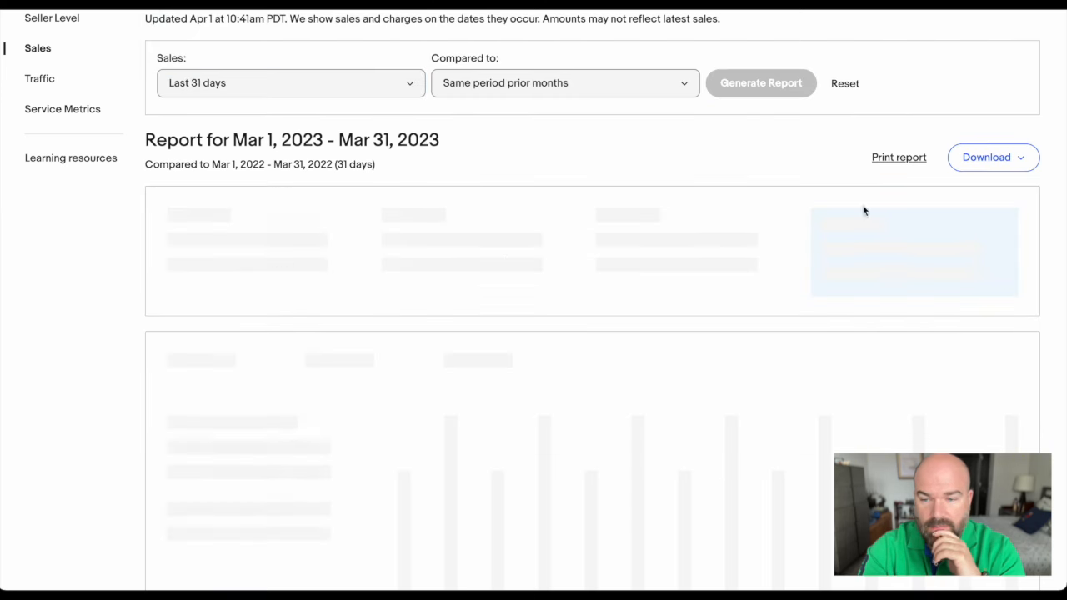
pyautogui.click(759, 83)
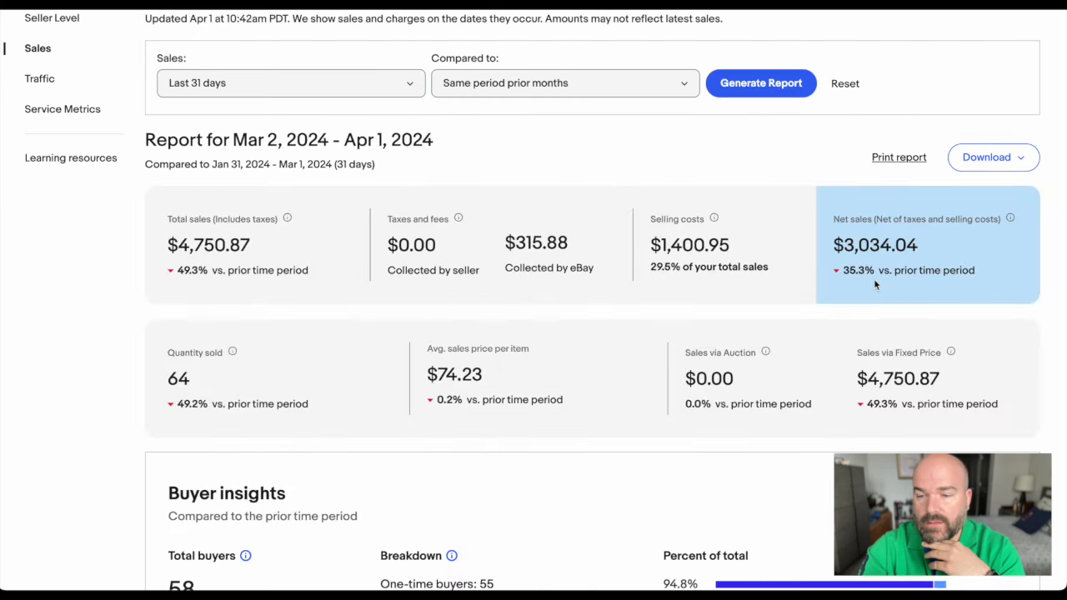
pyautogui.moveTo(921, 247)
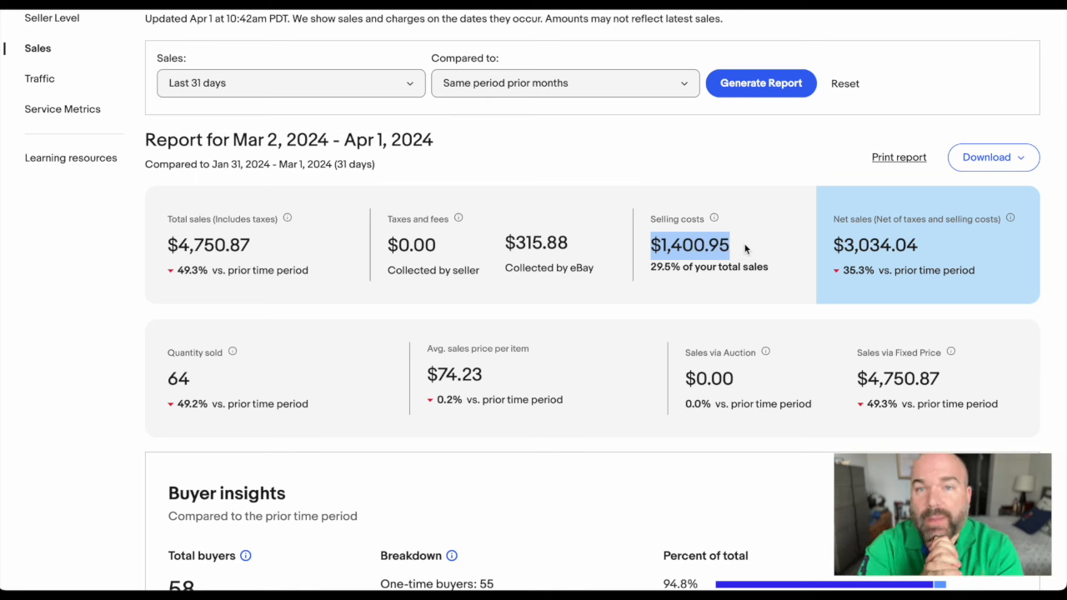
pyautogui.click(338, 125)
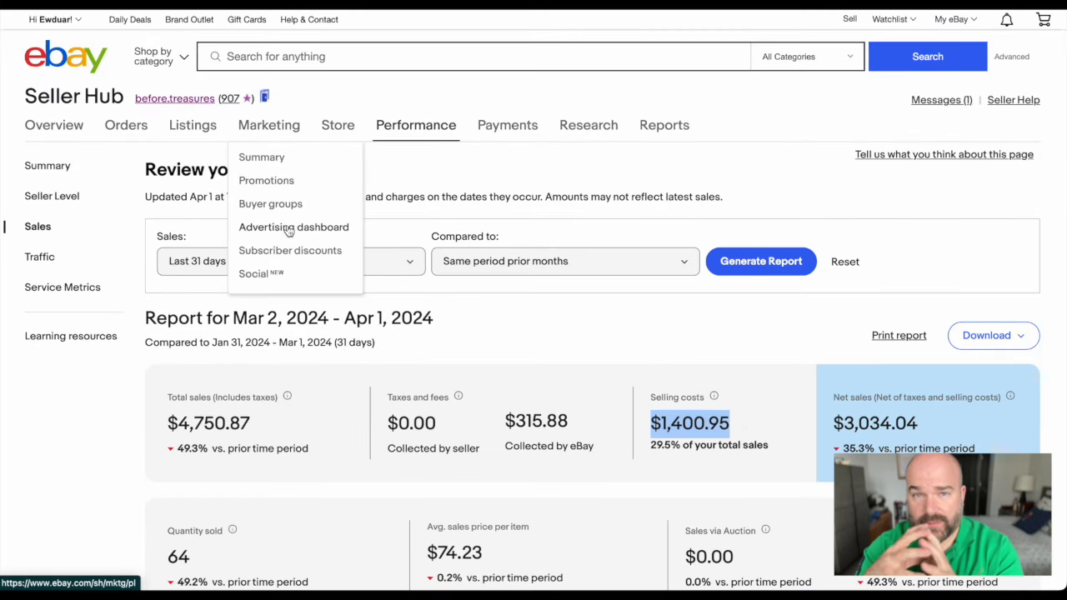
# Step: Return to the Advertising dashboard Summary and choose Create new campaign
pyautogui.click(293, 227)
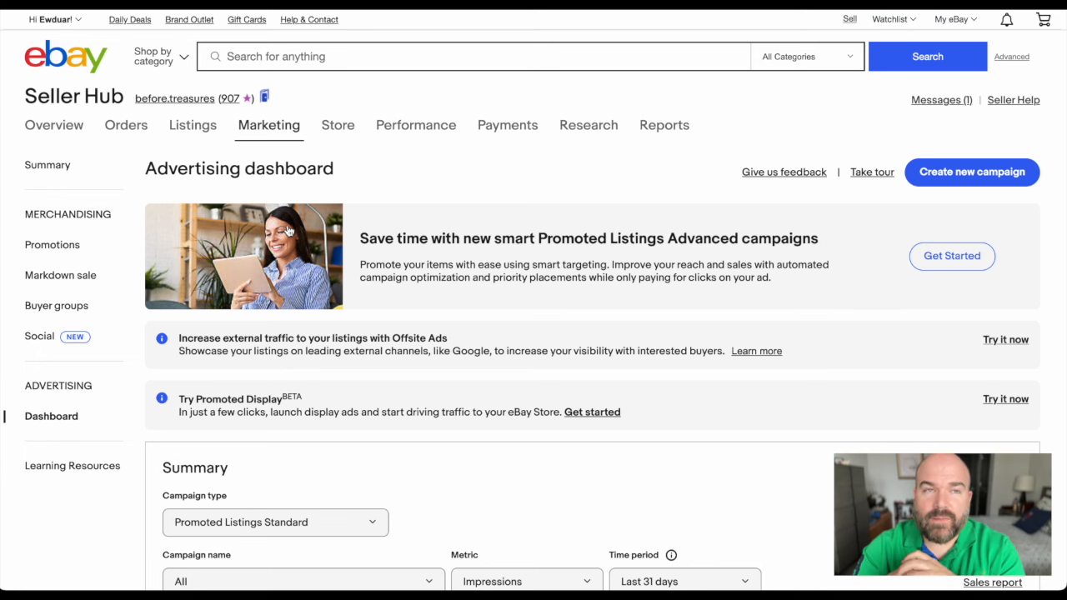
pyautogui.scroll(-3)
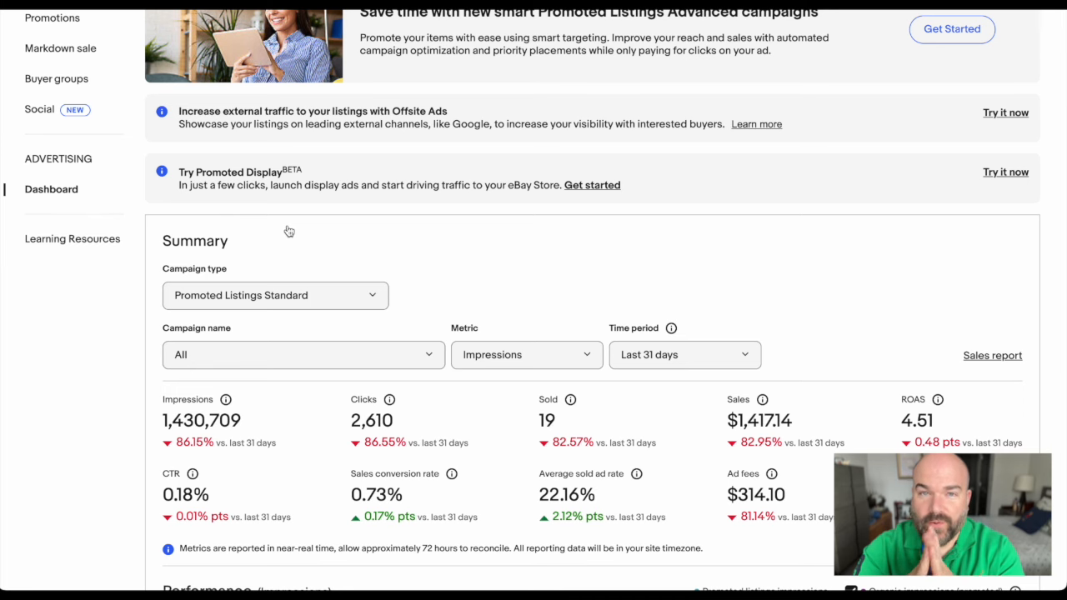
pyautogui.scroll(-3)
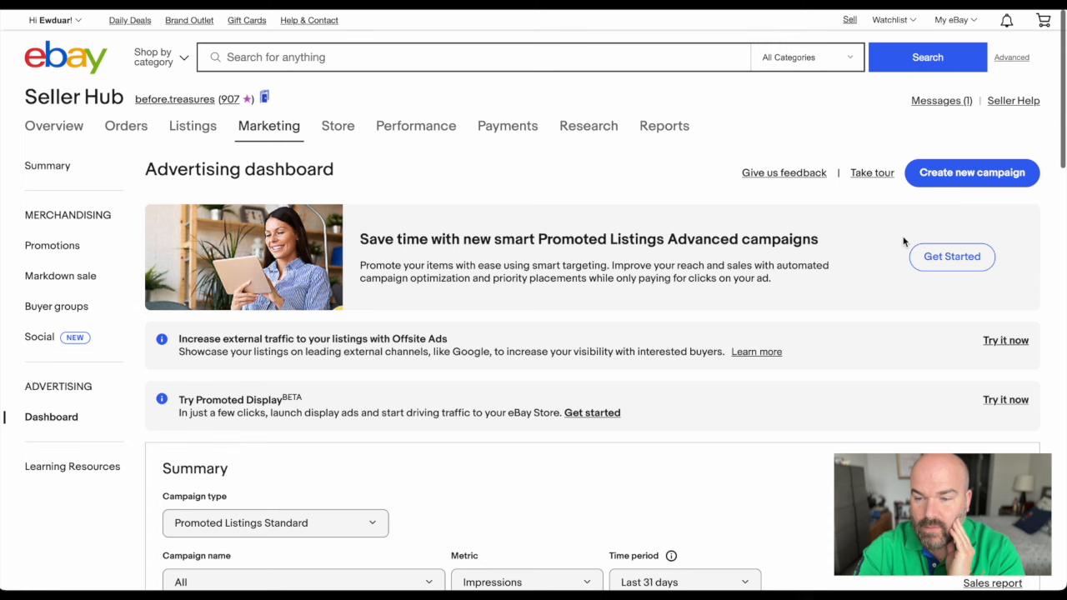
pyautogui.click(971, 173)
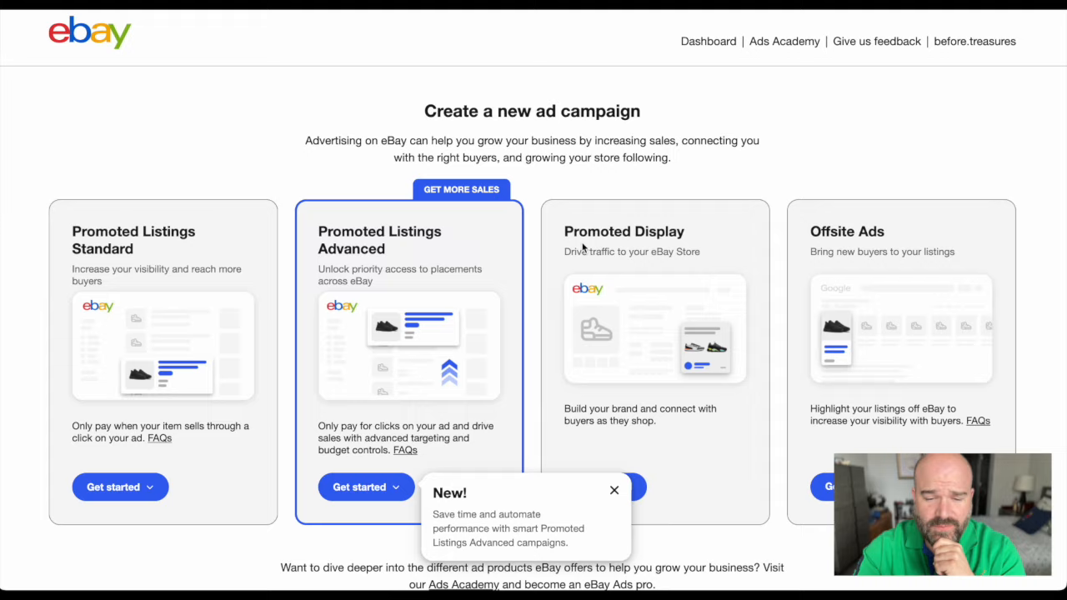
pyautogui.scroll(-3)
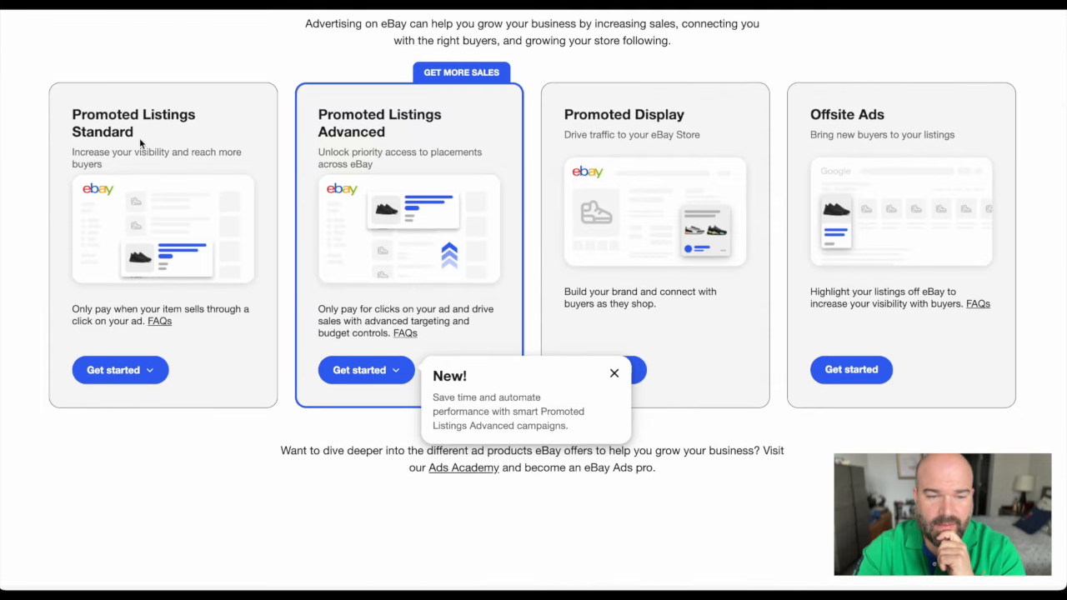
pyautogui.click(120, 369)
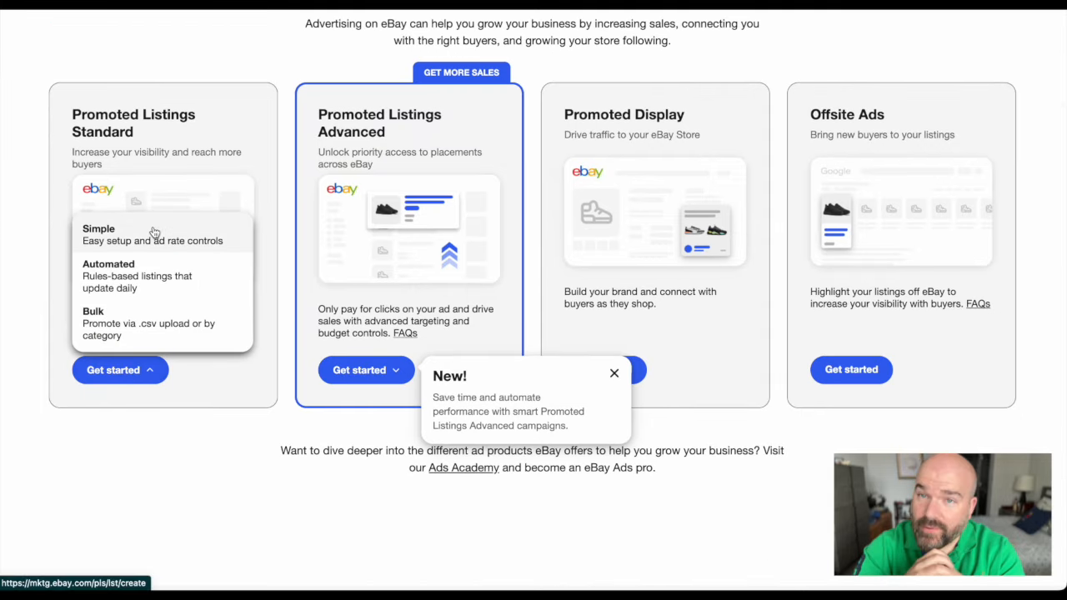
pyautogui.moveTo(388, 137)
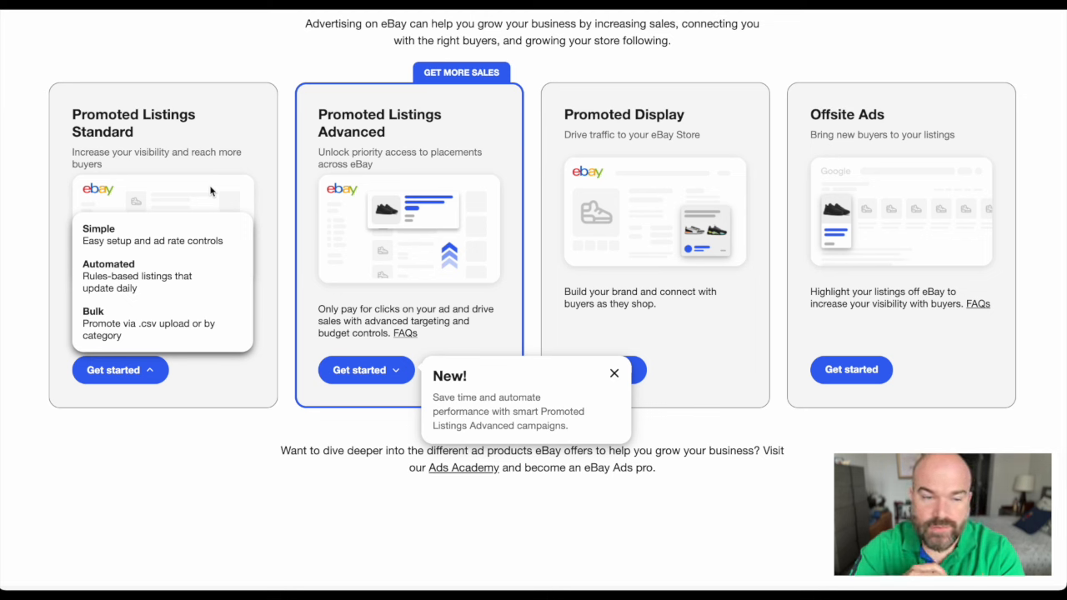
pyautogui.moveTo(183, 225)
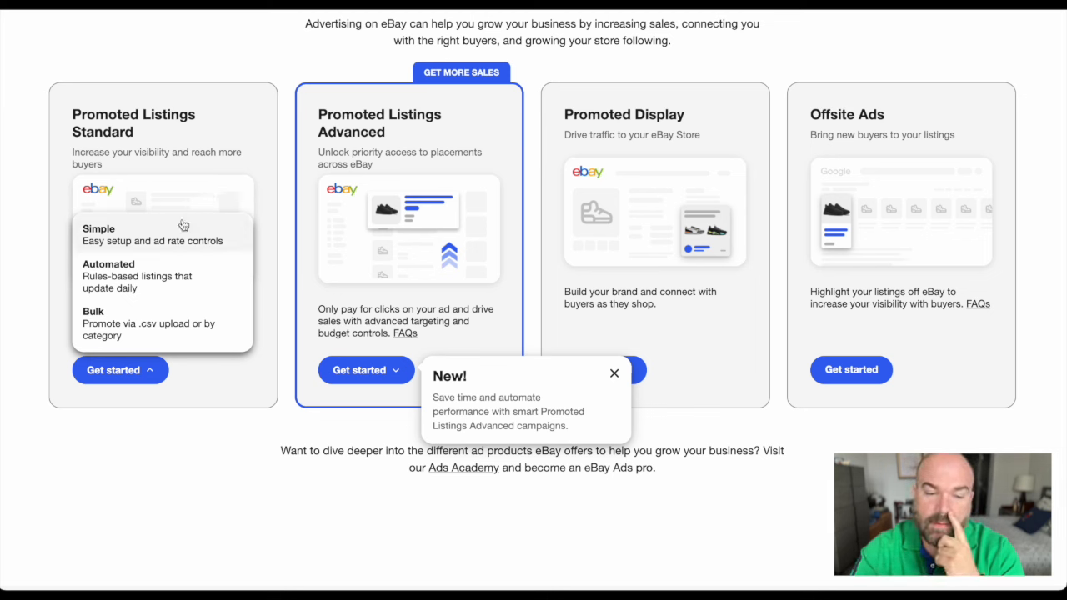
pyautogui.moveTo(166, 262)
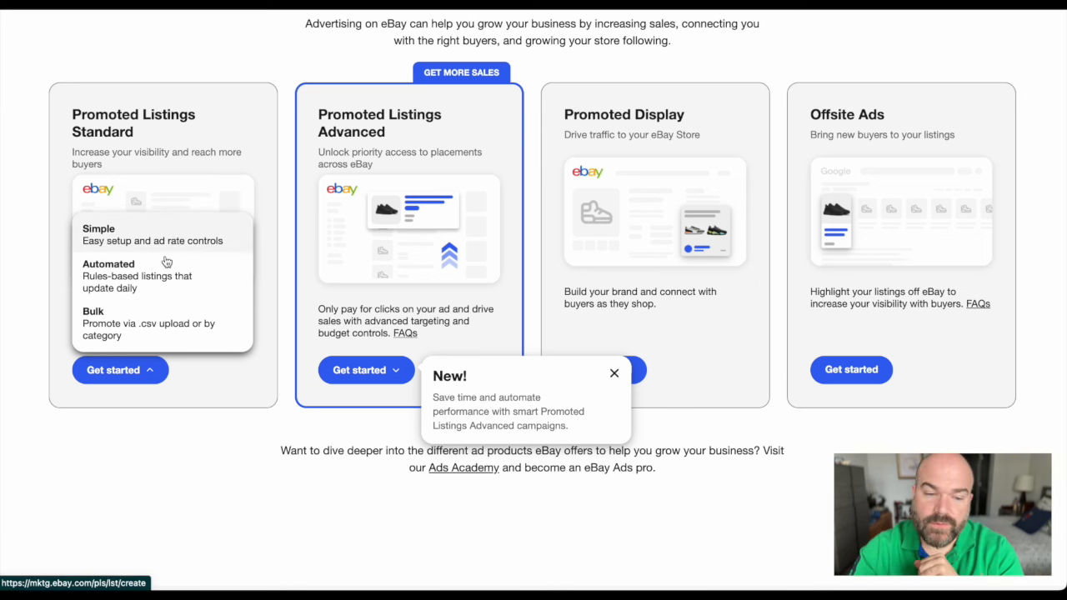
pyautogui.moveTo(175, 241)
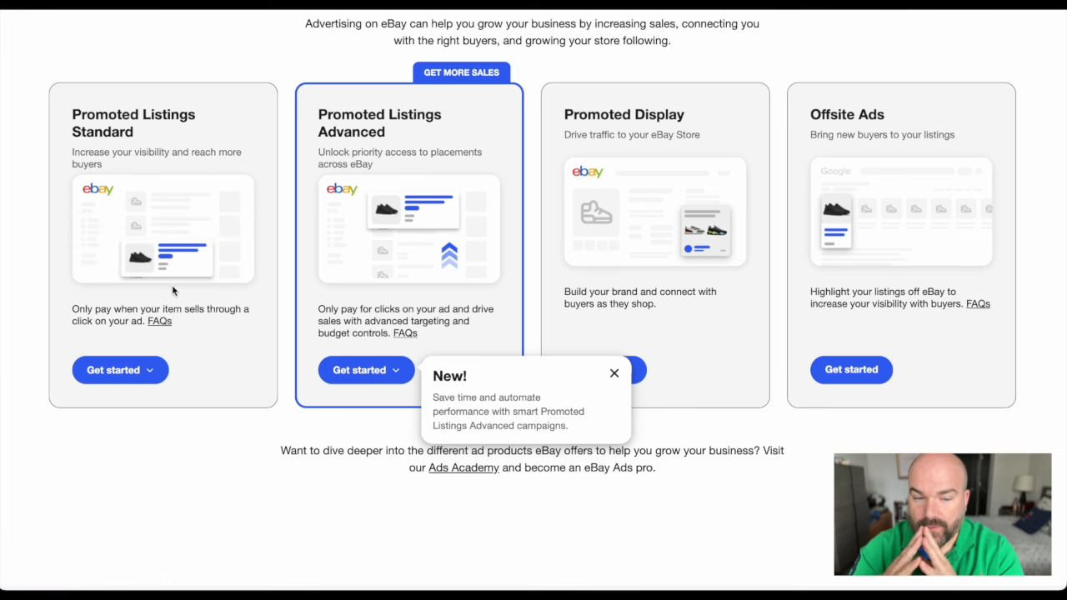
# Step: Preview the Automated rules-based campaign, then pick Simple Promoted Listings Standard instead
pyautogui.click(112, 369)
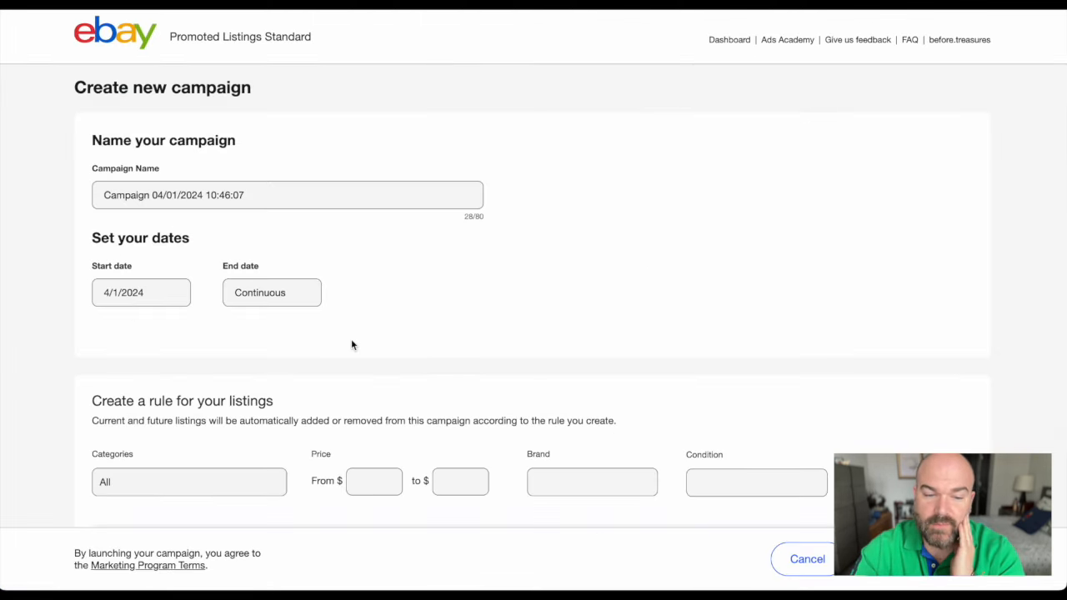
pyautogui.scroll(-3)
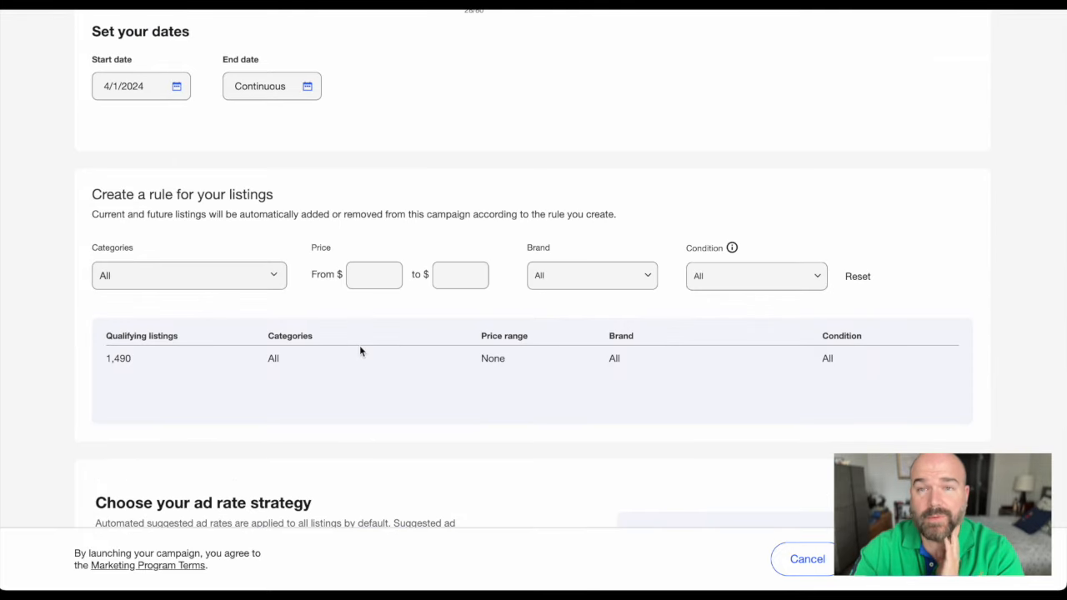
pyautogui.moveTo(735, 283)
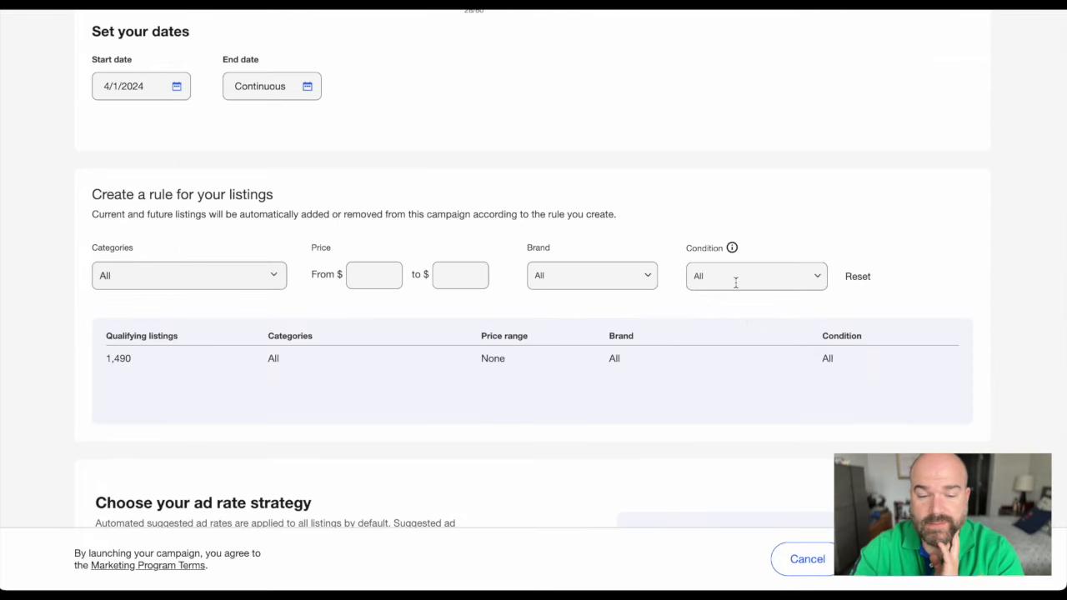
pyautogui.scroll(-3)
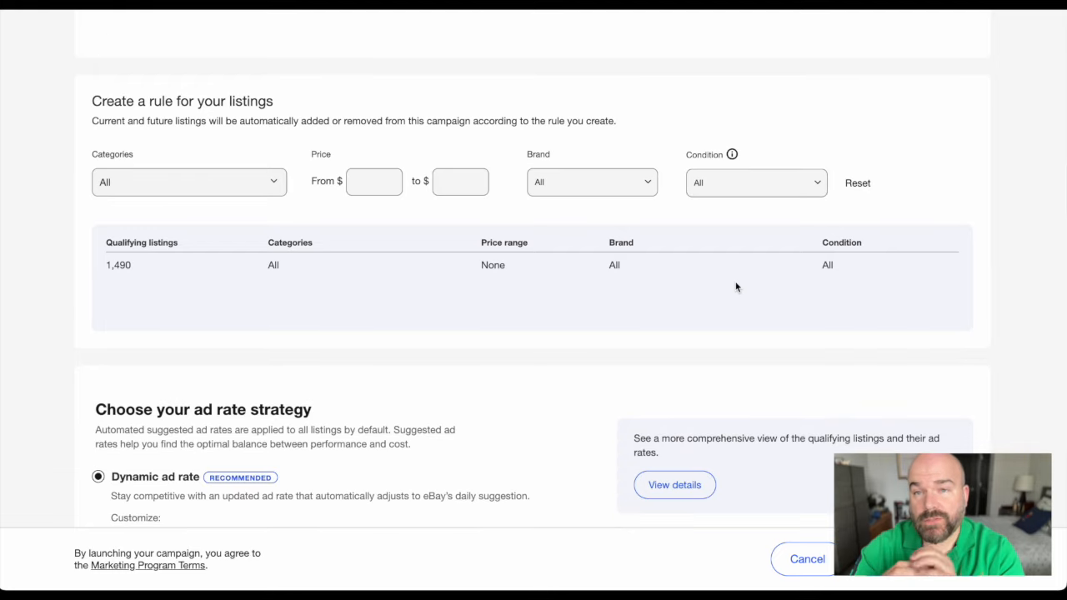
pyautogui.scroll(-3)
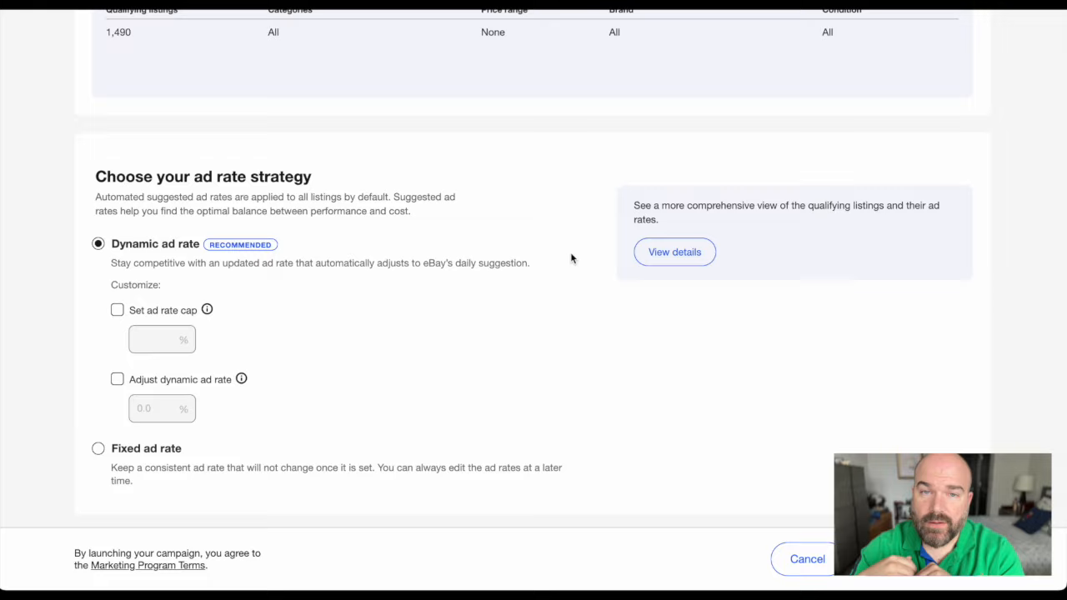
pyautogui.scroll(3)
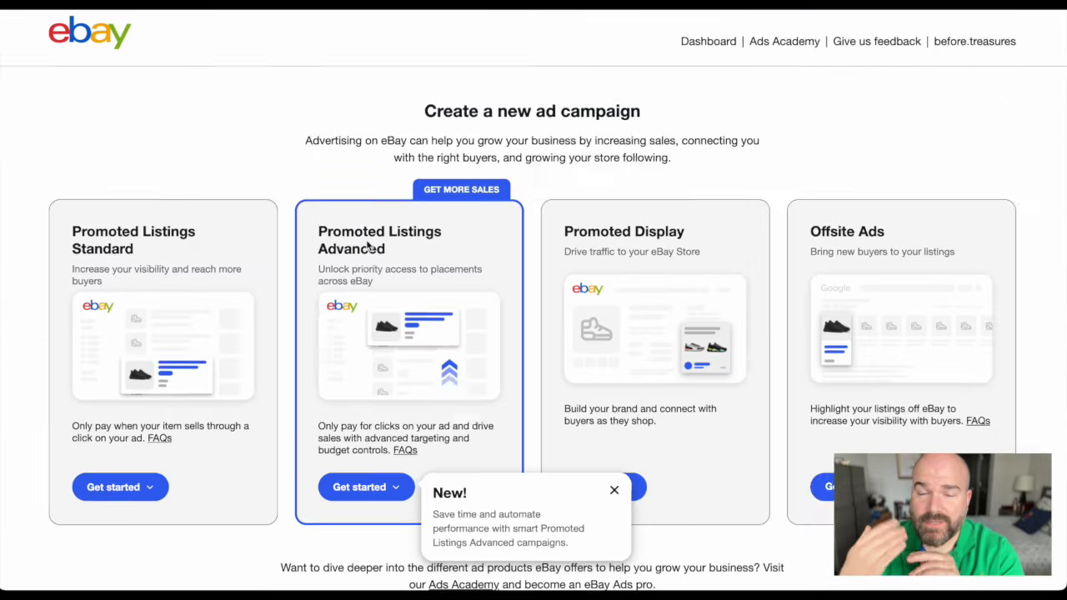
pyautogui.scroll(-3)
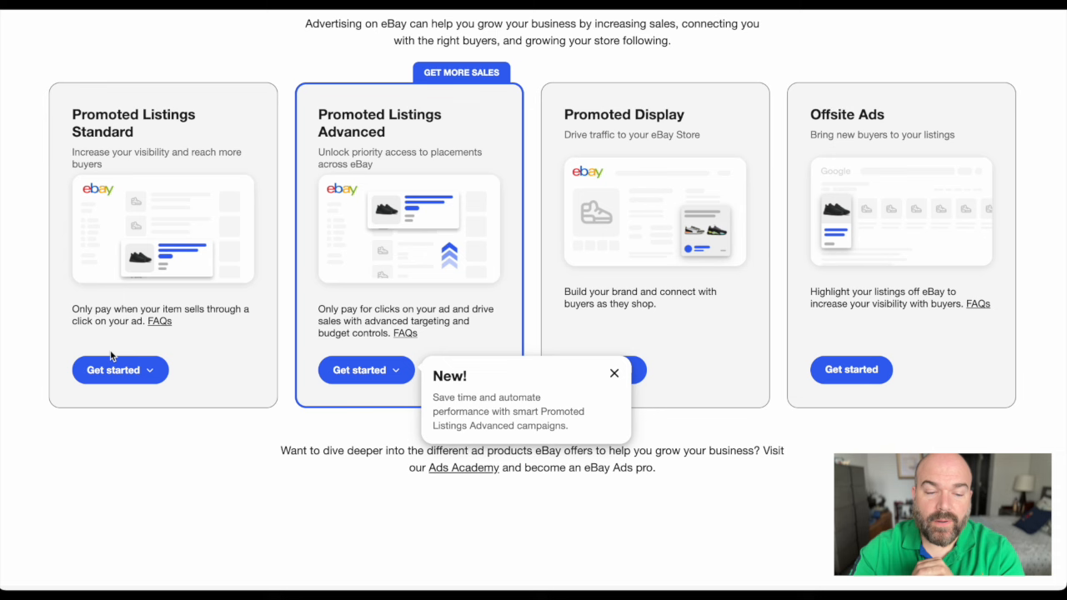
pyautogui.moveTo(96, 247)
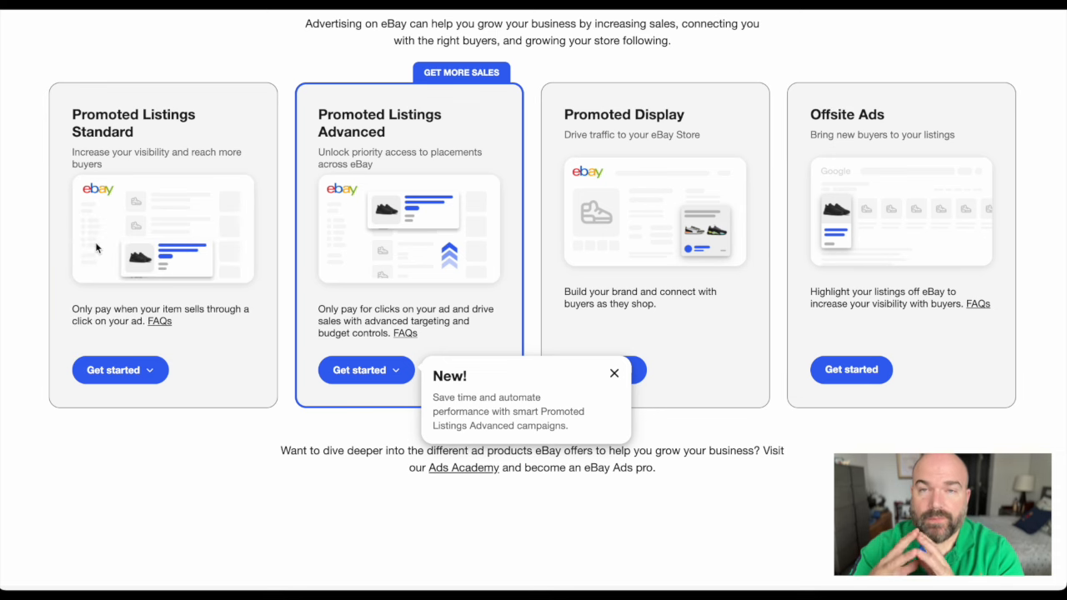
pyautogui.click(113, 369)
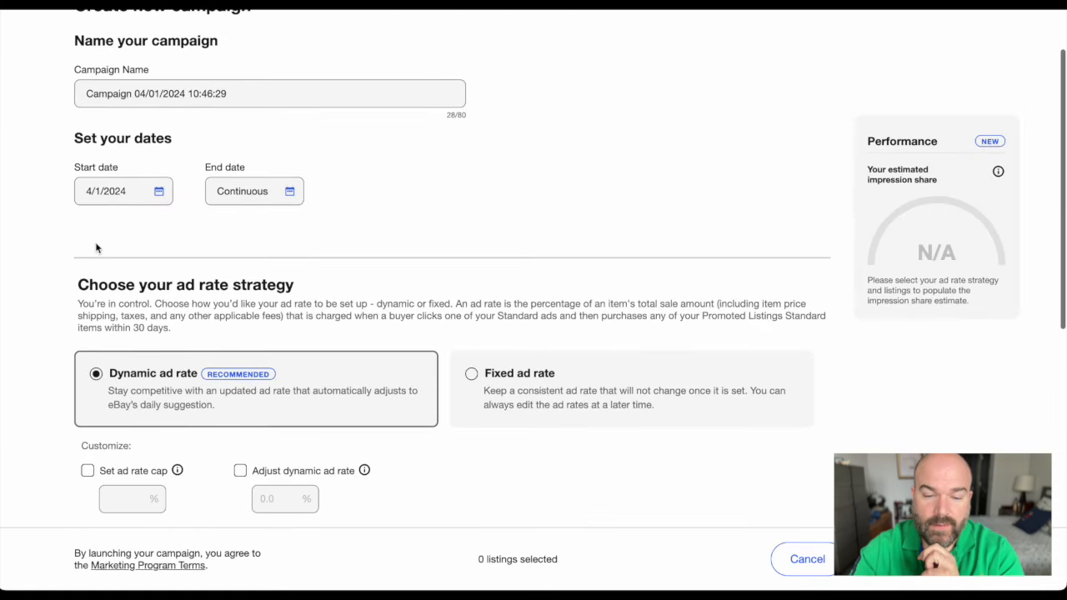
# Step: Sort the campaign listings table by Days on site, fewest days first
pyautogui.scroll(-3)
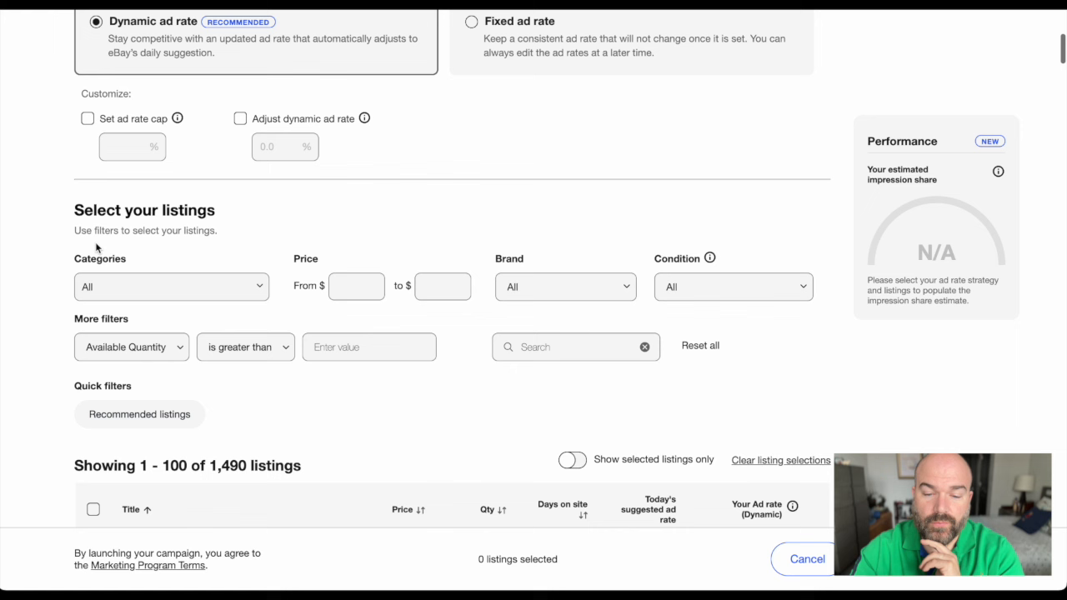
pyautogui.scroll(-3)
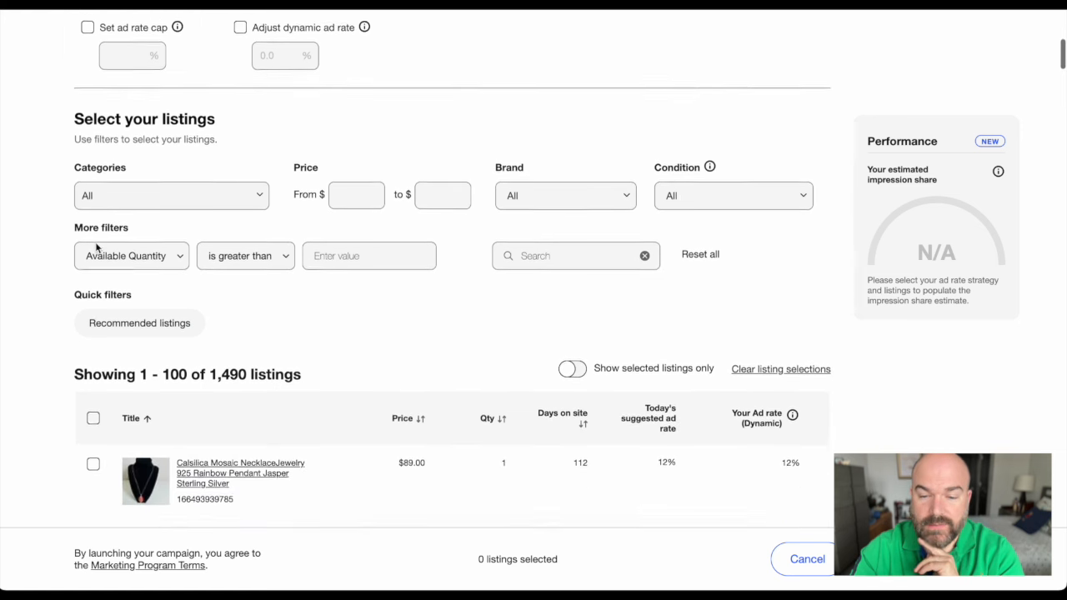
pyautogui.scroll(-3)
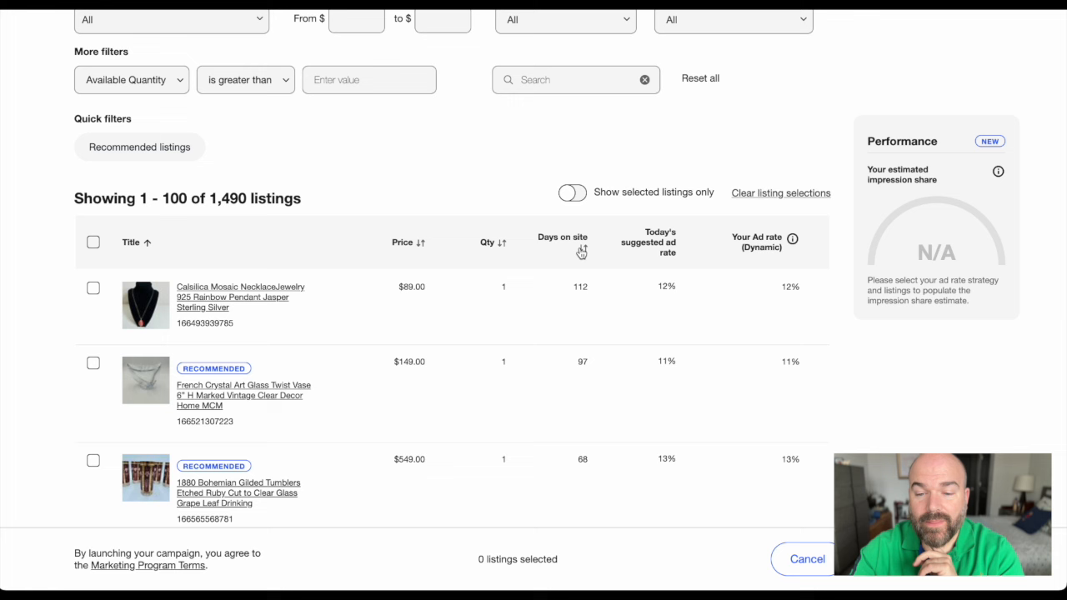
pyautogui.moveTo(581, 241)
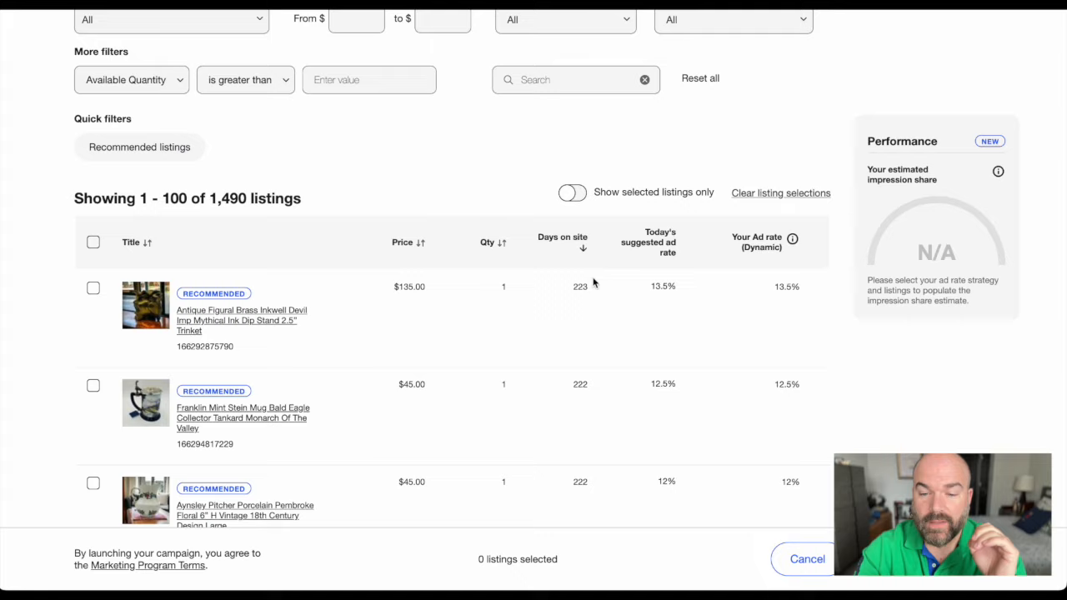
pyautogui.moveTo(583, 249)
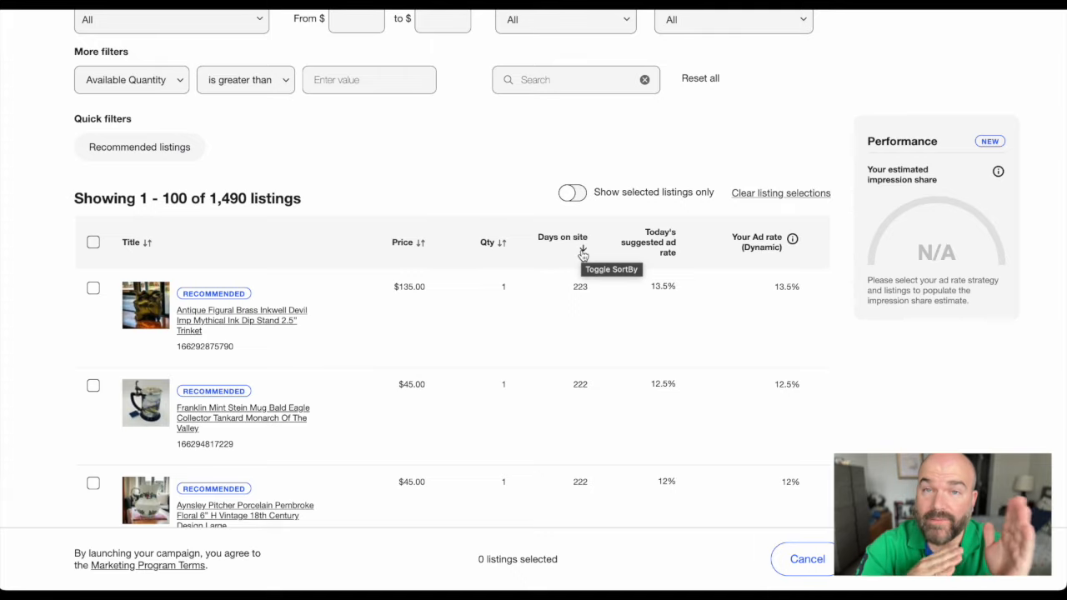
pyautogui.scroll(-3)
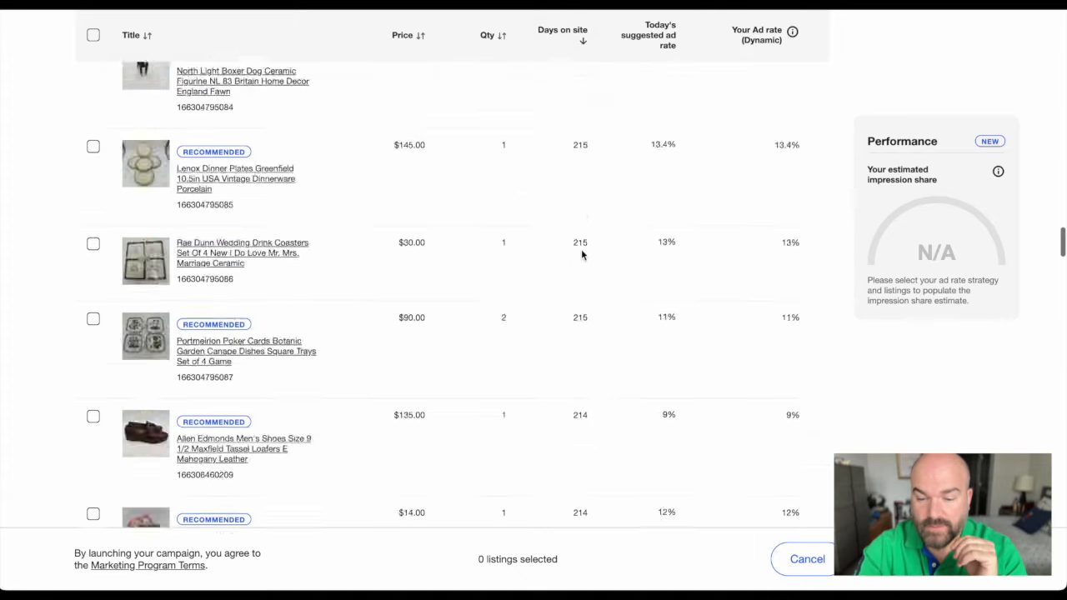
pyautogui.scroll(-3)
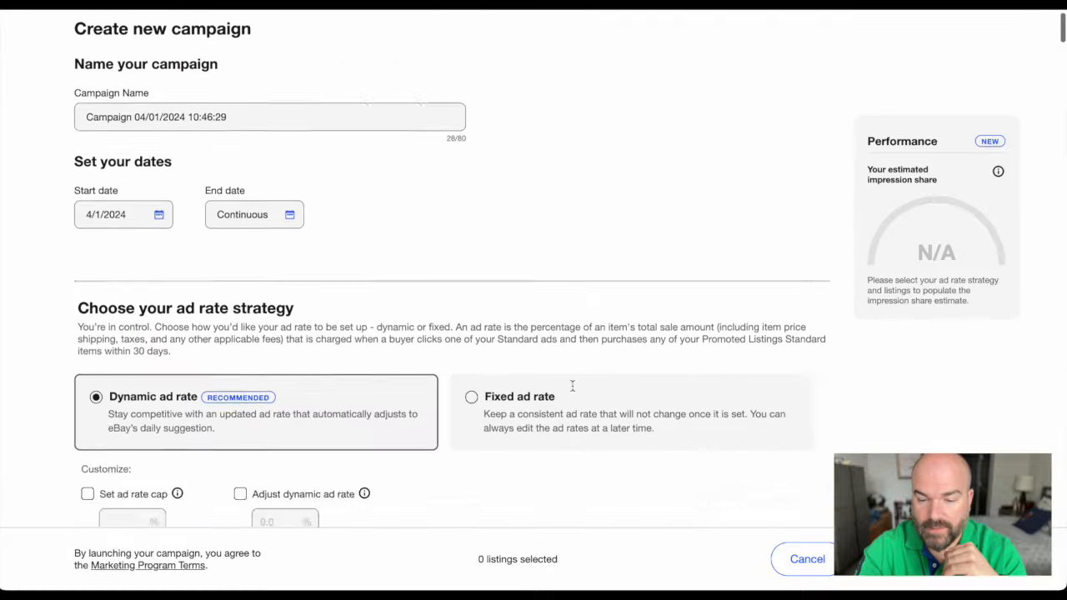
pyautogui.scroll(-3)
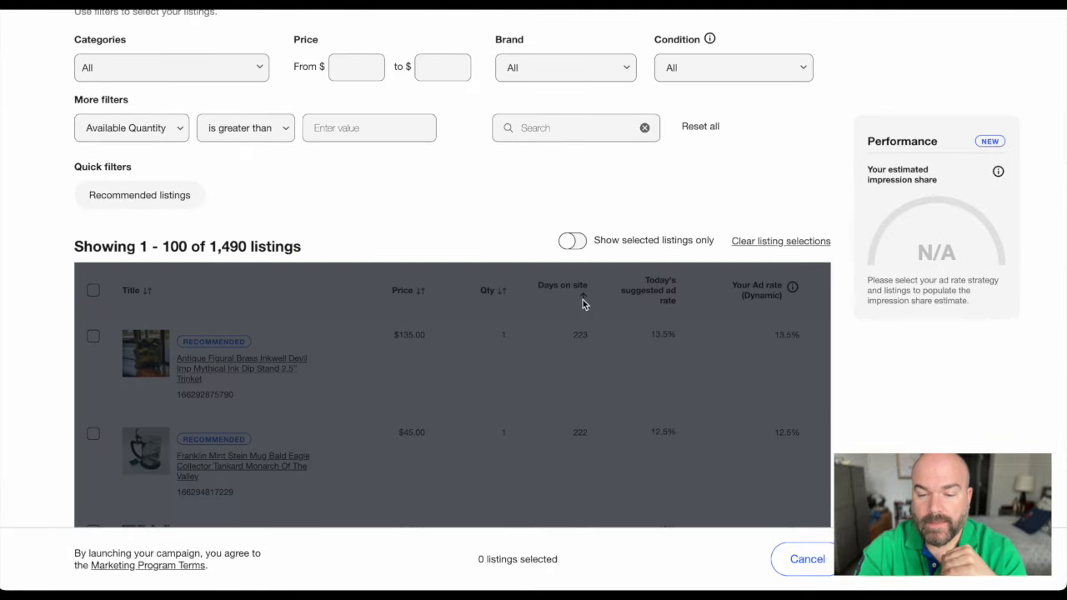
pyautogui.click(562, 285)
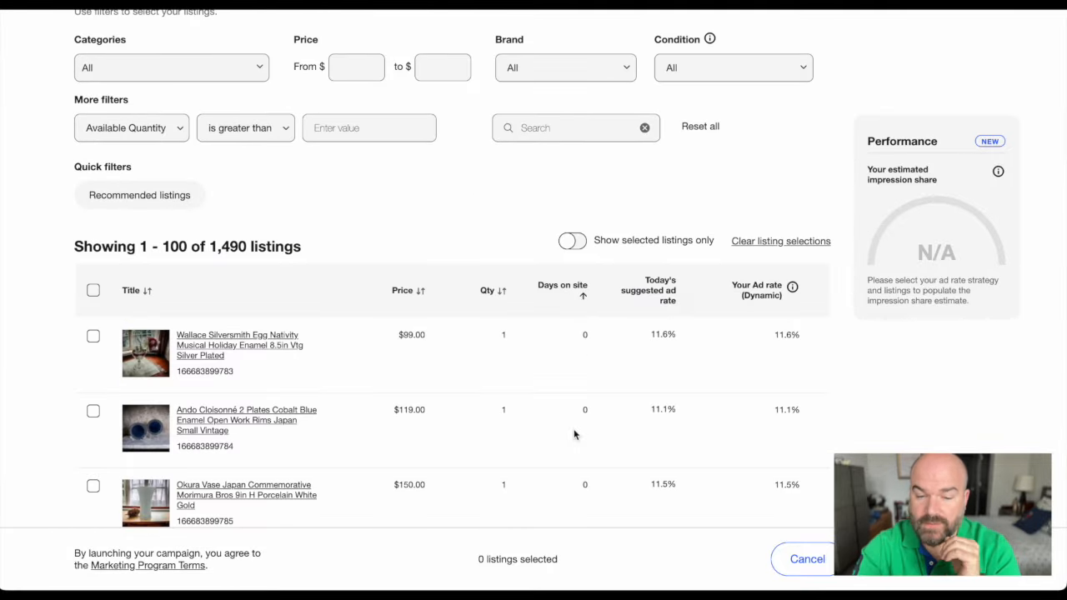
pyautogui.scroll(-3)
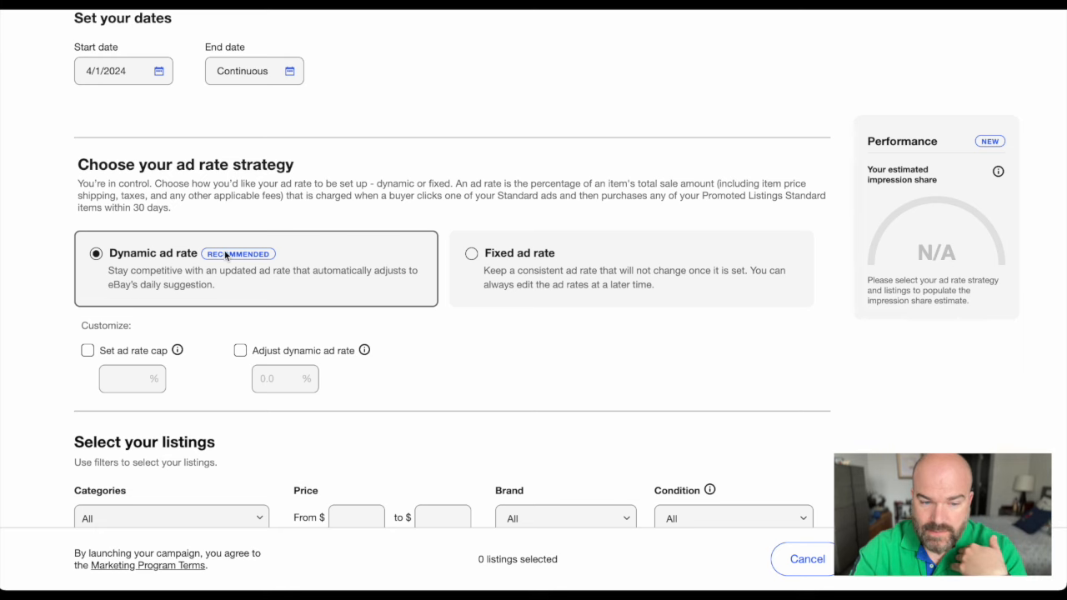
# Step: Switch to Fixed ad rate and apply a single 2.0% rate
pyautogui.scroll(-3)
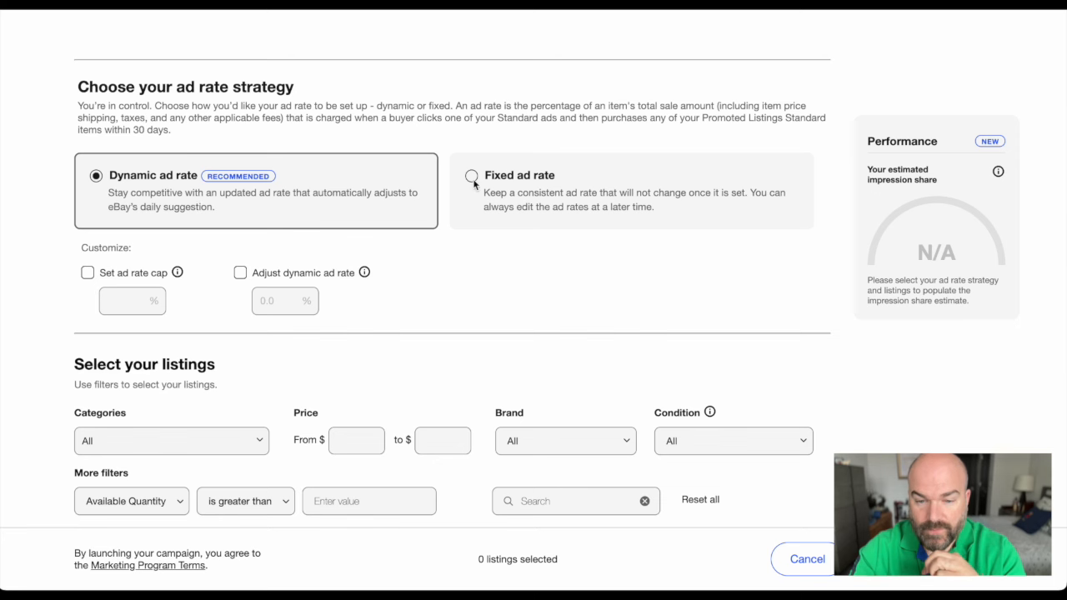
pyautogui.click(471, 175)
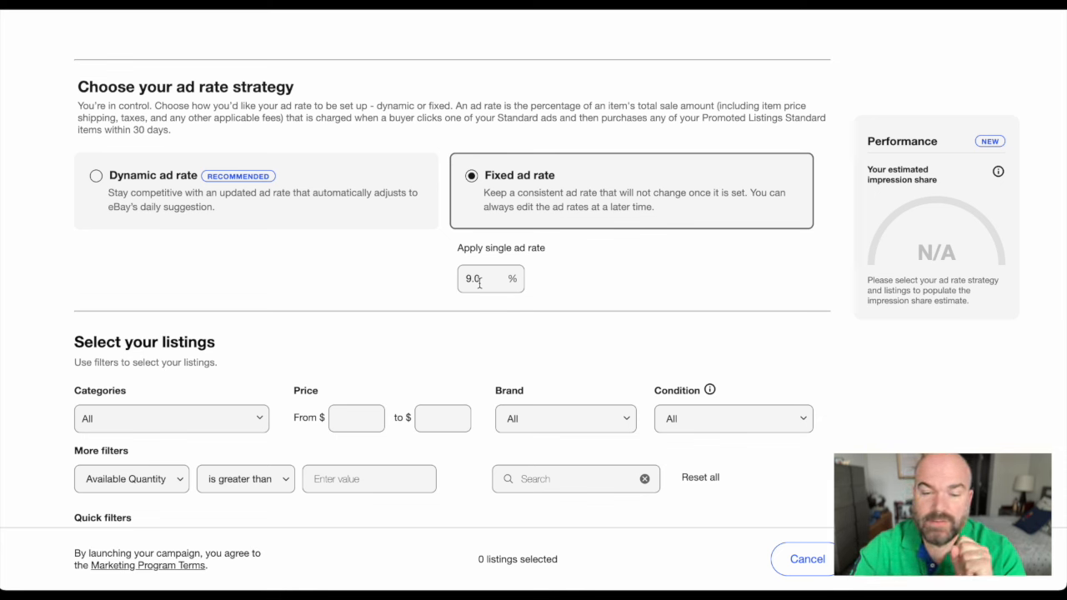
pyautogui.write('2')
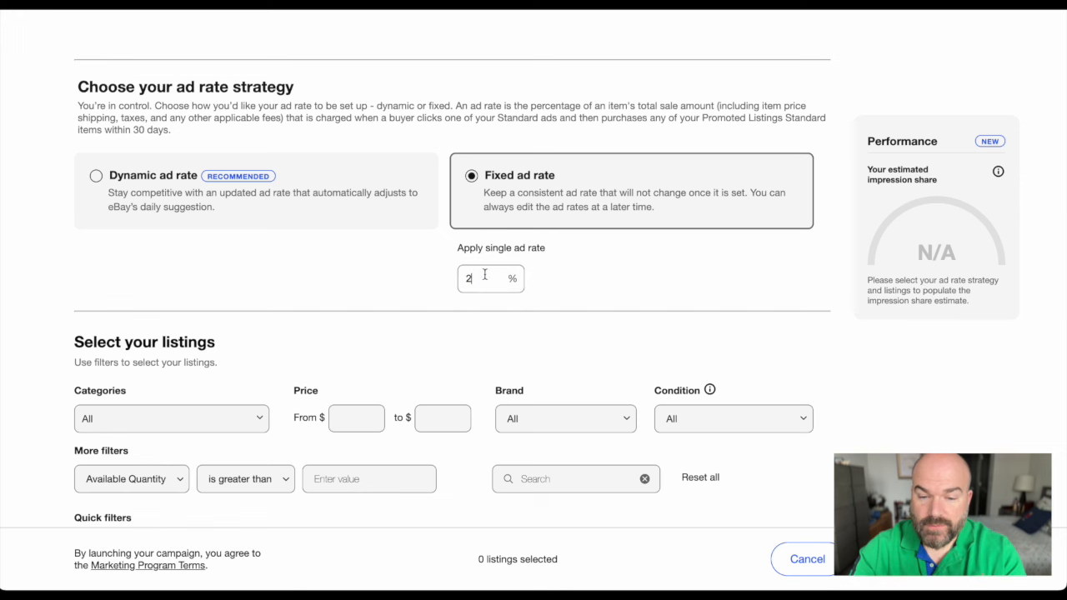
pyautogui.moveTo(566, 297)
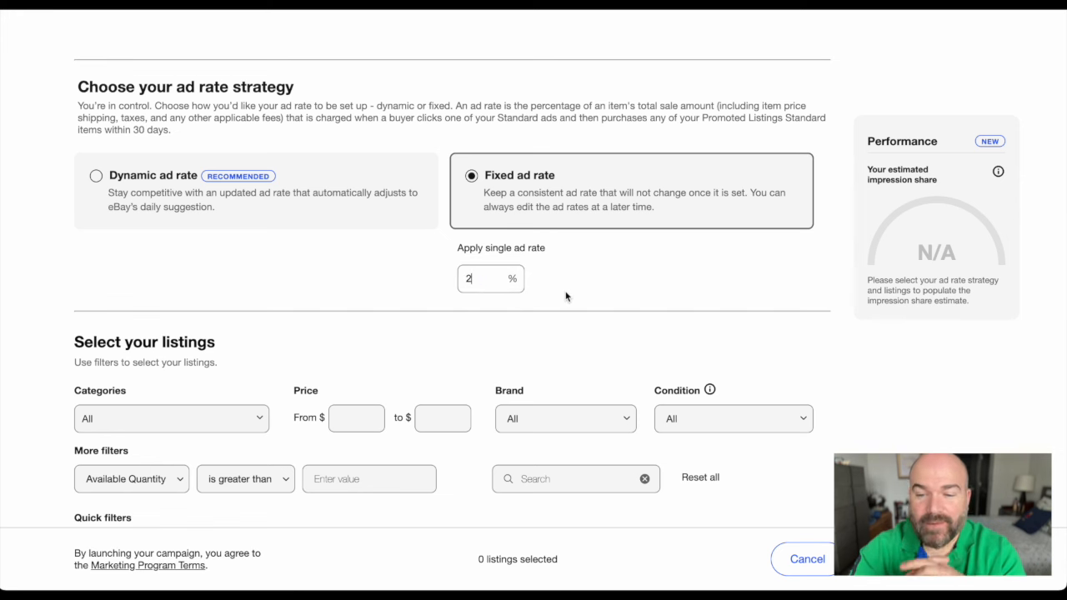
pyautogui.moveTo(146, 212)
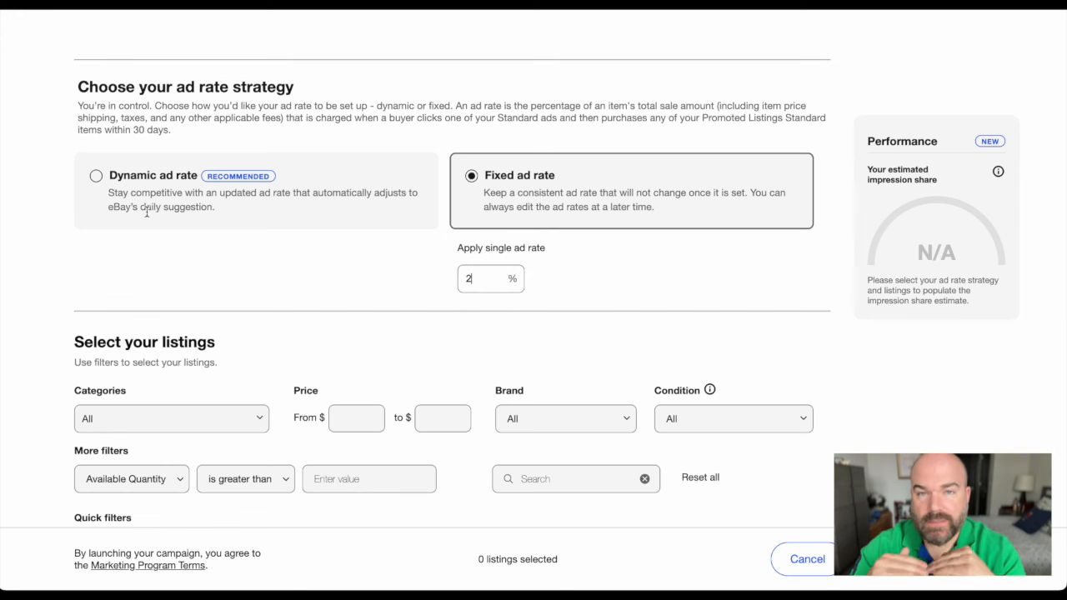
pyautogui.write('.0')
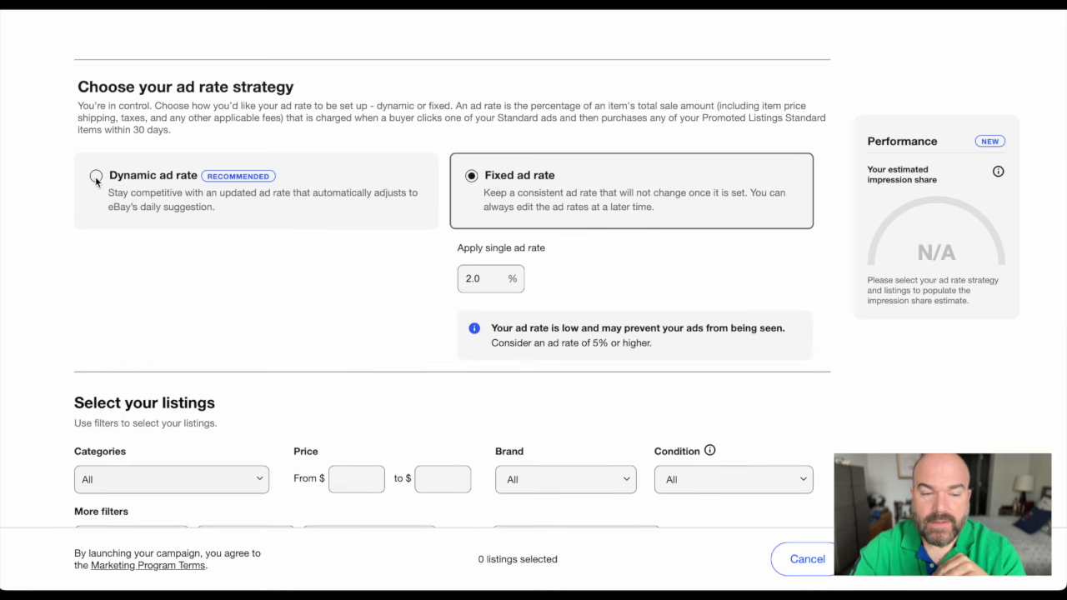
# Step: Select Dynamic ad rate, remove the rate cap, and adjust the rate upward by 2.0%
pyautogui.click(96, 175)
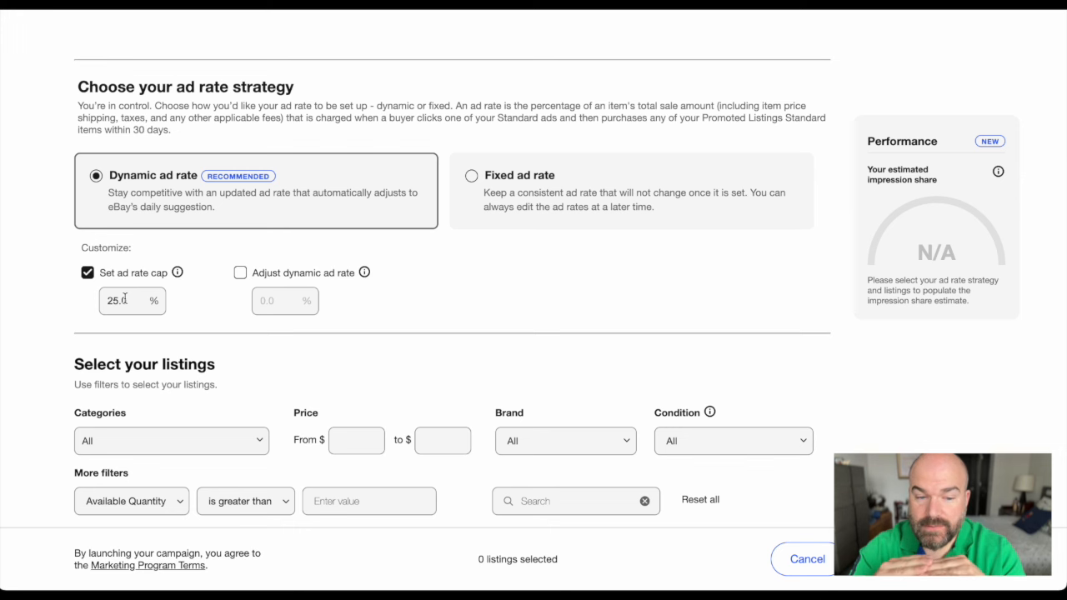
pyautogui.click(88, 273)
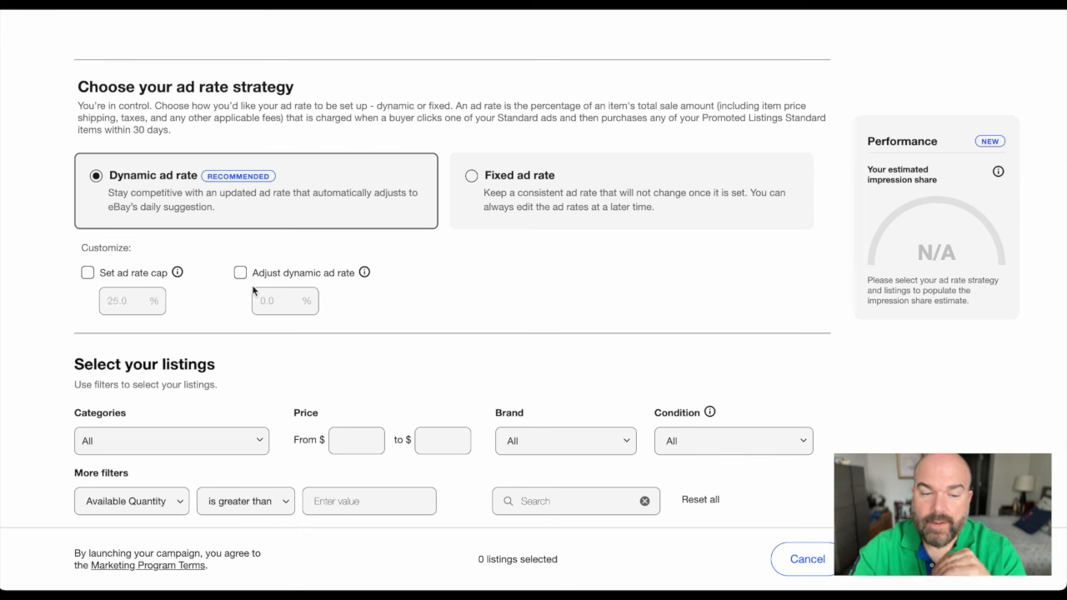
pyautogui.click(240, 272)
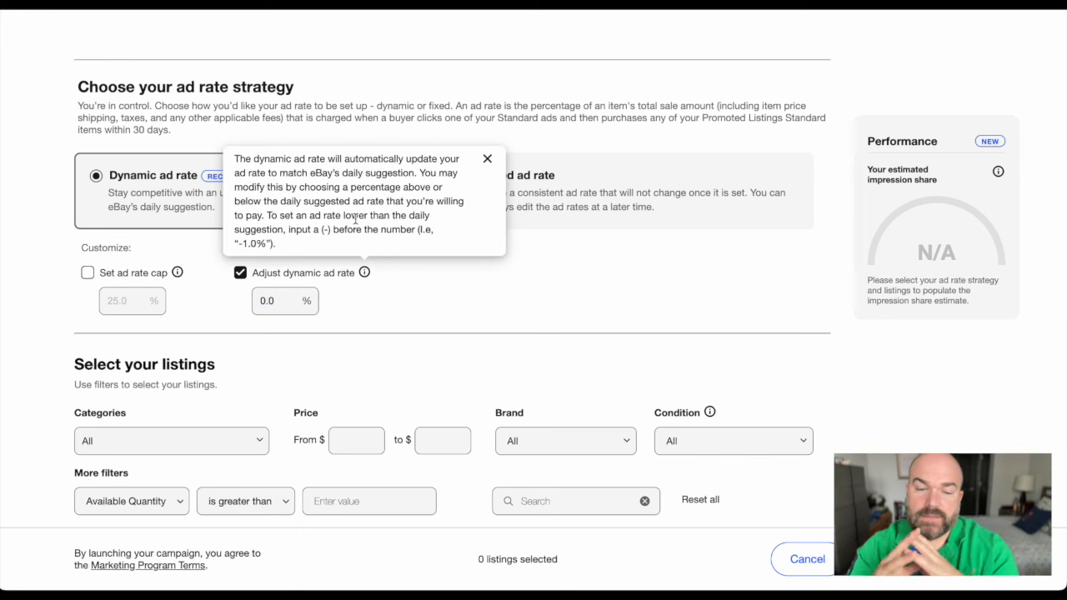
pyautogui.scroll(-3)
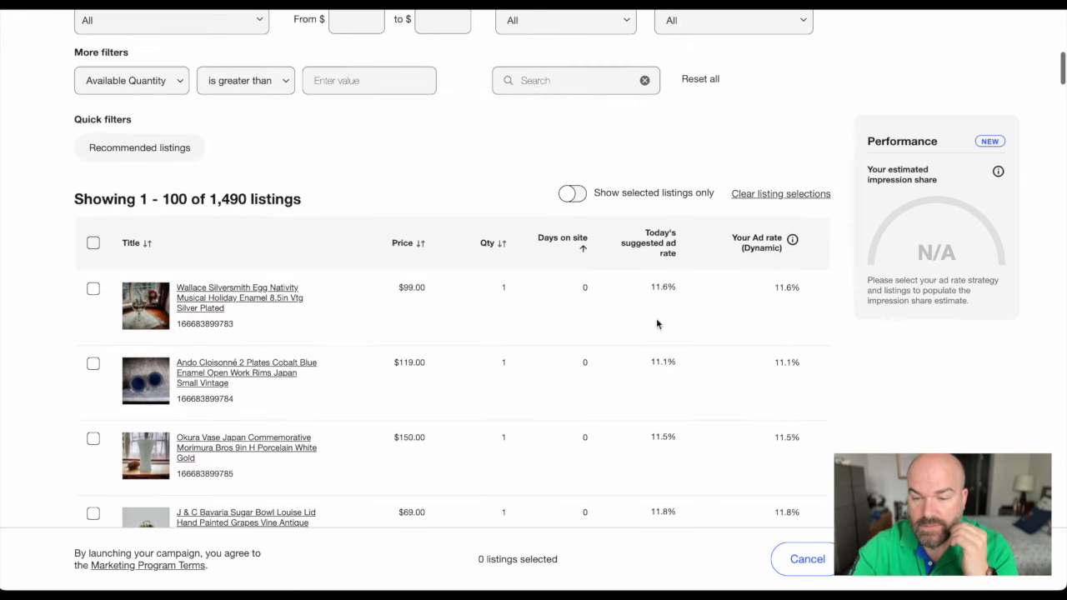
pyautogui.moveTo(655, 286)
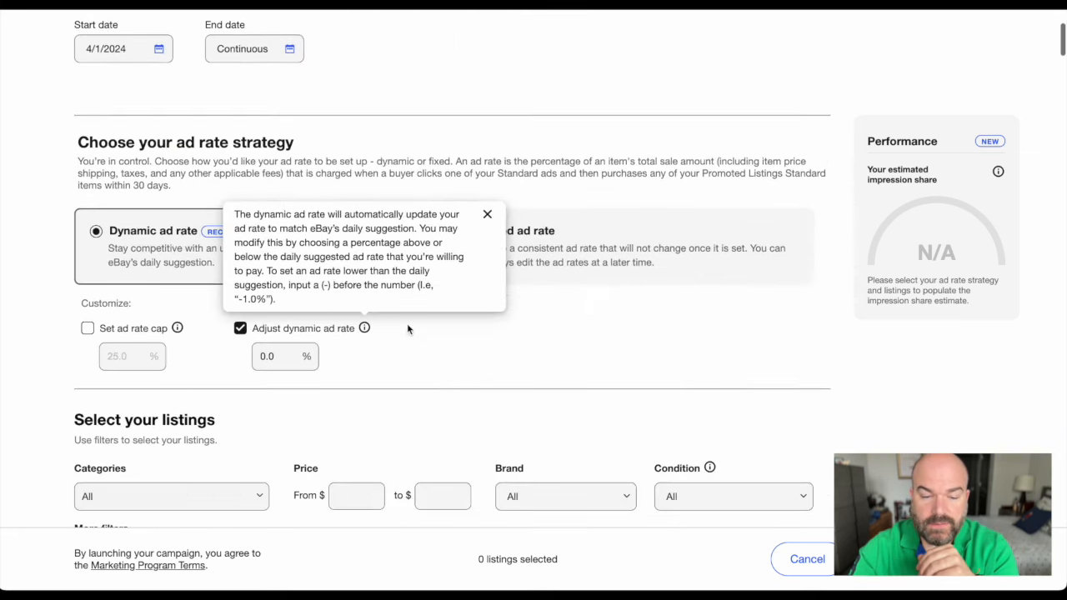
pyautogui.write('2.0')
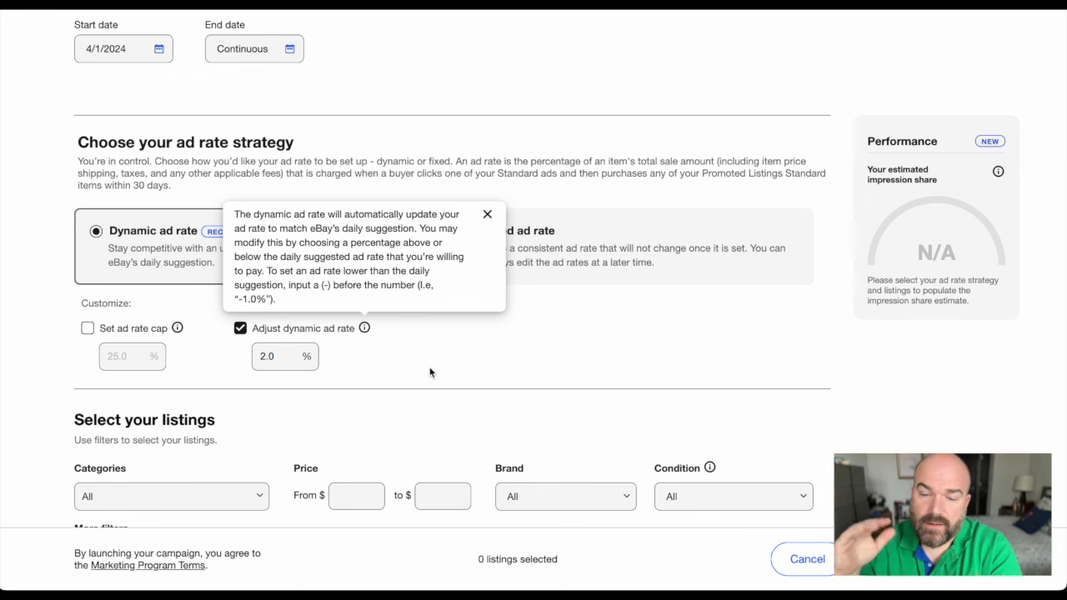
# Step: Sort listings by Days on site descending so the 223-day items come first
pyautogui.scroll(-3)
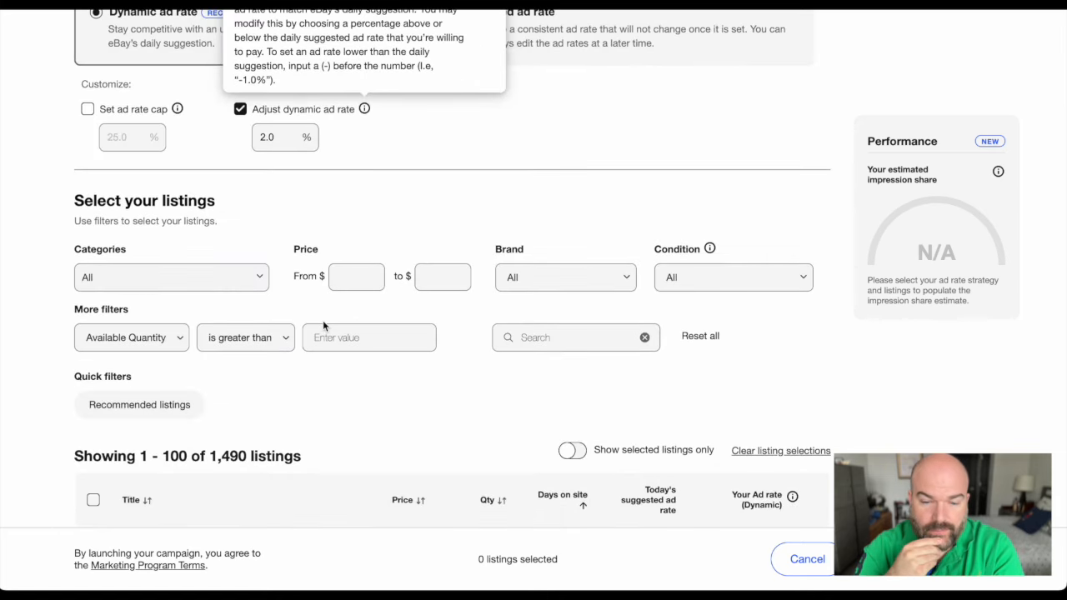
pyautogui.scroll(-3)
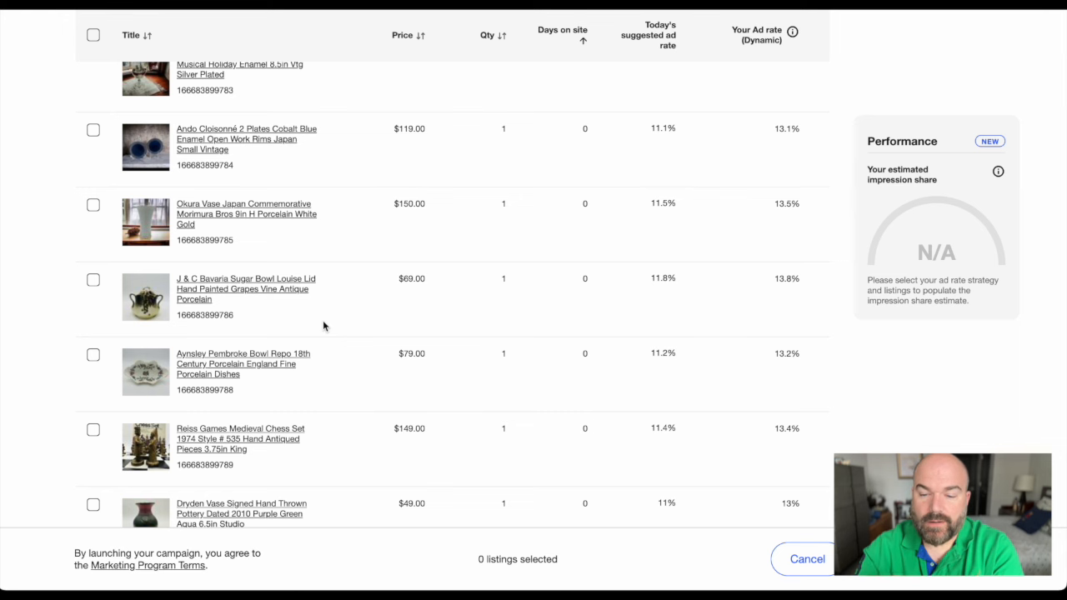
pyautogui.scroll(-3)
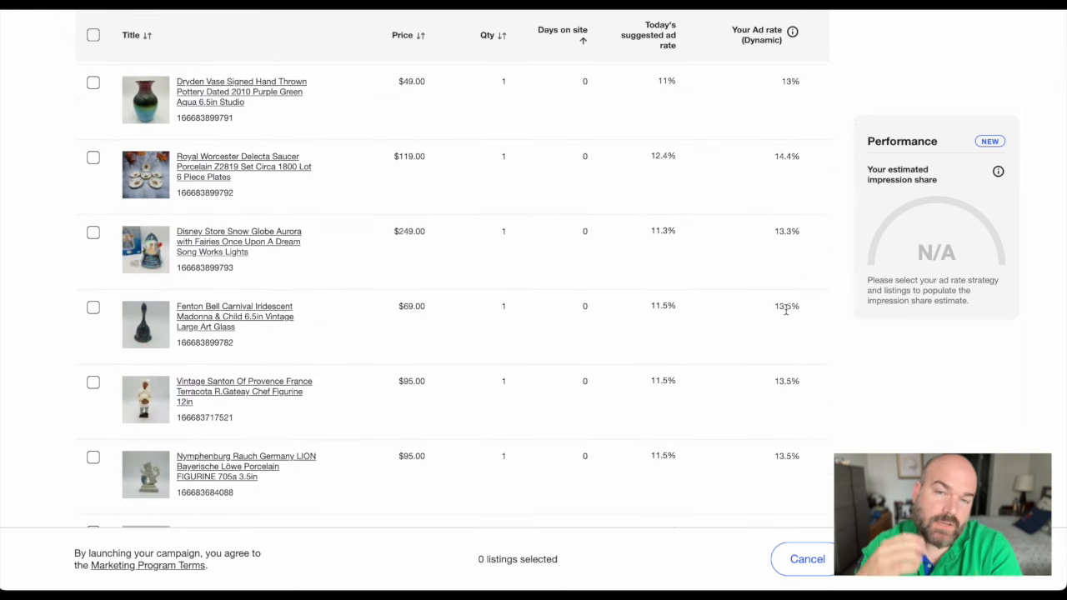
pyautogui.scroll(-3)
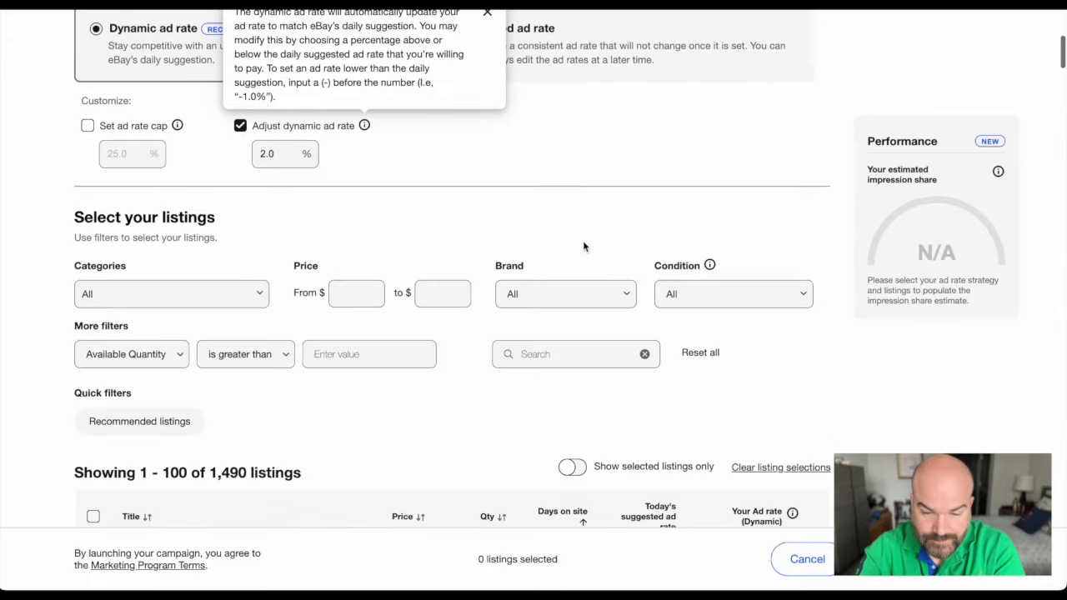
pyautogui.scroll(-3)
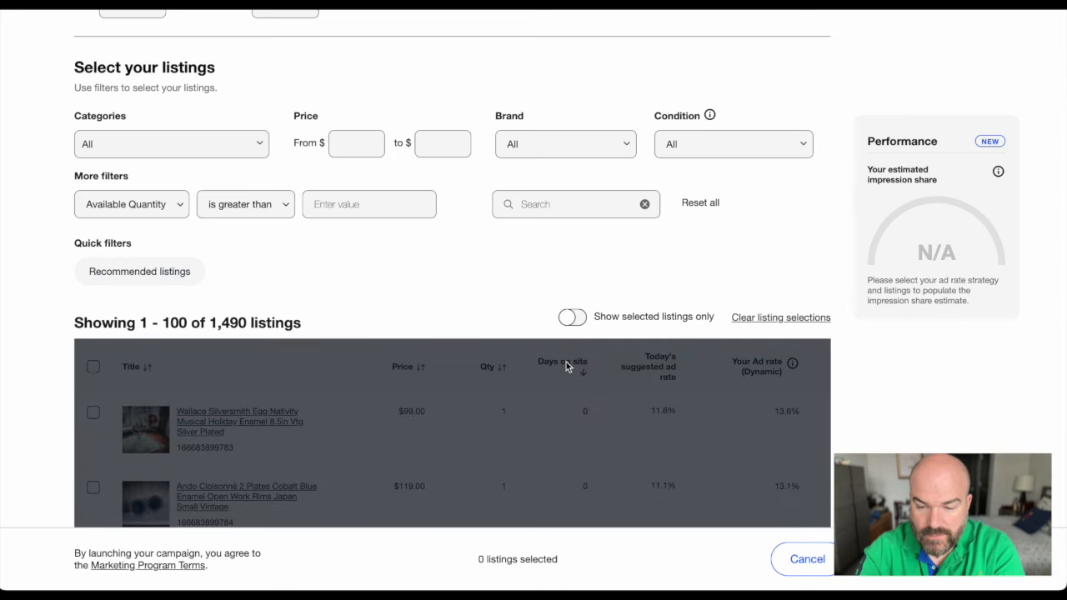
pyautogui.scroll(-3)
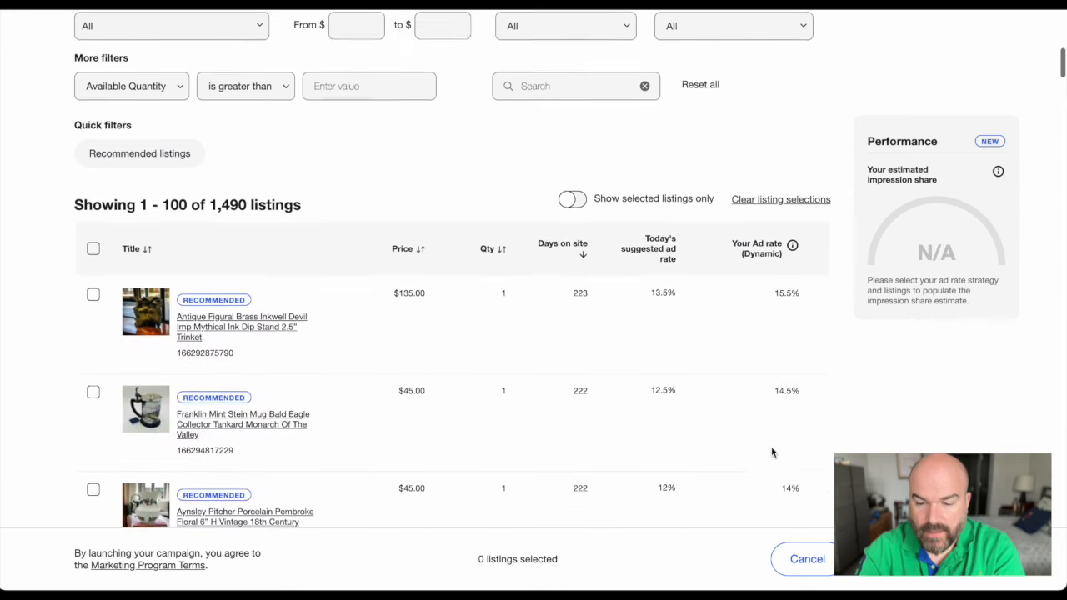
pyautogui.scroll(-3)
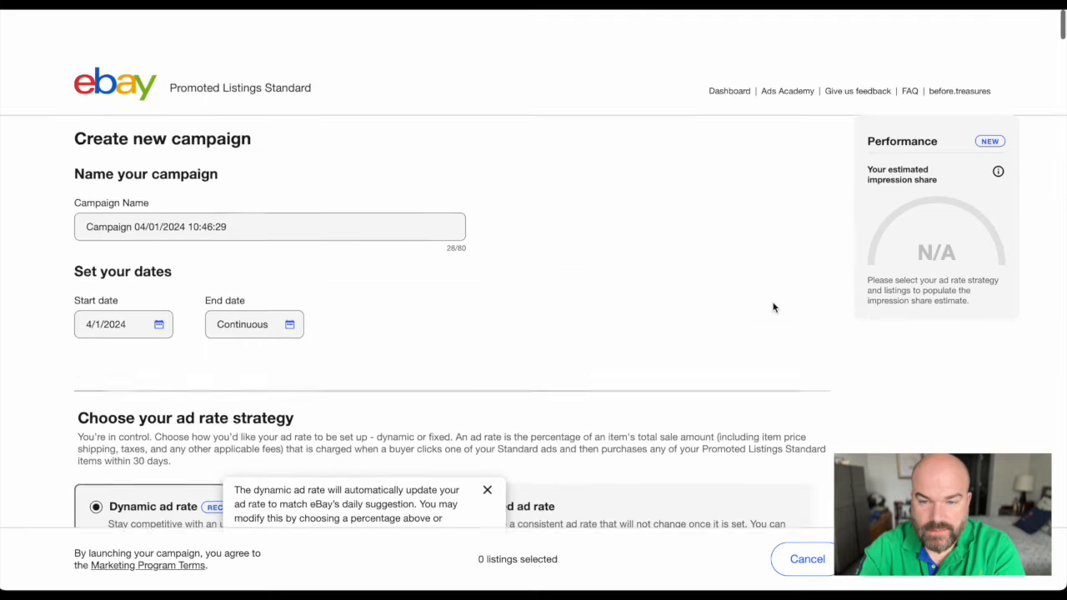
pyautogui.scroll(-3)
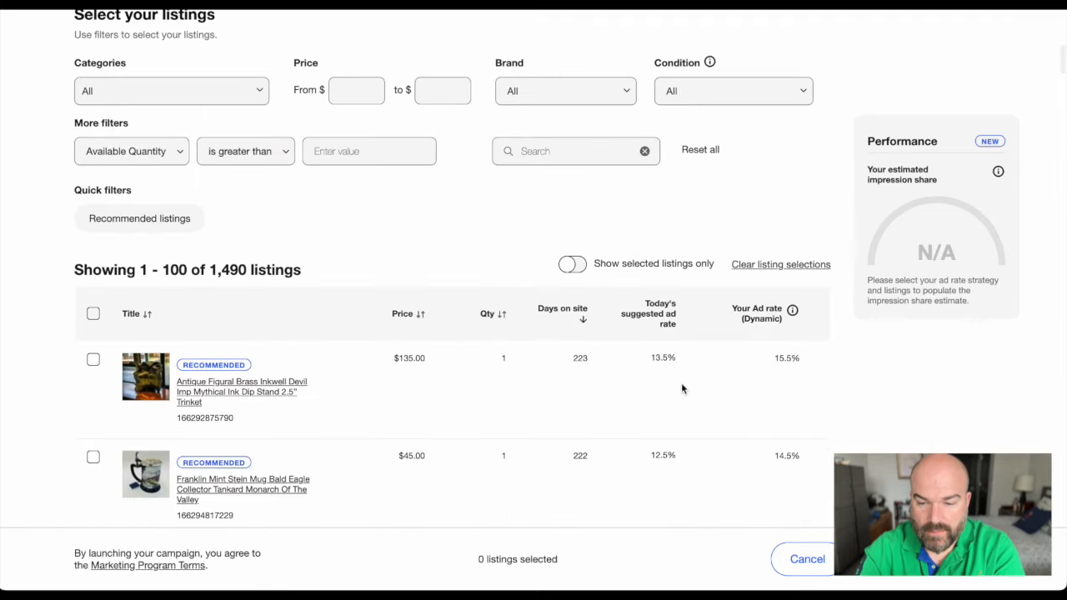
pyautogui.moveTo(785, 370)
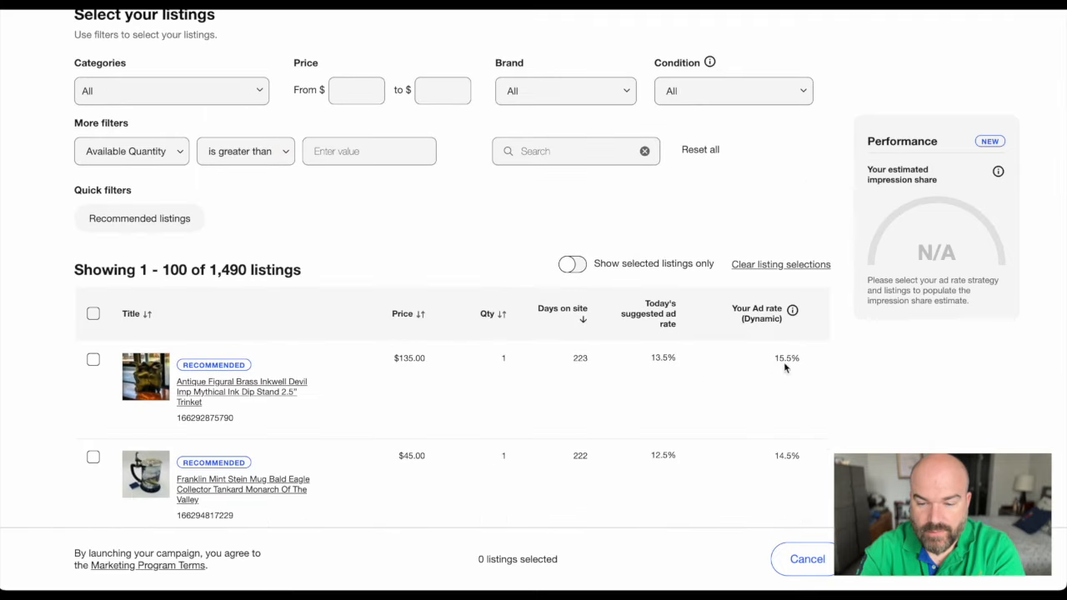
pyautogui.scroll(-3)
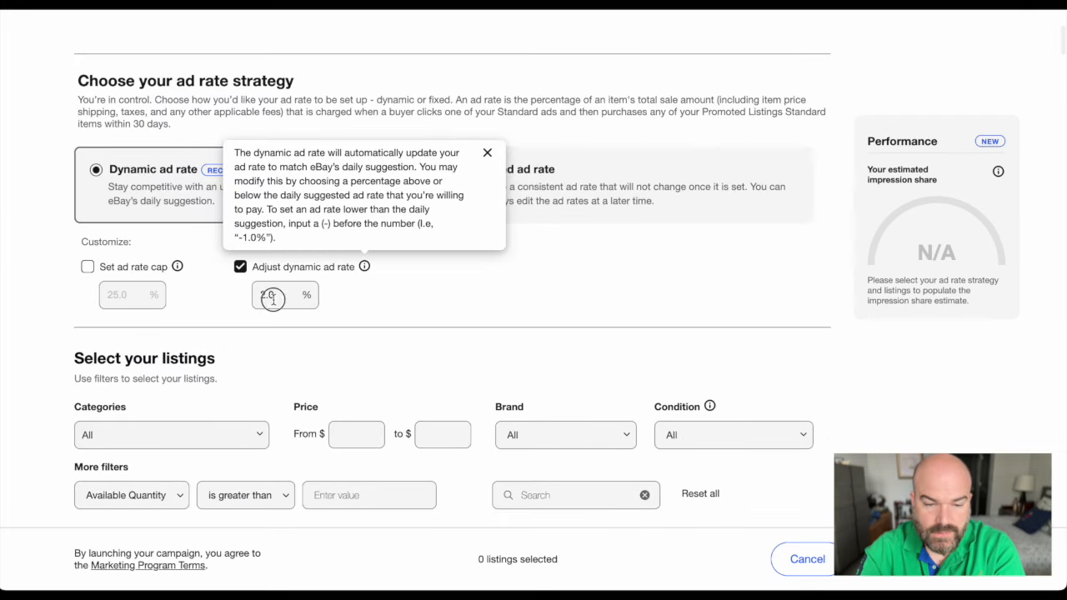
# Step: Change the dynamic ad rate adjustment to 1 and review the updated listing rates
pyautogui.write('1')
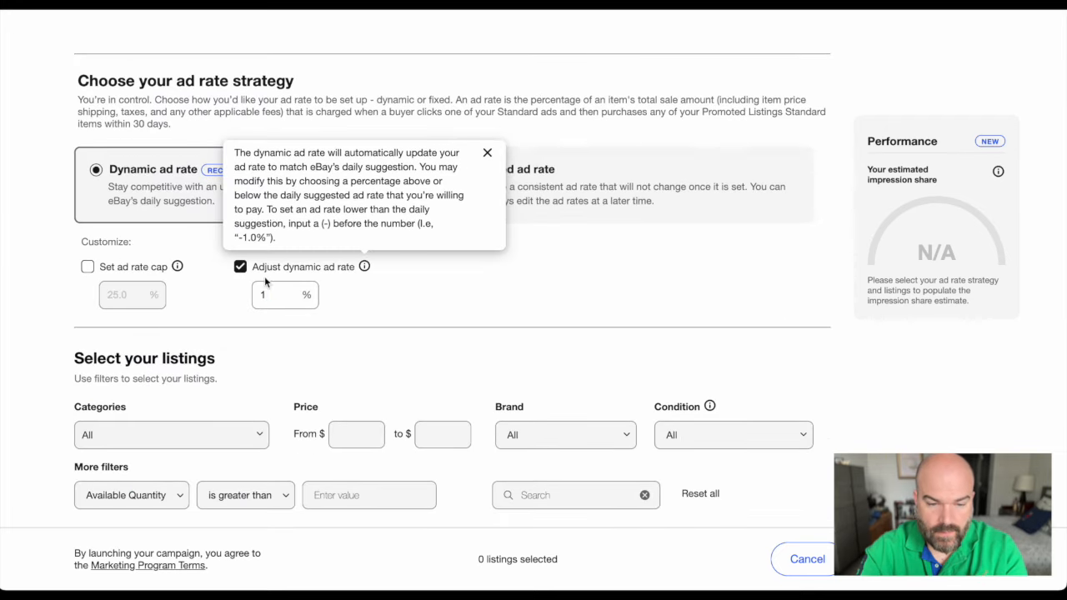
pyautogui.scroll(-3)
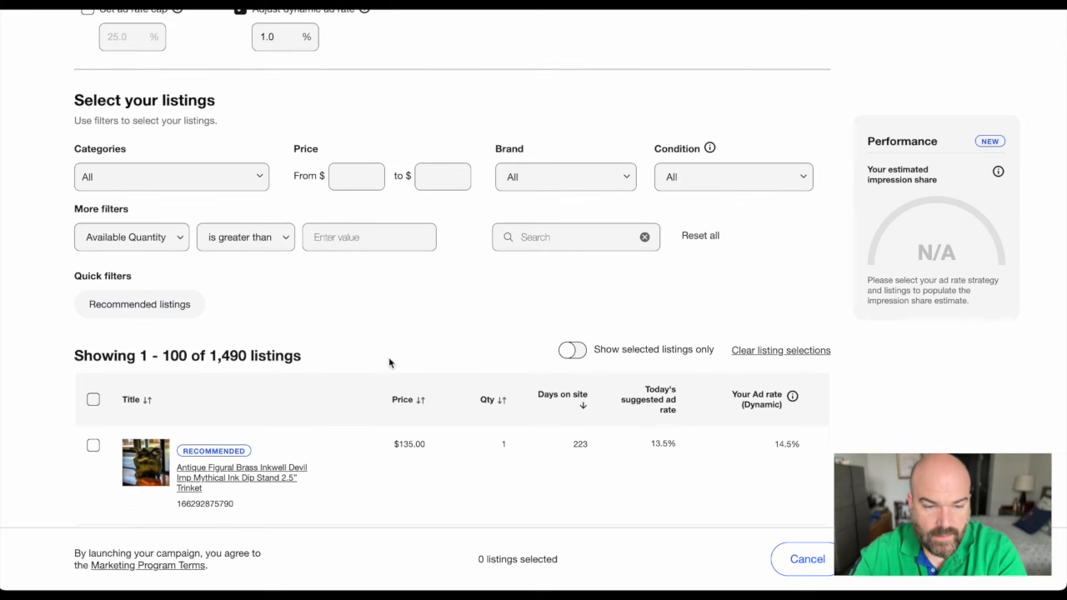
pyautogui.moveTo(456, 274)
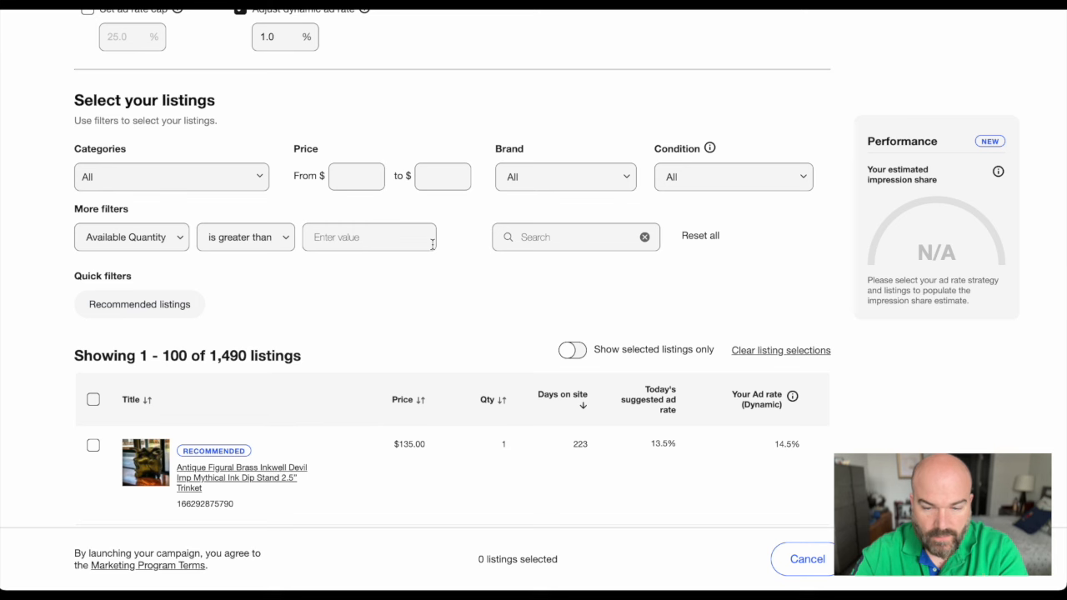
pyautogui.scroll(-3)
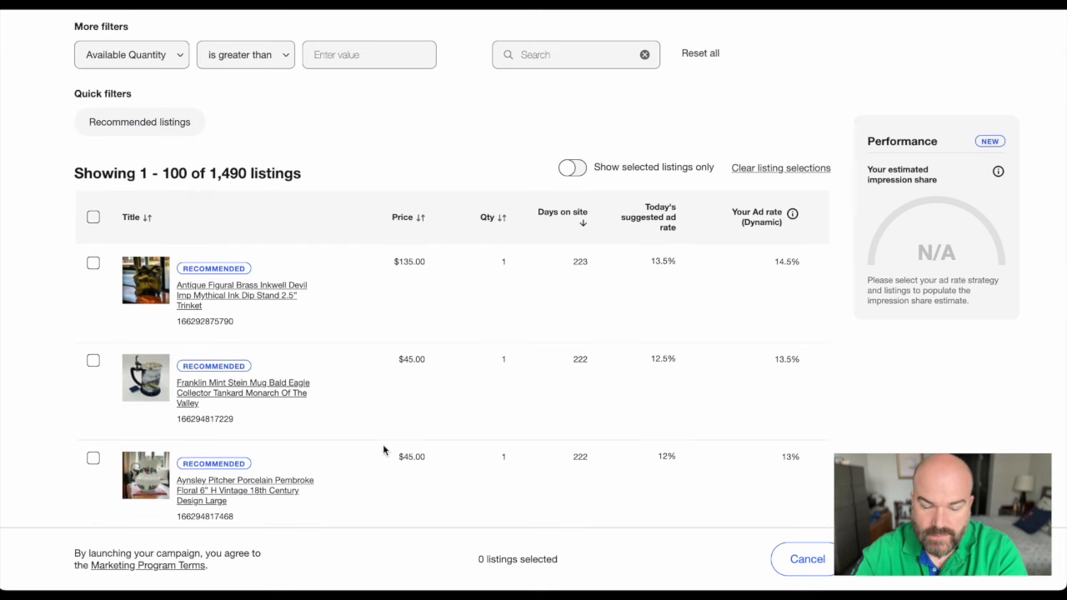
pyautogui.scroll(3)
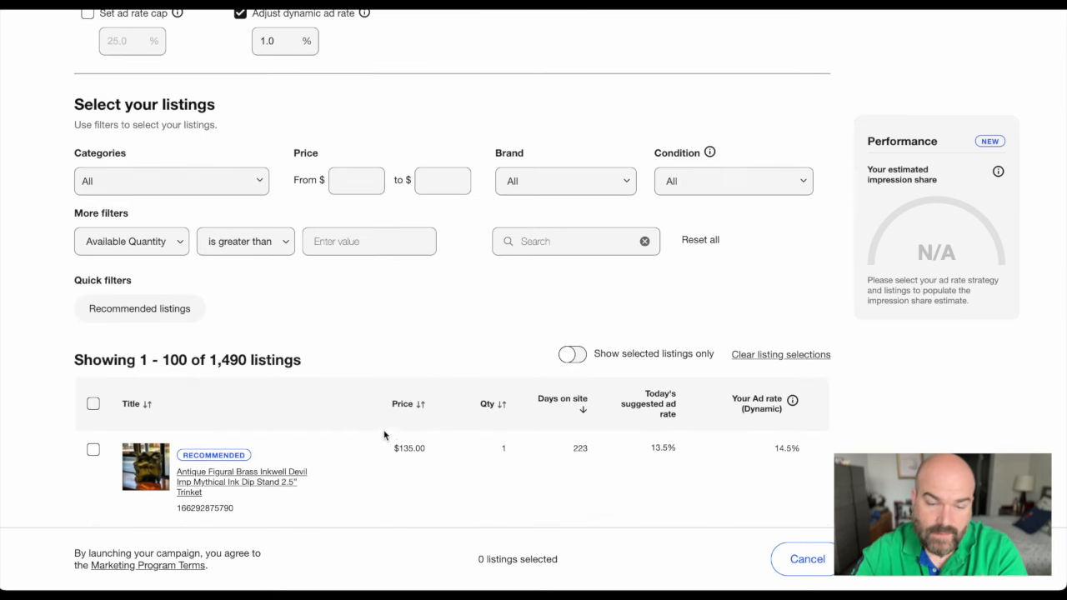
pyautogui.moveTo(421, 403)
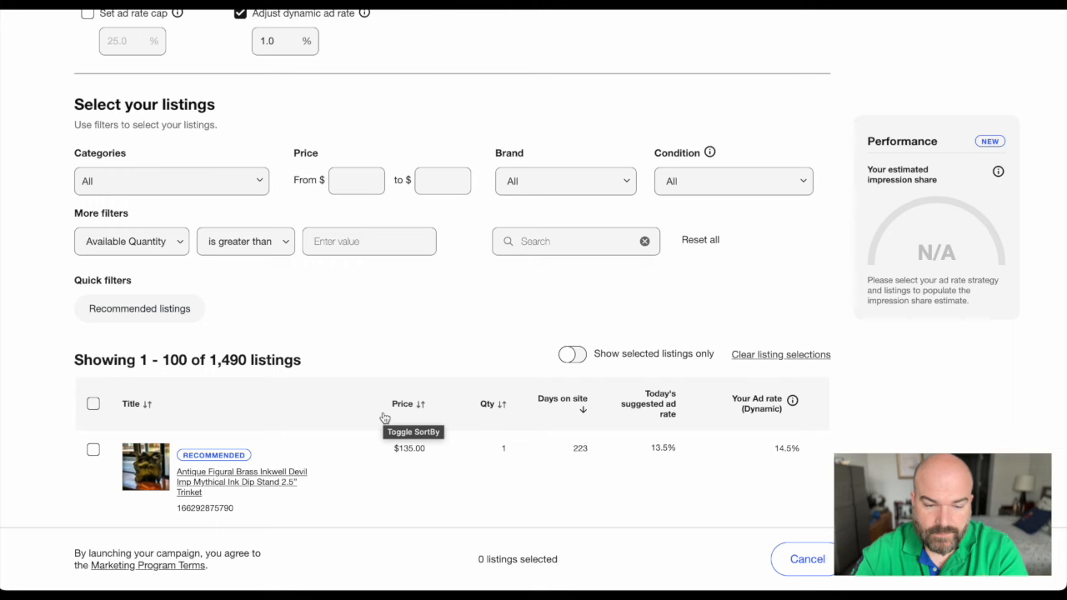
# Step: Select all 100 listings on this page and scroll through the selection
pyautogui.click(93, 404)
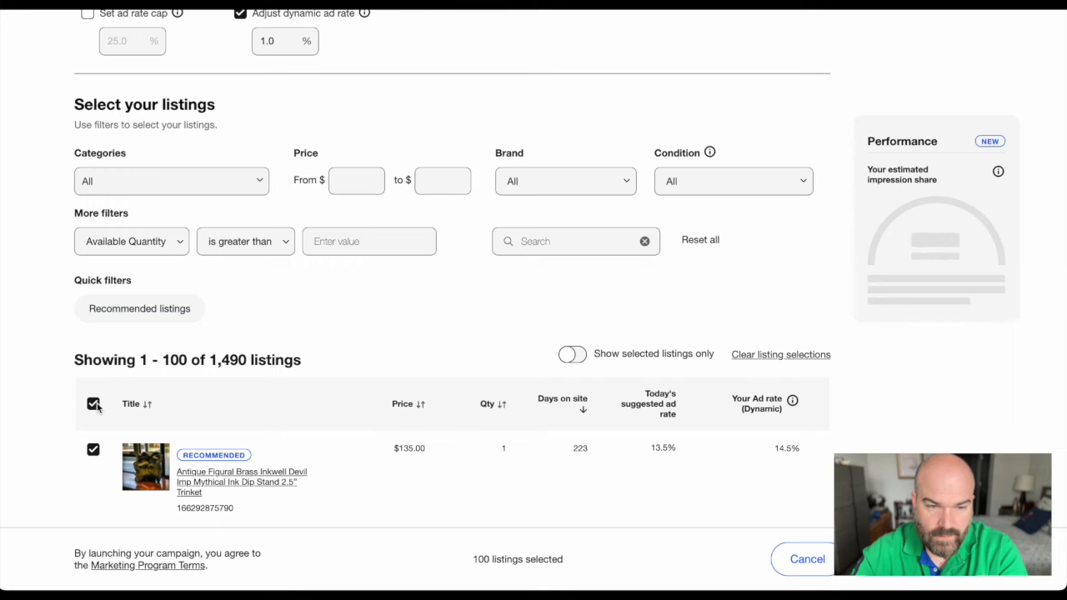
pyautogui.scroll(-3)
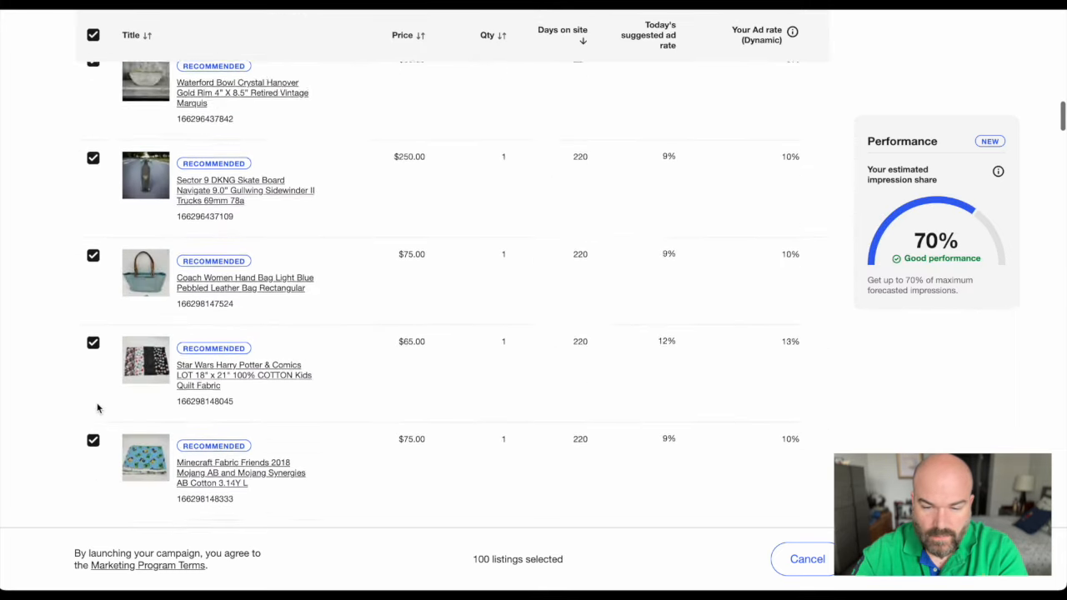
pyautogui.scroll(-3)
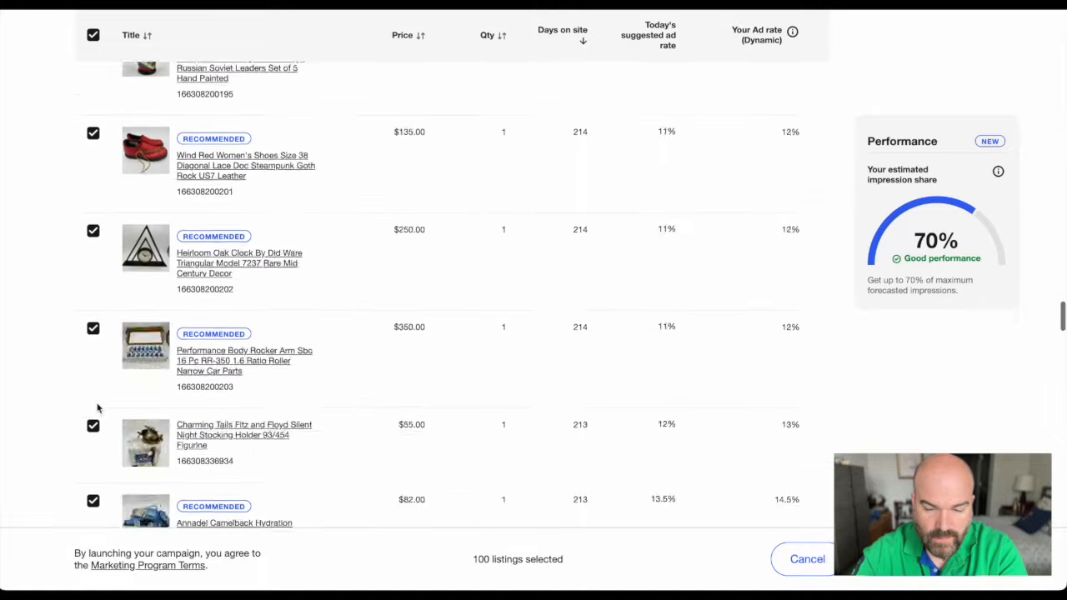
pyautogui.scroll(-3)
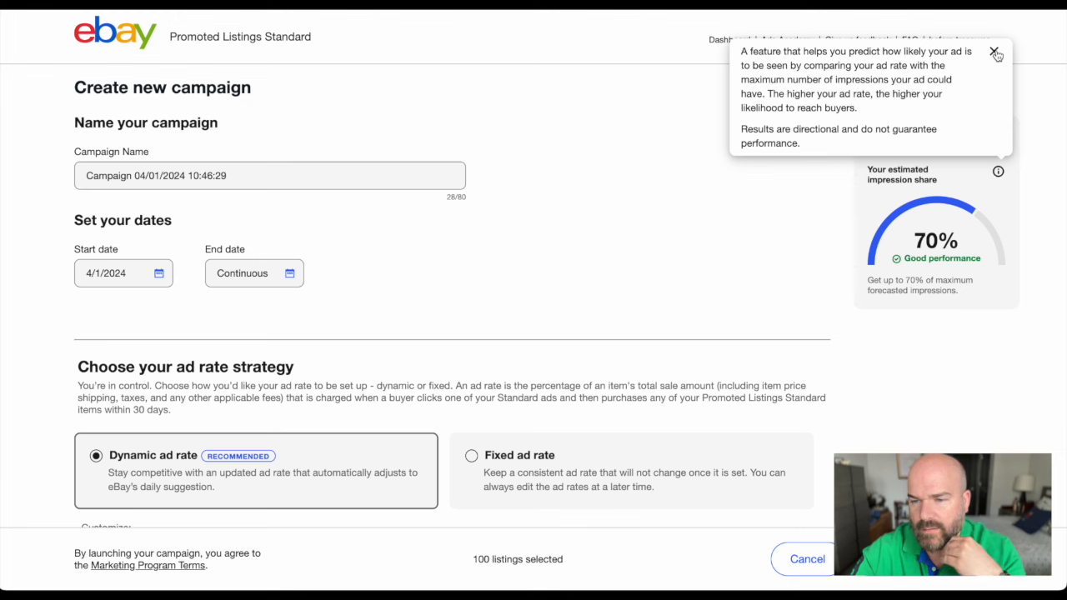
# Step: Try a 25% dynamic ad rate adjustment, then lower it, ending at 1.0%
pyautogui.scroll(-3)
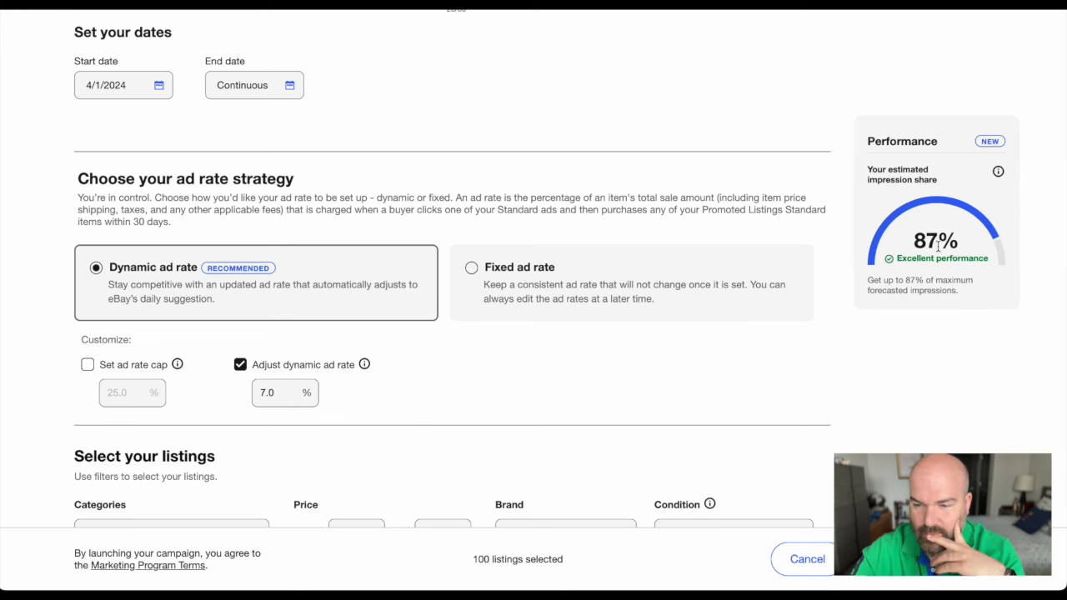
pyautogui.write('25')
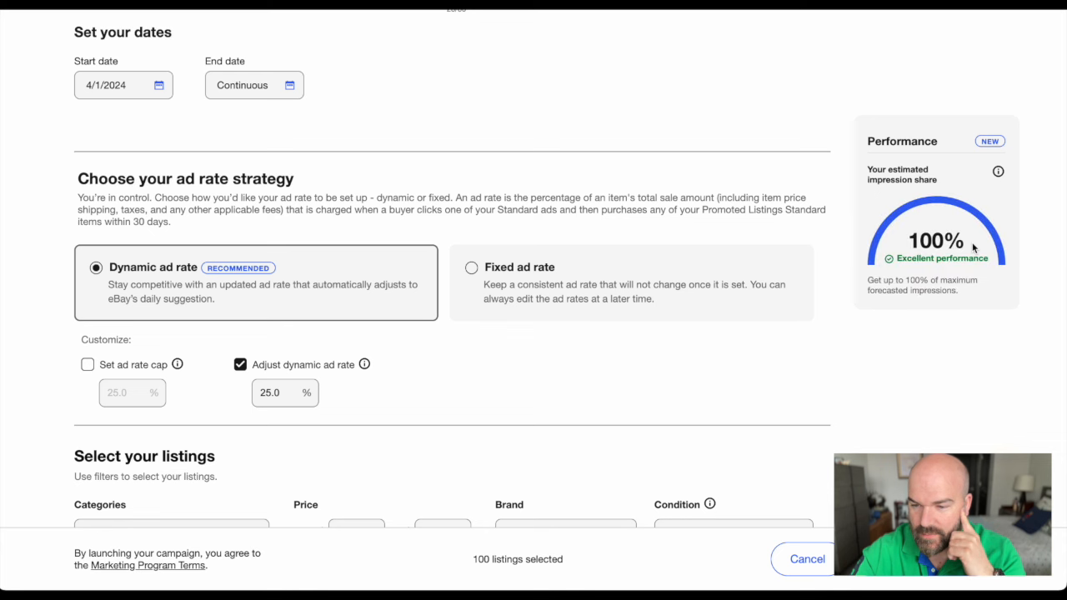
pyautogui.moveTo(794, 279)
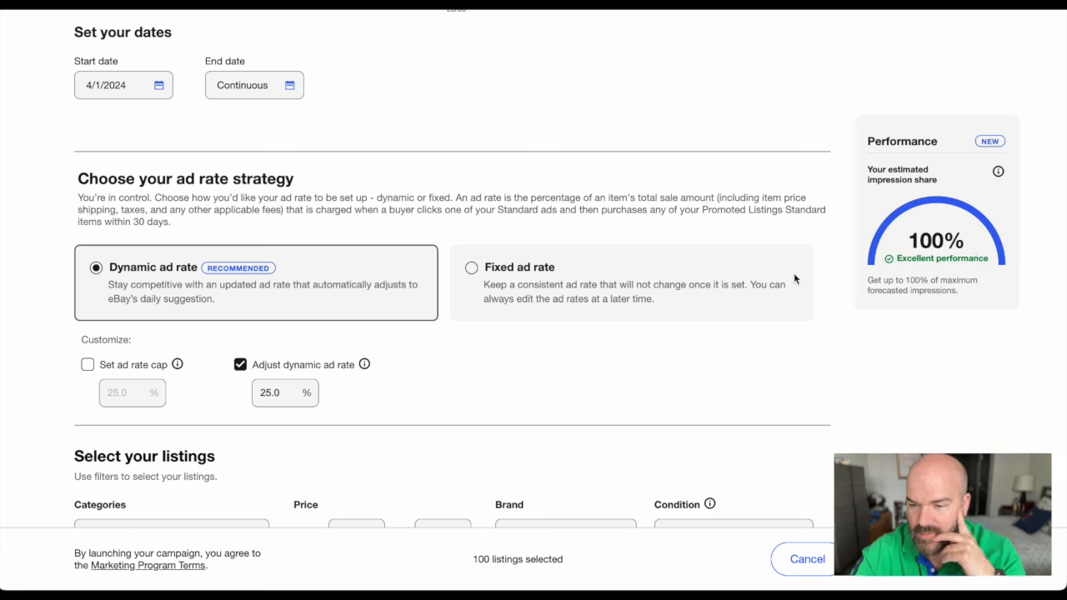
pyautogui.moveTo(265, 380)
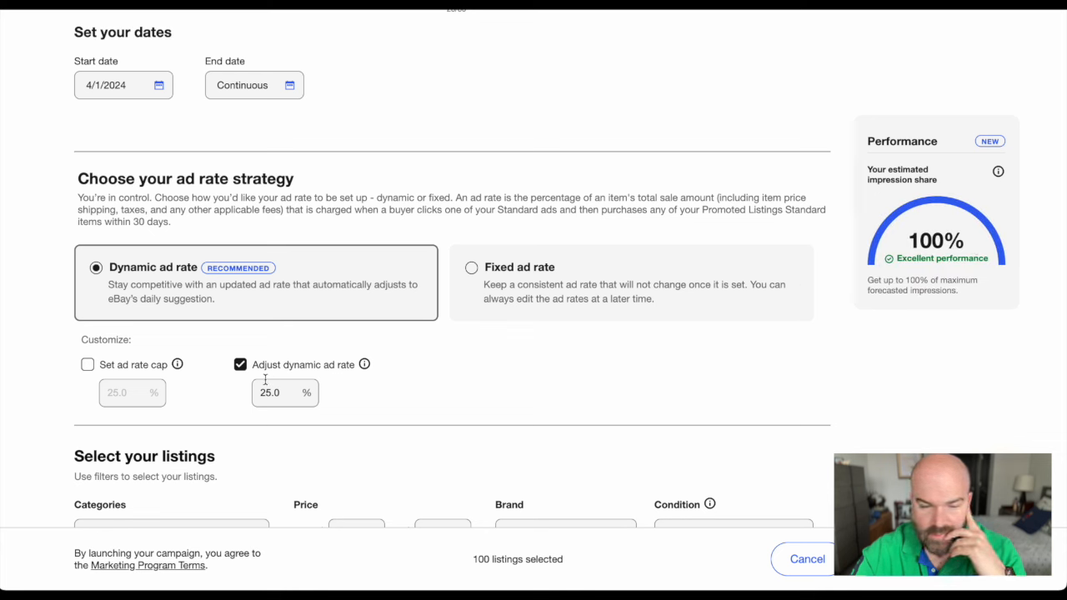
pyautogui.write('2.0')
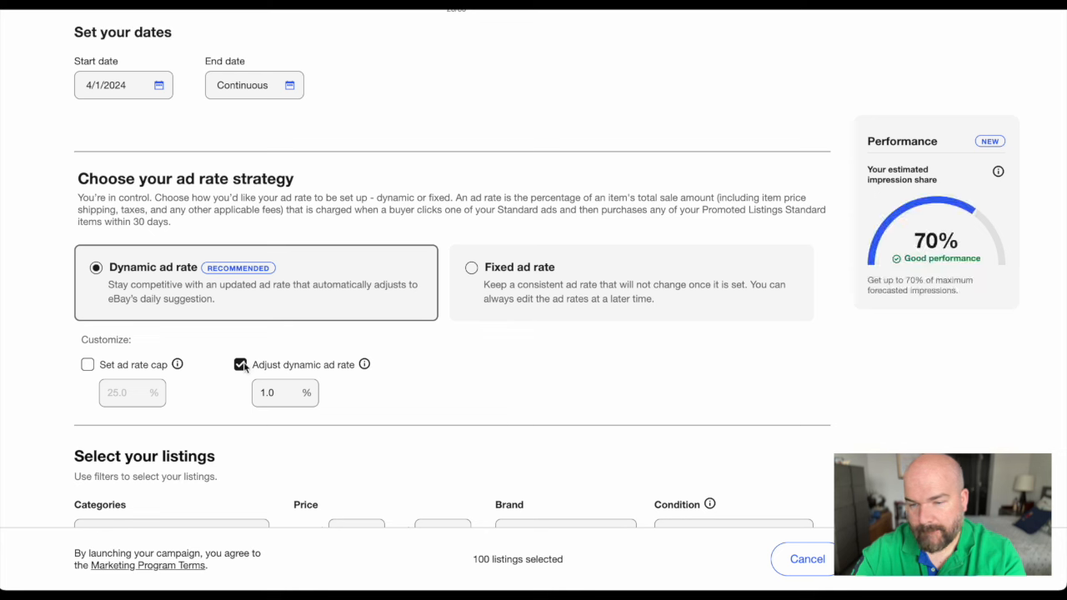
pyautogui.click(240, 365)
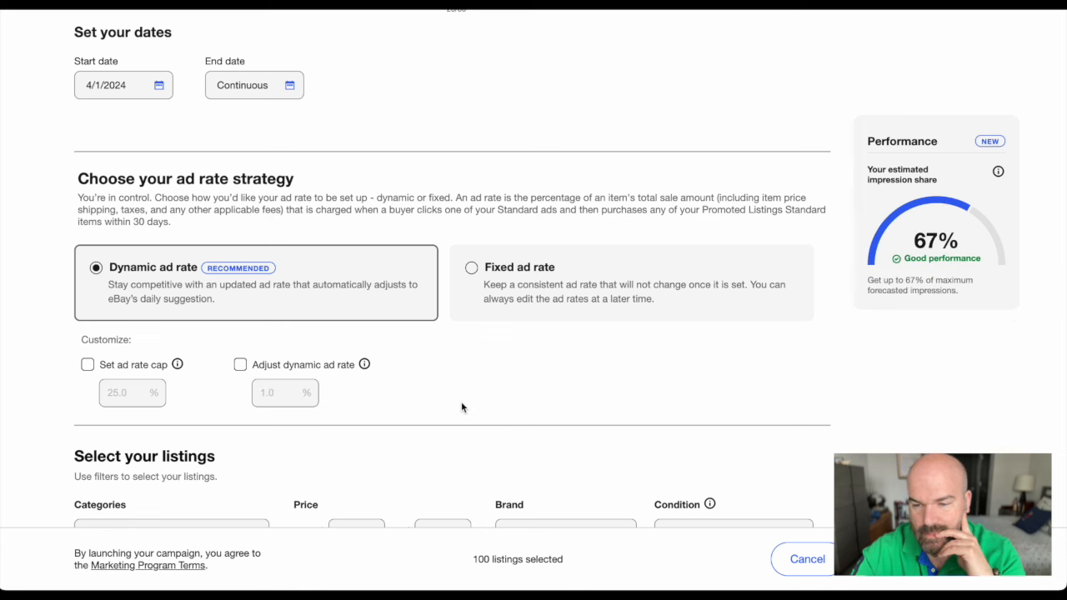
pyautogui.moveTo(241, 368)
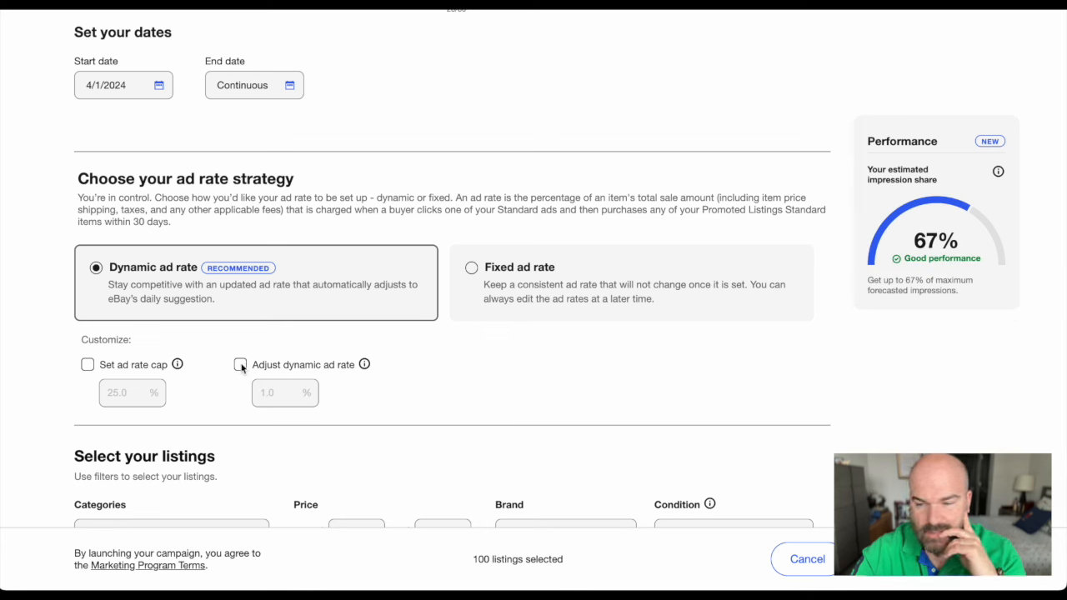
pyautogui.click(241, 365)
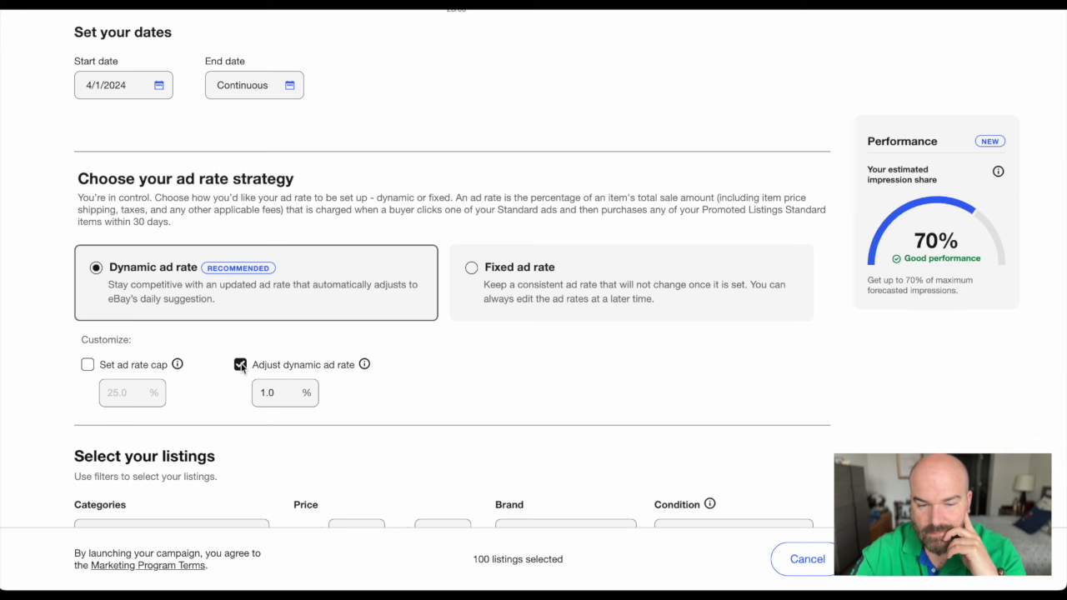
pyautogui.moveTo(226, 372)
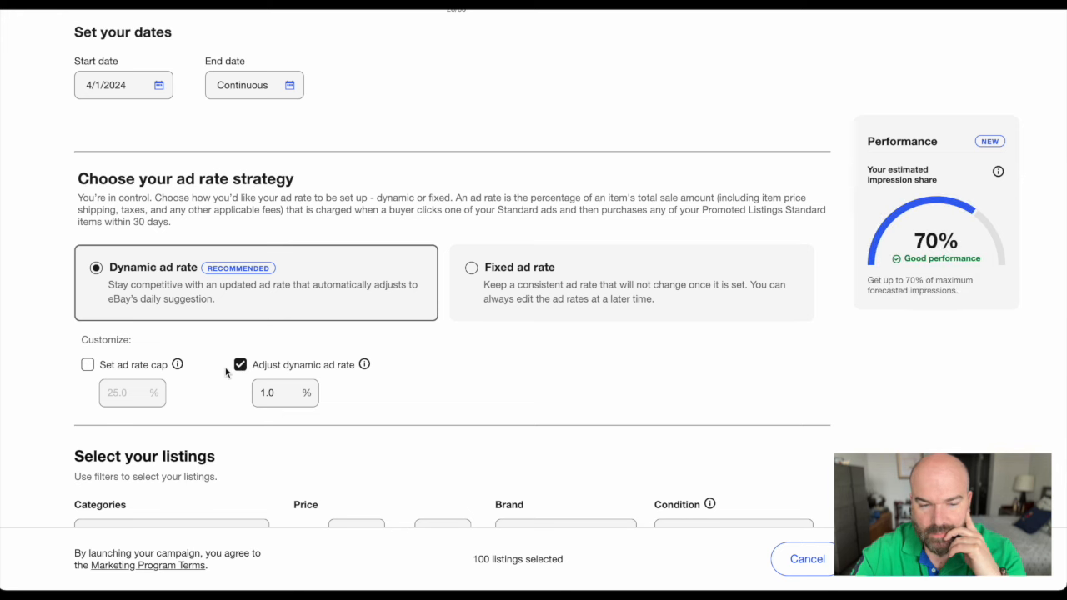
pyautogui.click(471, 267)
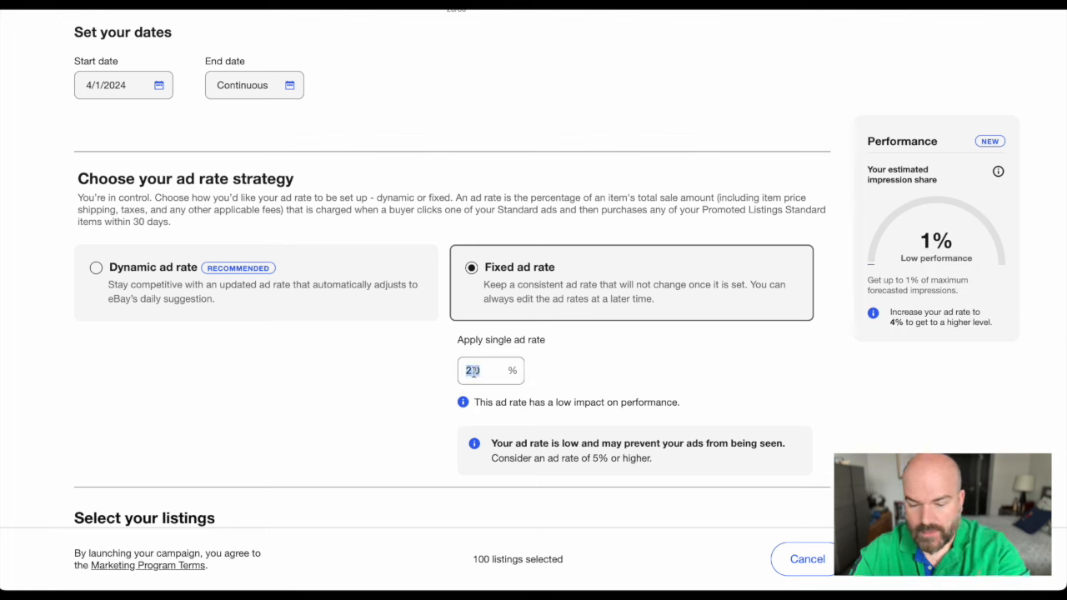
pyautogui.write('7.0')
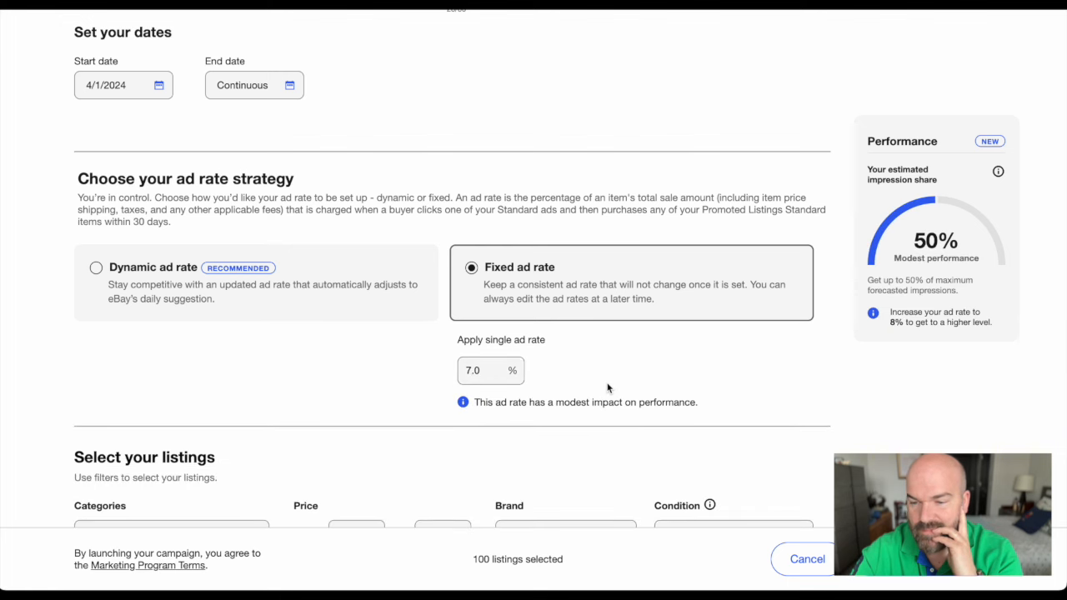
pyautogui.moveTo(97, 267)
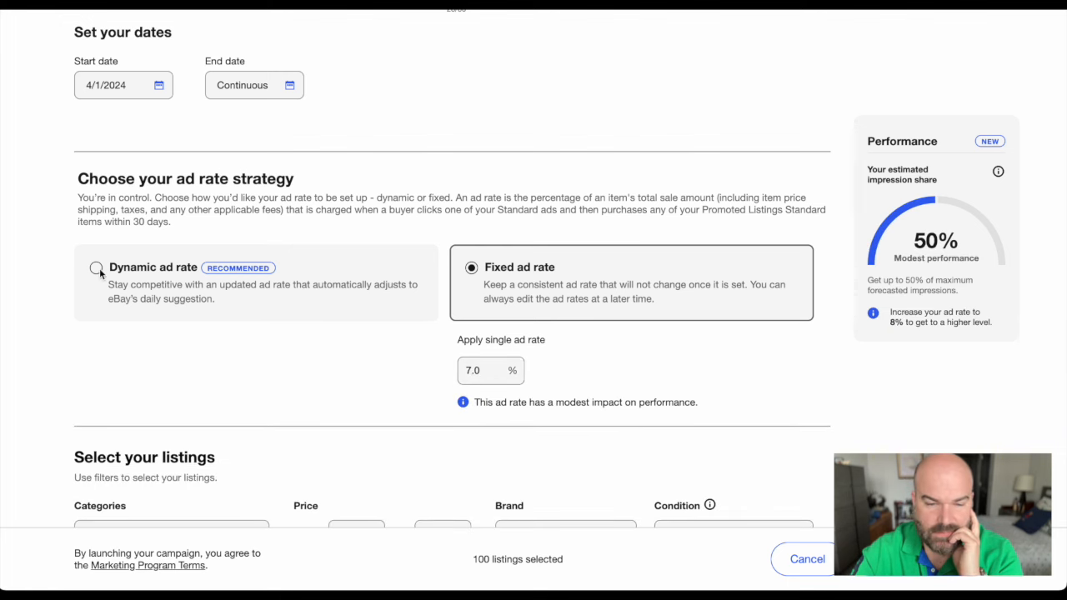
pyautogui.click(97, 267)
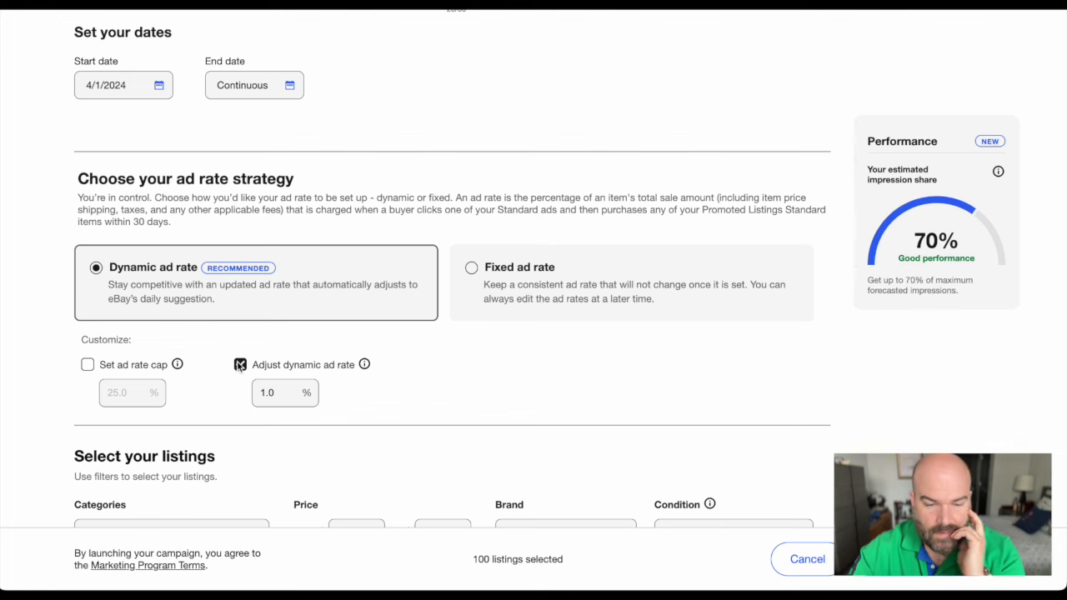
# Step: Select all 500 listings on the page via the header checkbox
pyautogui.scroll(-3)
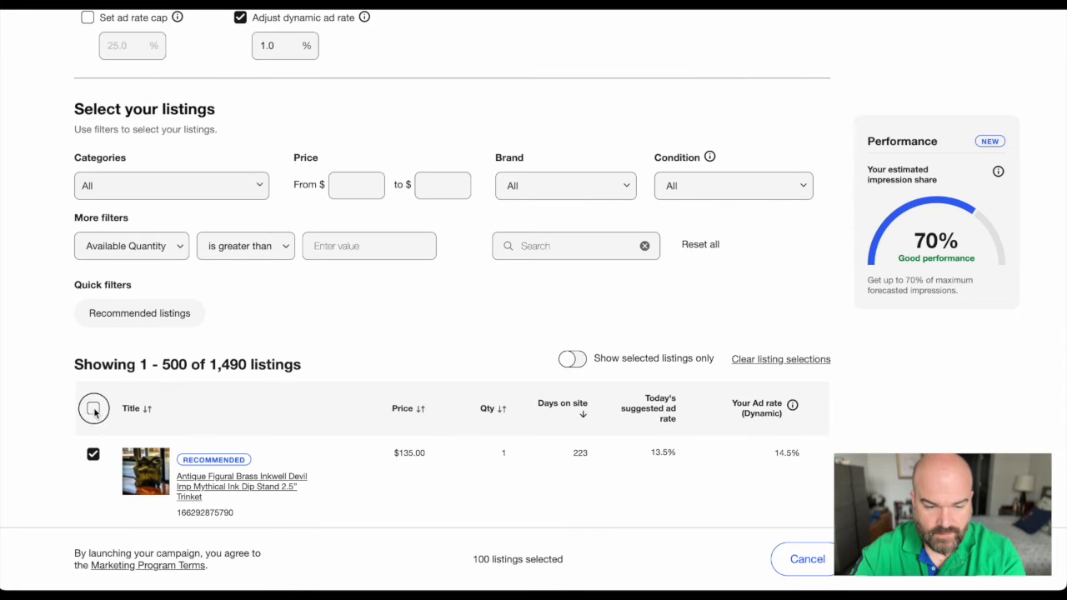
pyautogui.click(94, 409)
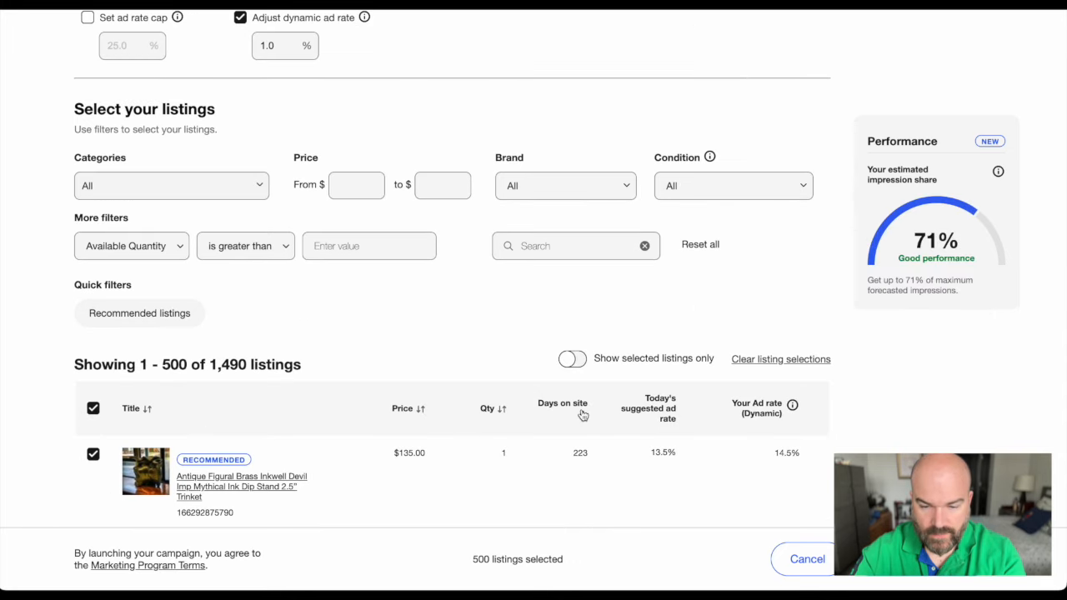
pyautogui.scroll(-3)
pyautogui.write('Campaign 04/01/2024 Simple Promoted Listing More than 60')
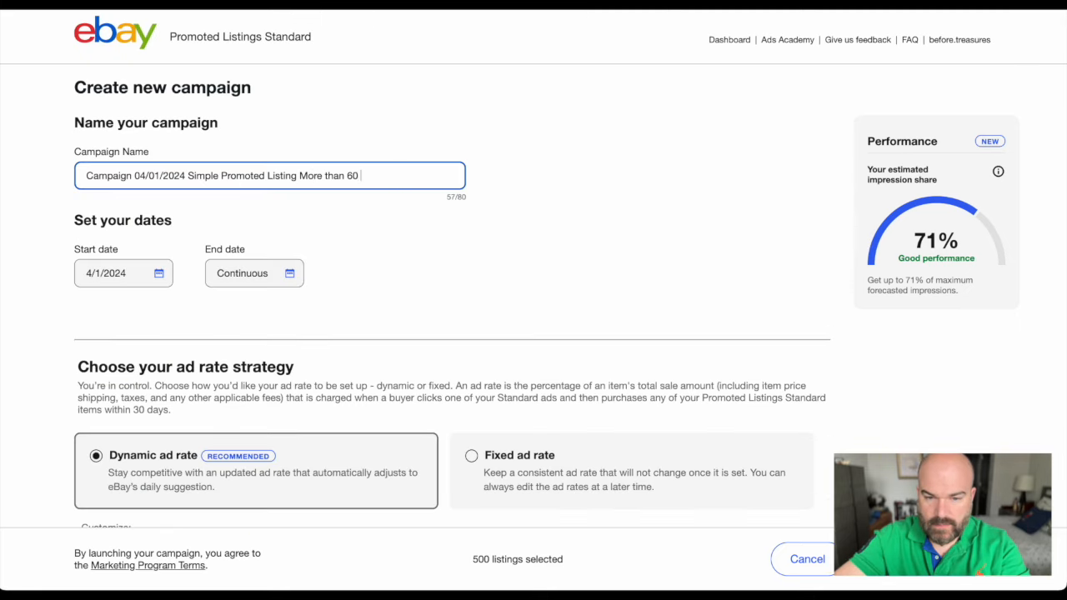
# Step: Append 'days on site' to the campaign name and review the 896 selected listings
pyautogui.write('days on site')
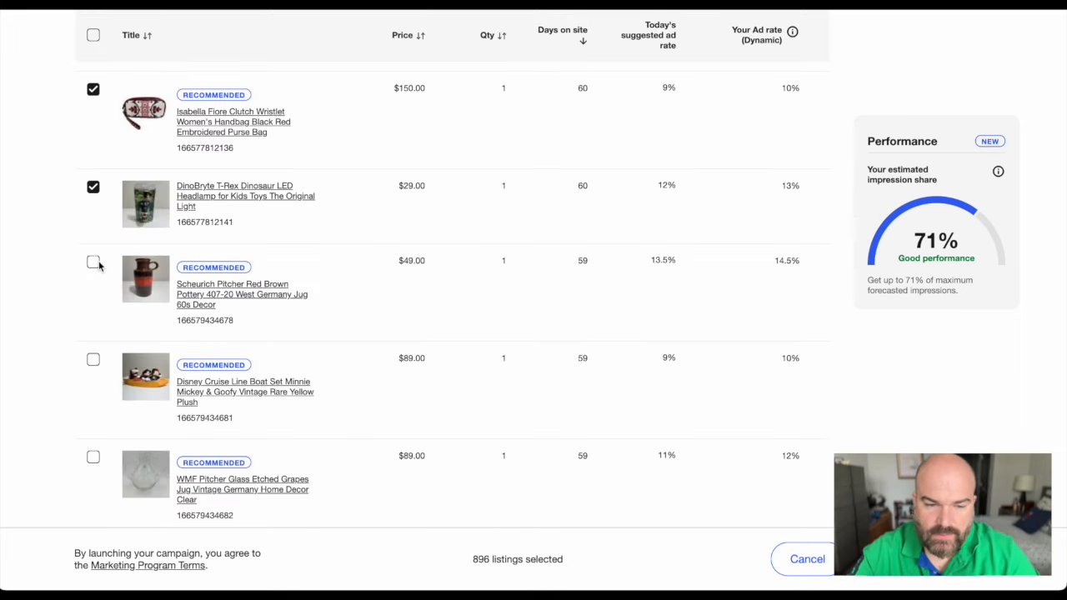
pyautogui.scroll(-3)
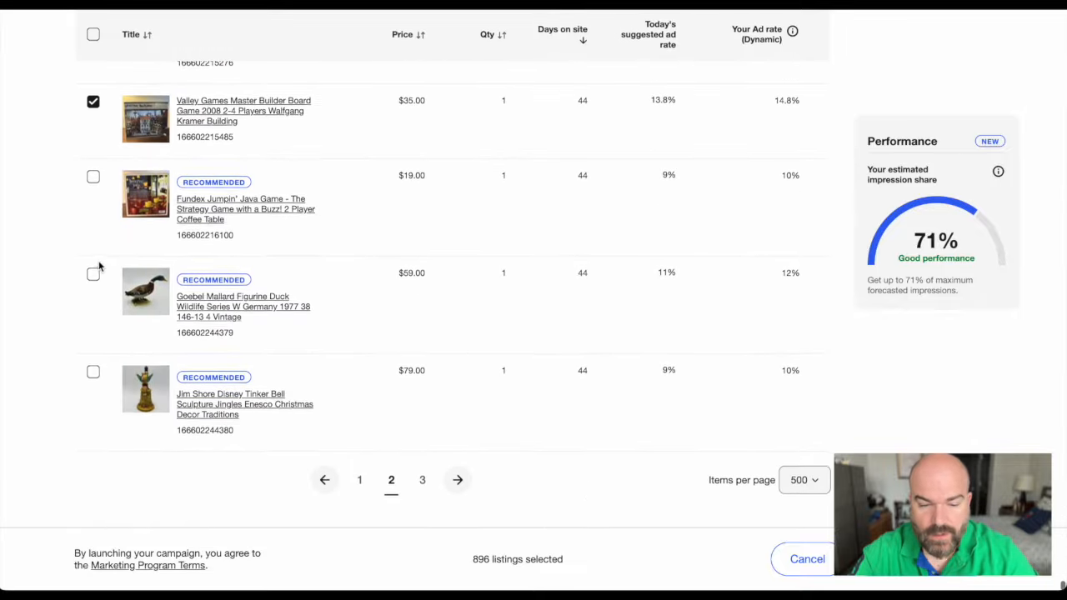
pyautogui.scroll(-3)
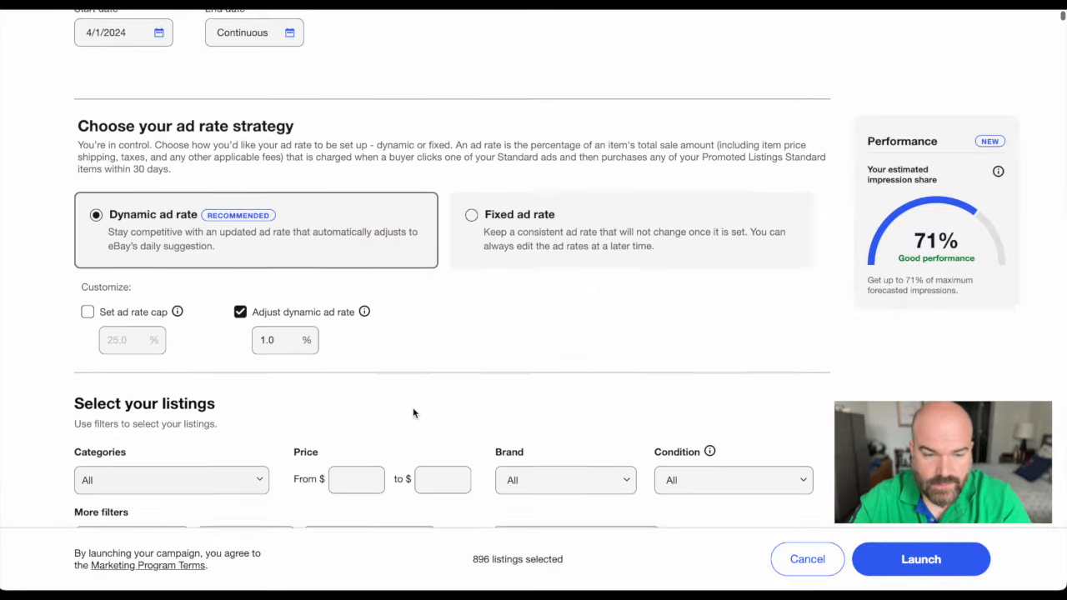
# Step: Launch the campaign and highlight the note that ads appear within a few hours
pyautogui.scroll(-3)
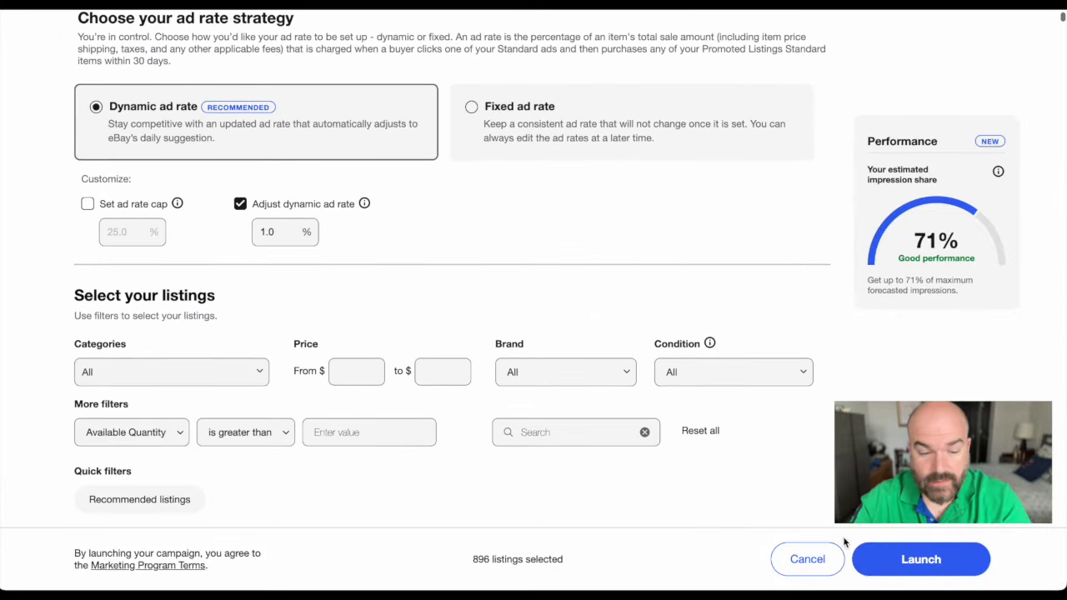
pyautogui.click(920, 559)
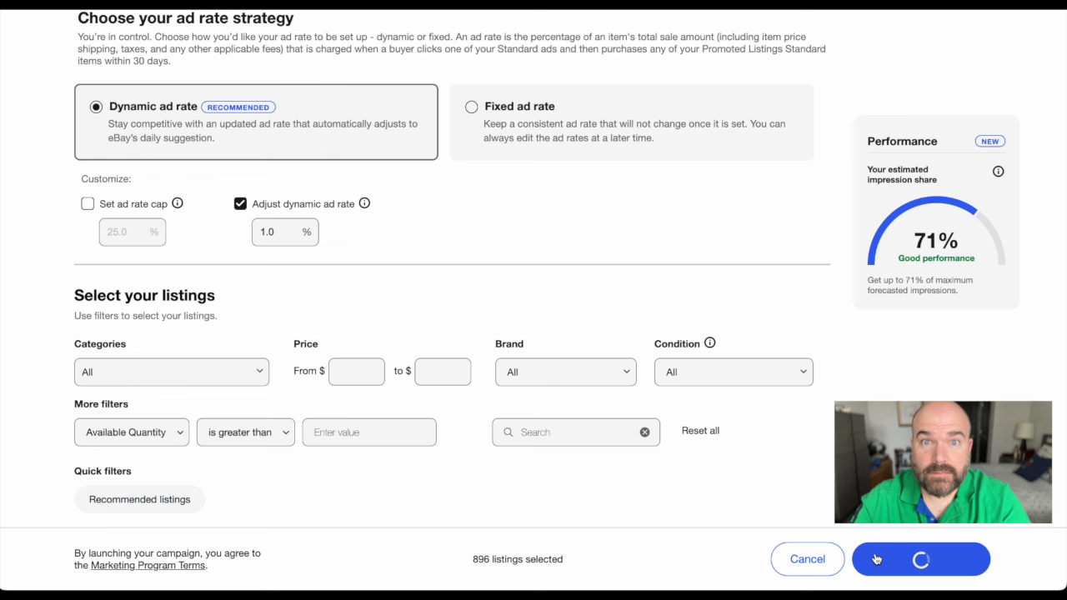
pyautogui.click(921, 558)
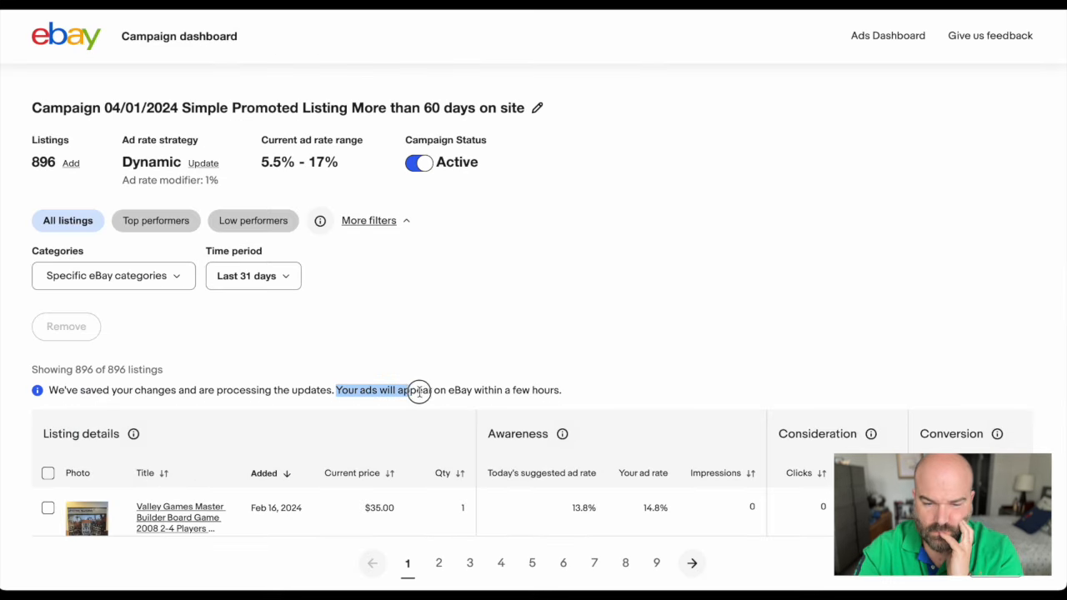
pyautogui.moveTo(421, 390); pyautogui.dragTo(561, 390)
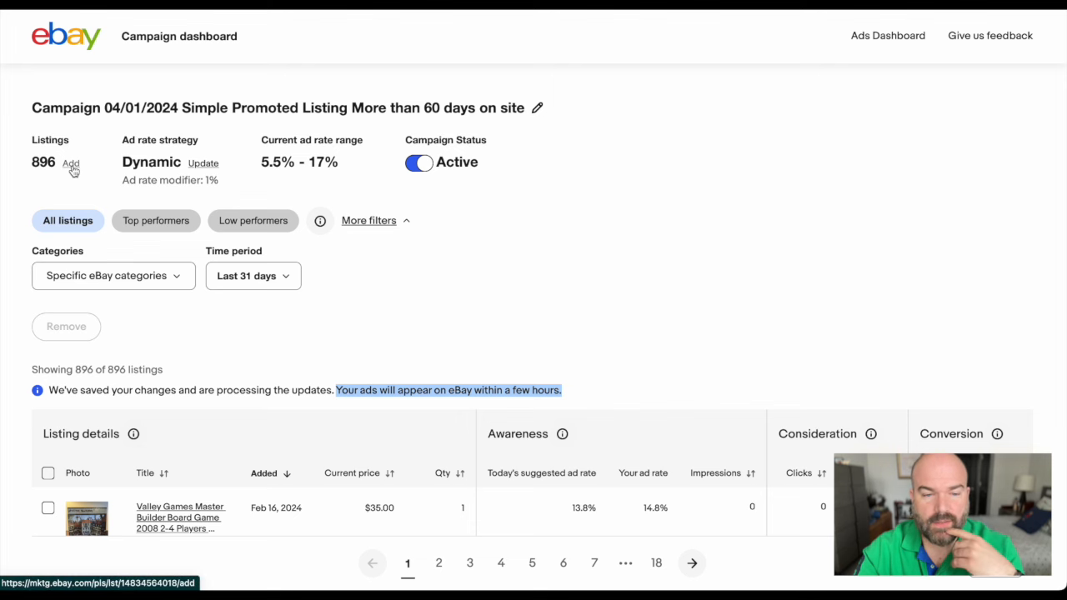
# Step: Start adding the Wallace Silversmith nativity egg listing, then cancel without updating
pyautogui.click(71, 163)
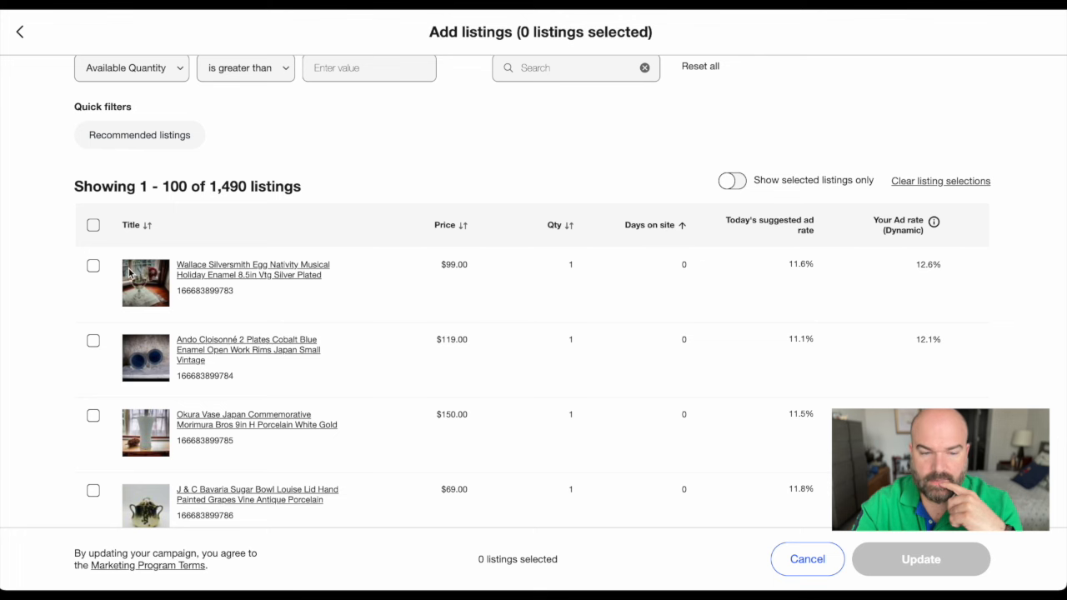
pyautogui.click(92, 266)
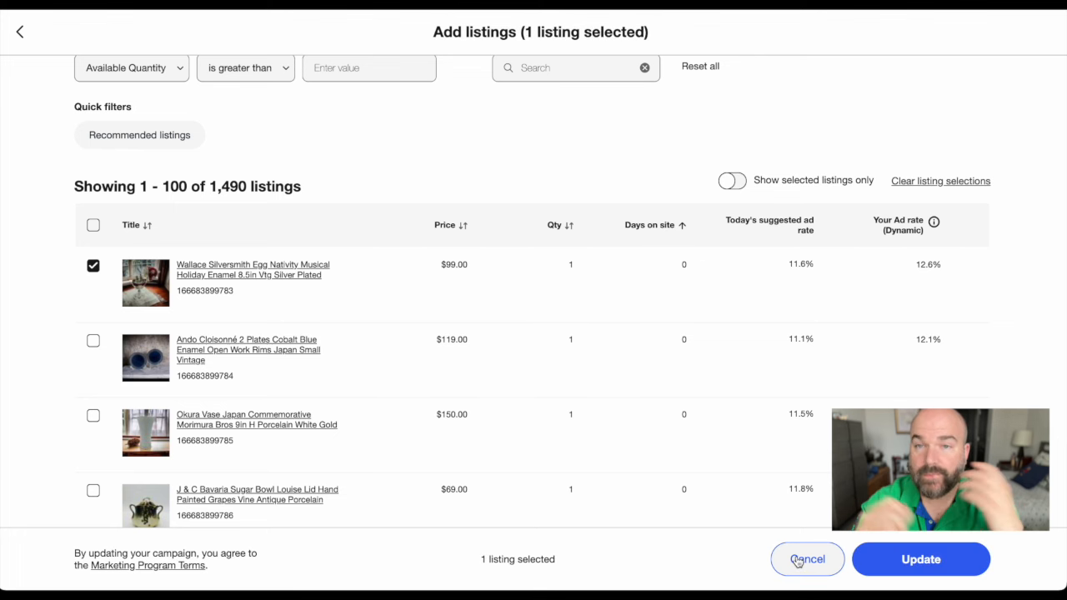
pyautogui.click(807, 560)
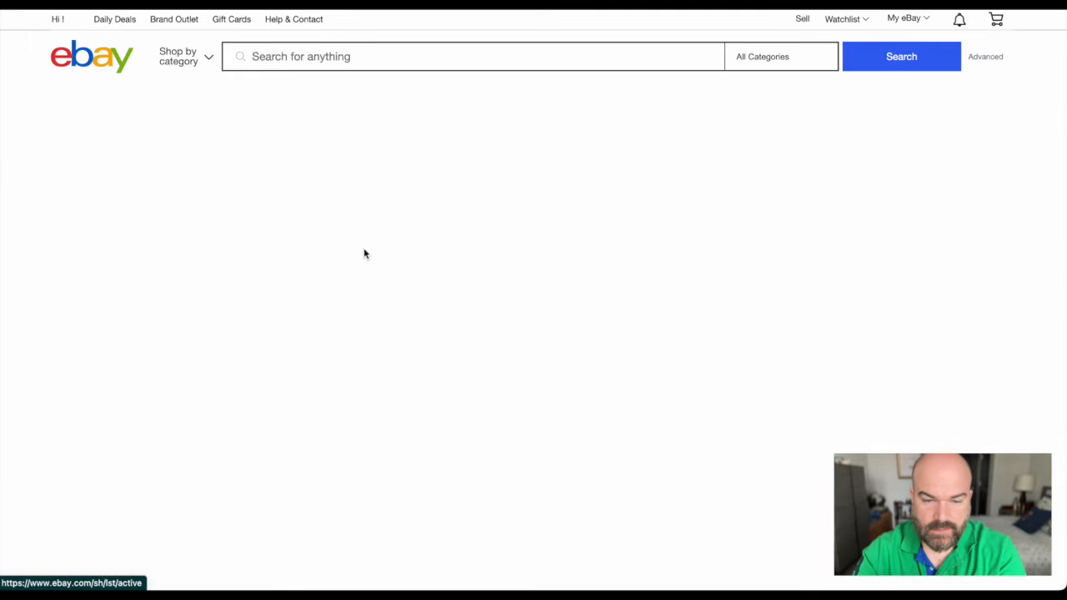